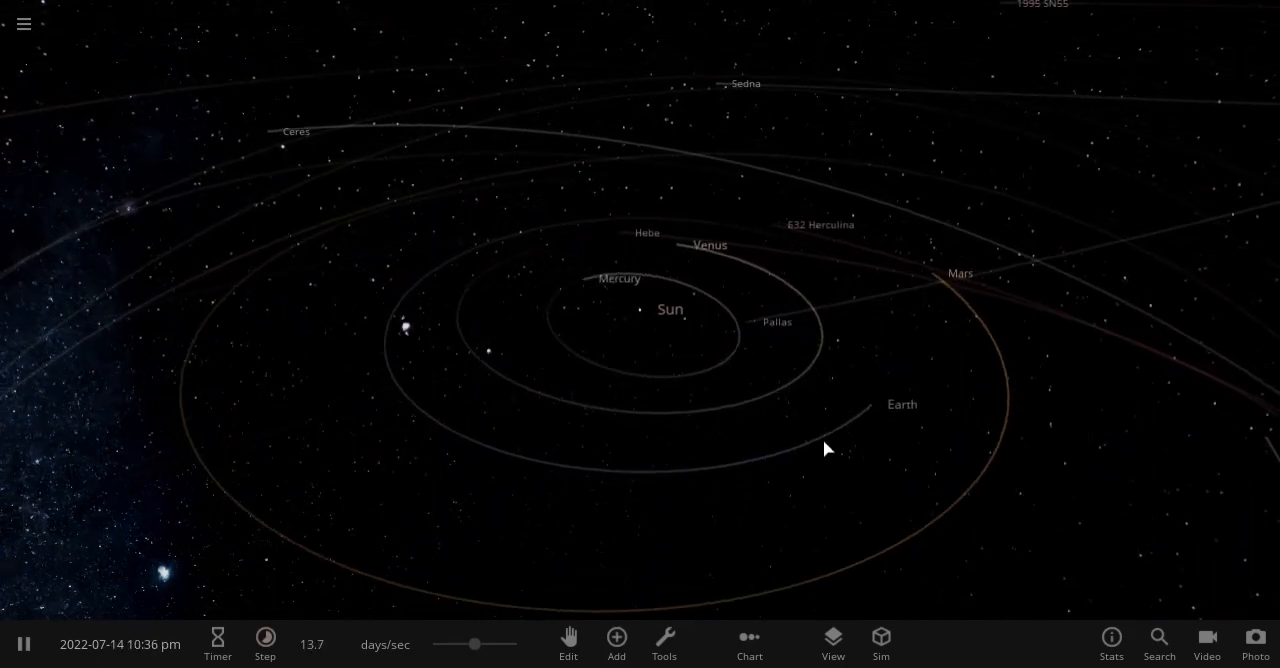
{"action": "mouse_move", "coordinate": [616, 643]}
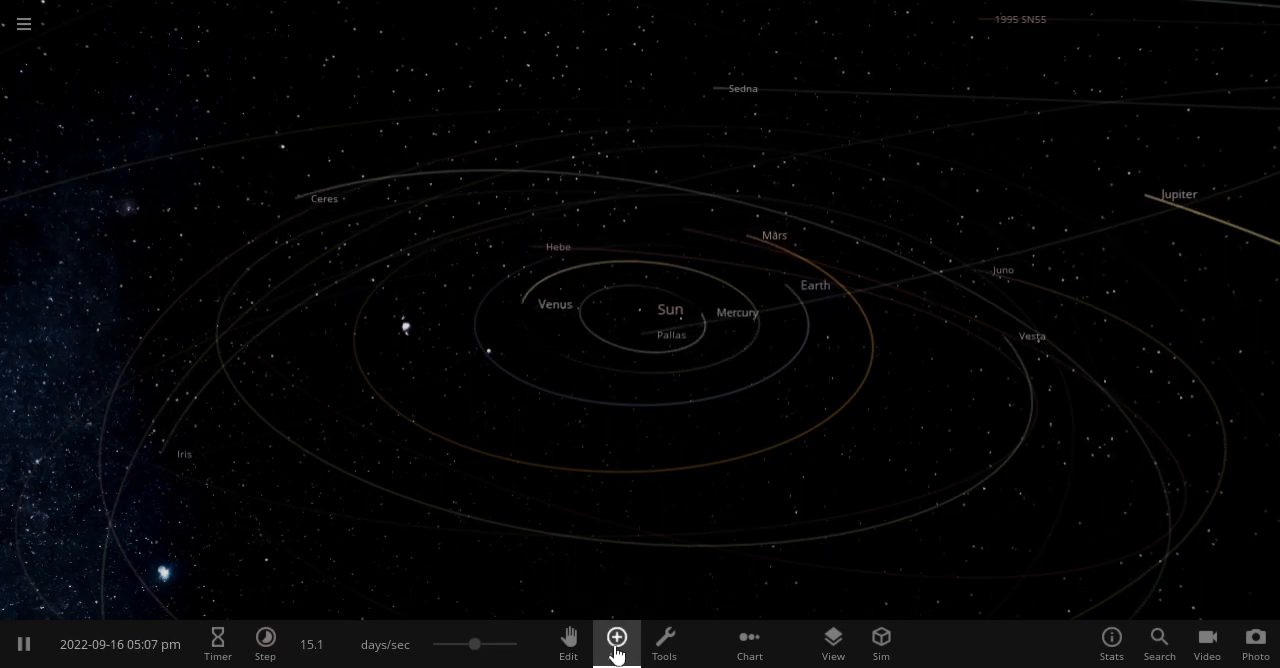
- Add an Earth copy in Orbit mode and slow time to about 9 hours per second
{"action": "left_click", "coordinate": [616, 643]}
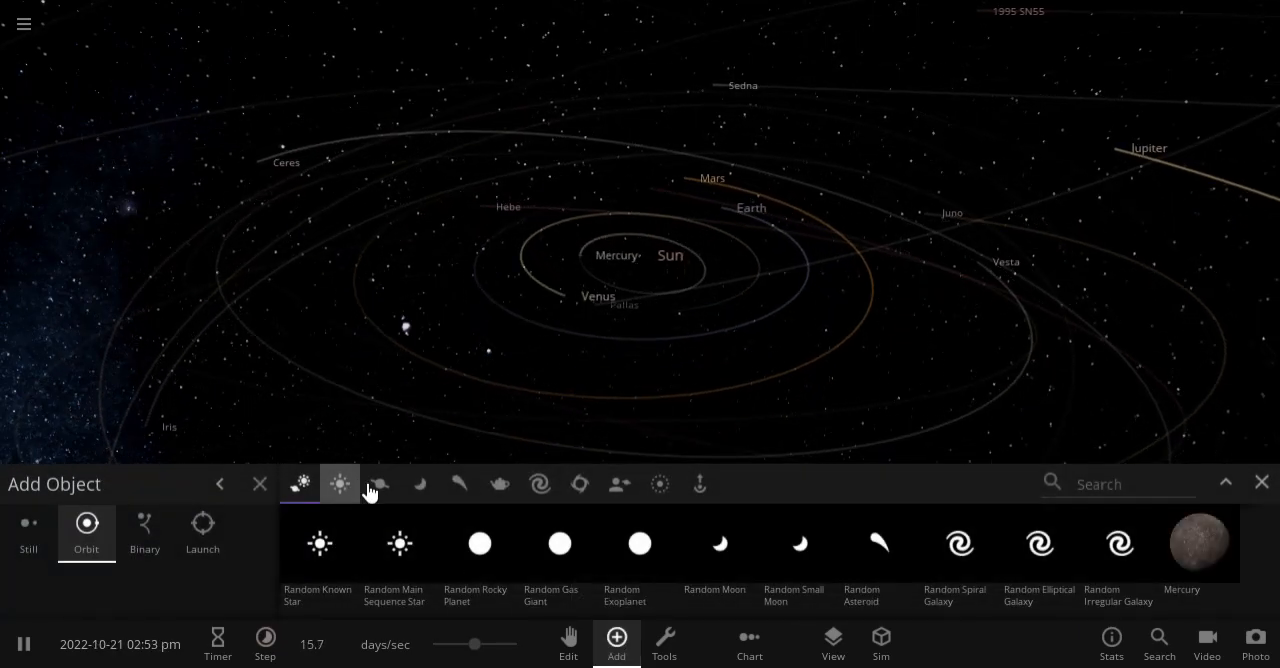
{"action": "left_click", "coordinate": [379, 484]}
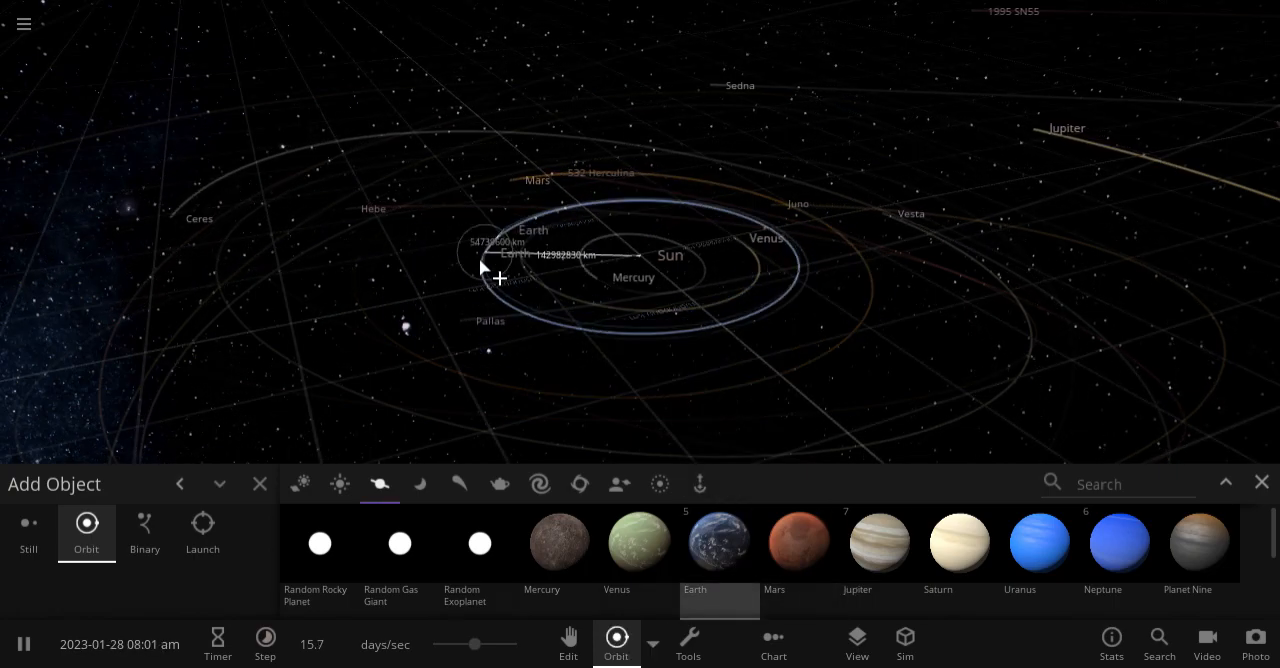
{"action": "left_click", "coordinate": [259, 483]}
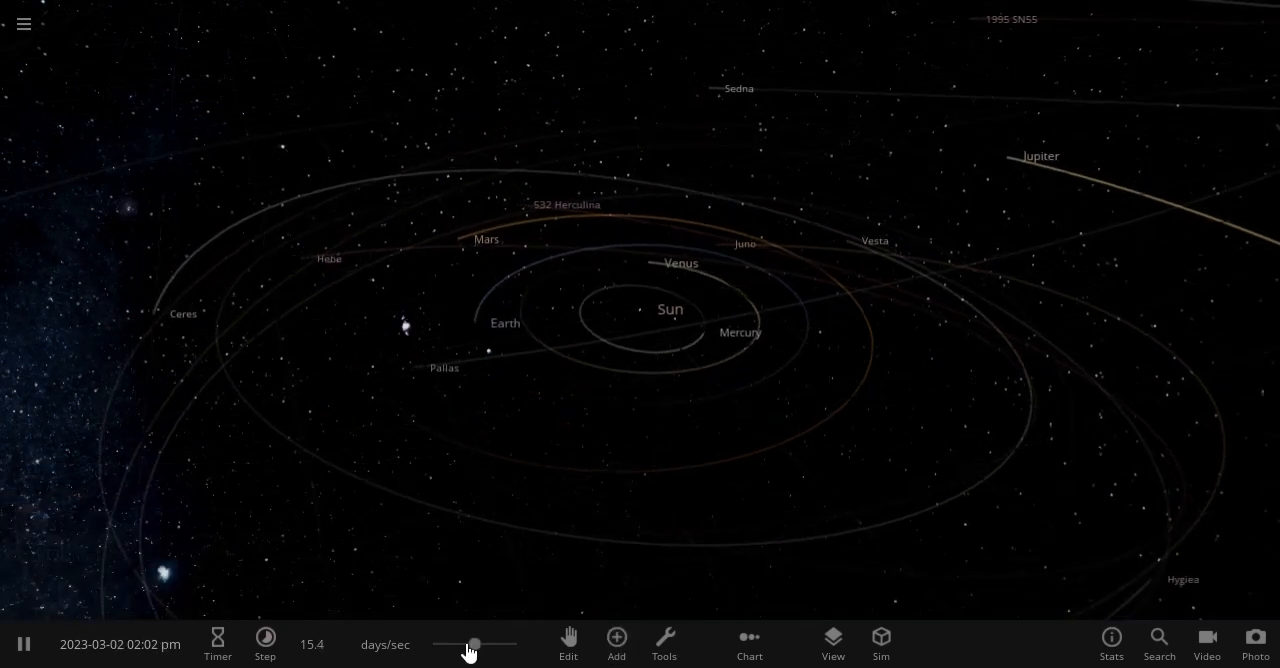
{"action": "left_click", "coordinate": [265, 643]}
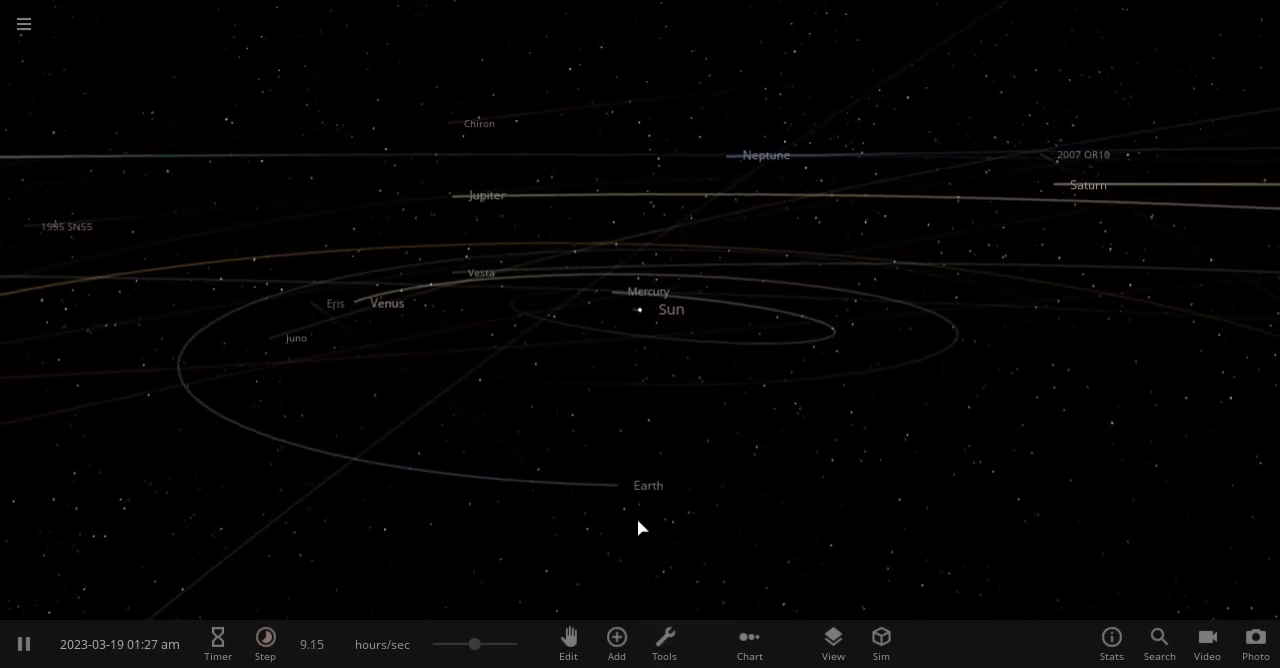
- Place Earth copies in Orbit mode repeatedly along Earth's orbital path
{"action": "left_click", "coordinate": [614, 644]}
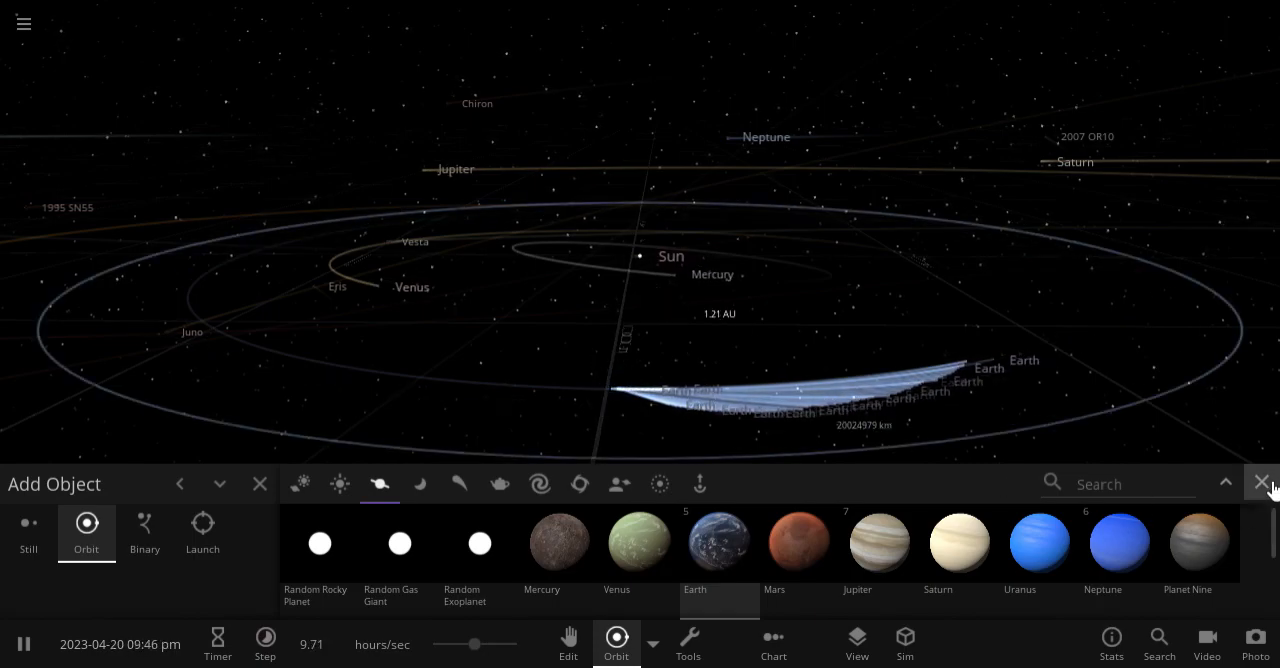
- Close the Add Object panel and select an Earth copy (1.00 earth, 6371 km)
{"action": "left_click", "coordinate": [1260, 483]}
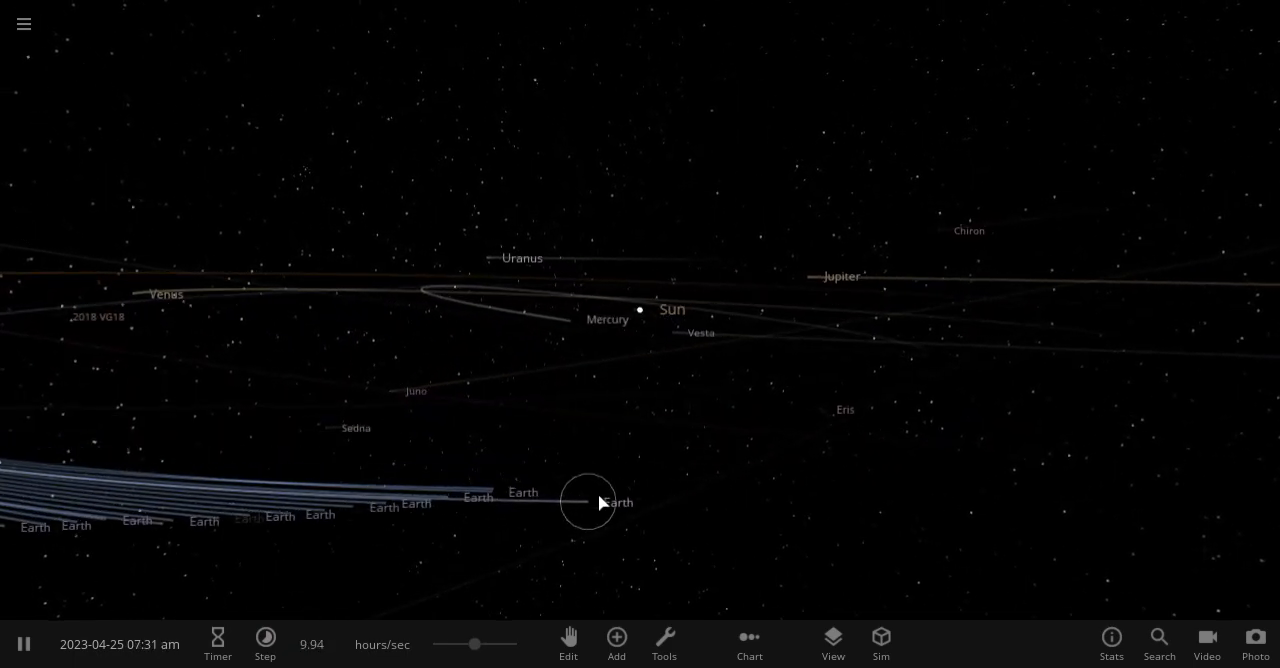
{"action": "left_click", "coordinate": [599, 503]}
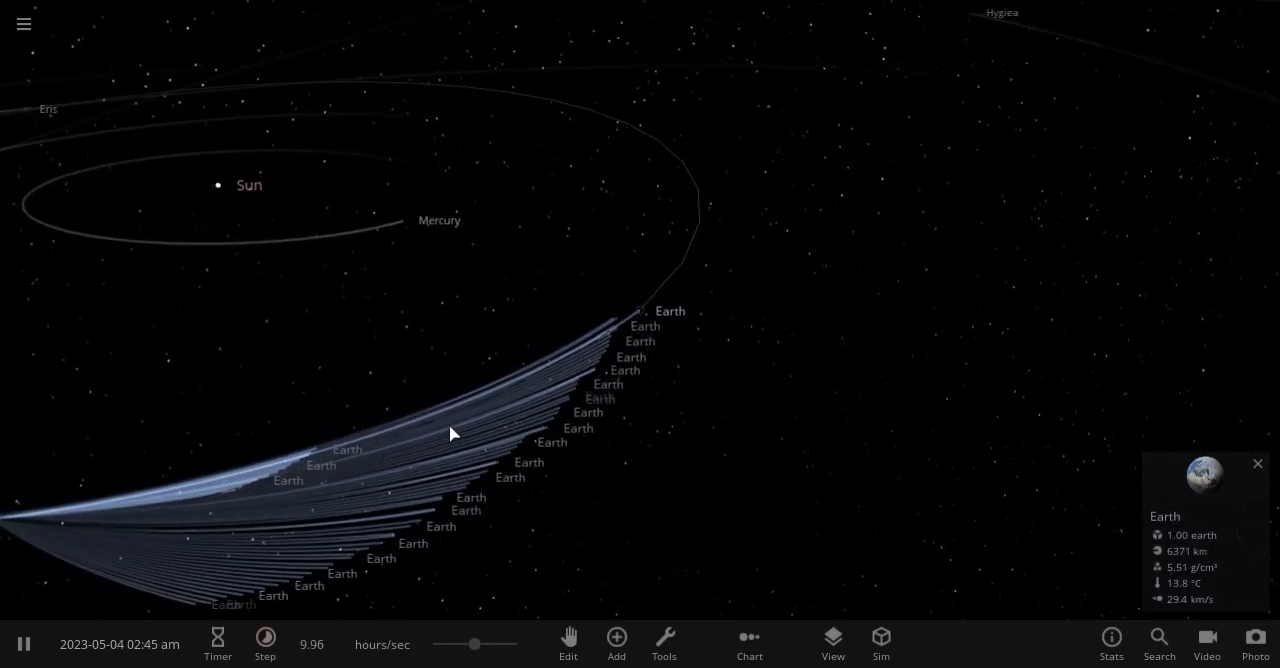
- Reopen Add and browse the Search list of objects, full of Earth entries
{"action": "left_click", "coordinate": [615, 641]}
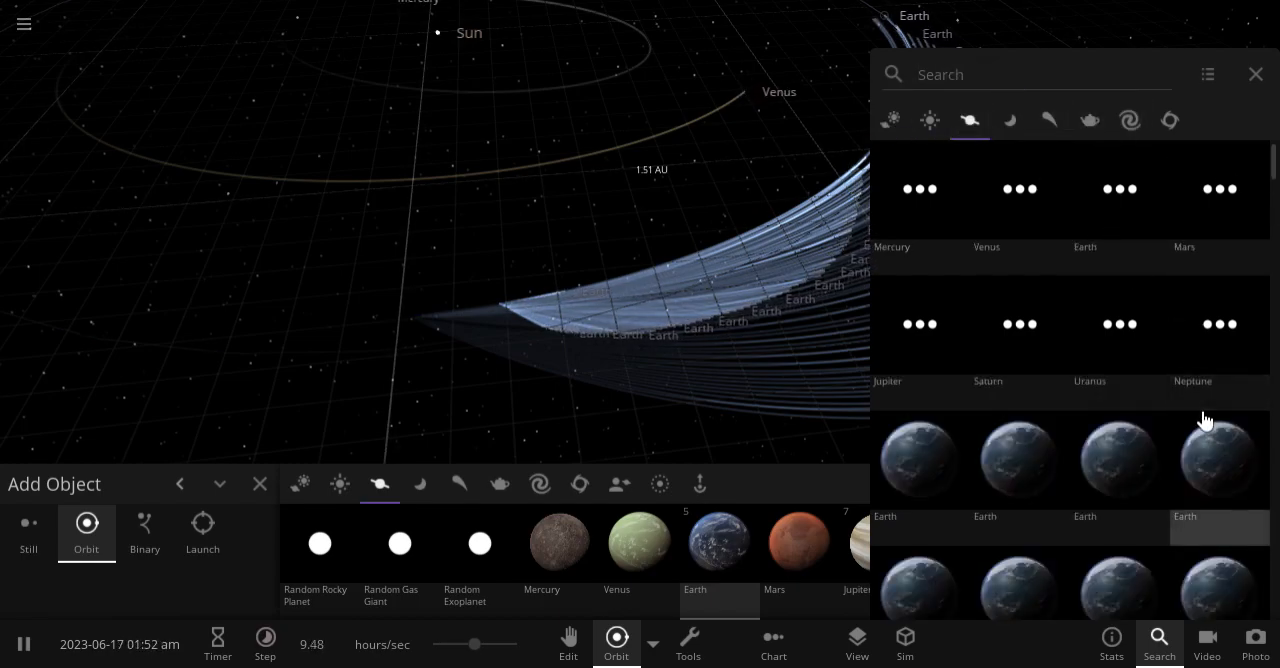
- Scroll through the simulation object list, then close it
{"action": "scroll", "scroll_direction": "down", "scroll_amount": 3}
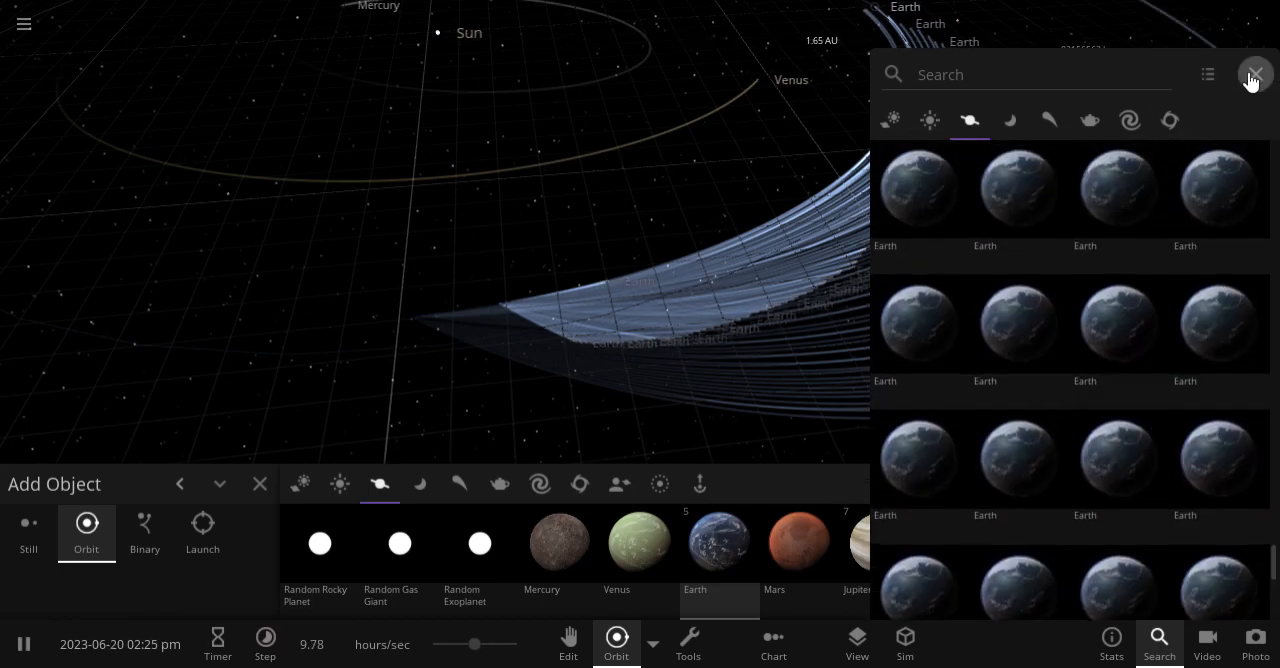
{"action": "left_click", "coordinate": [1255, 74]}
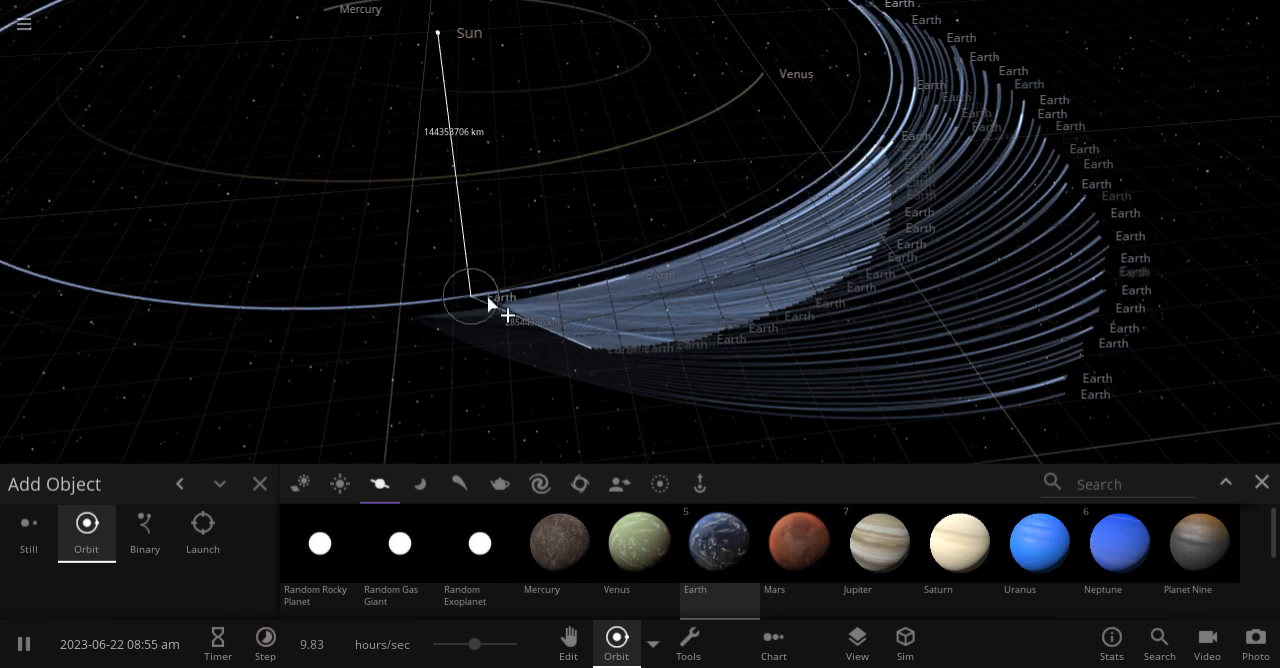
- Place another Earth copy on Earth's orbit in Orbit mode
{"action": "left_click", "coordinate": [579, 484]}
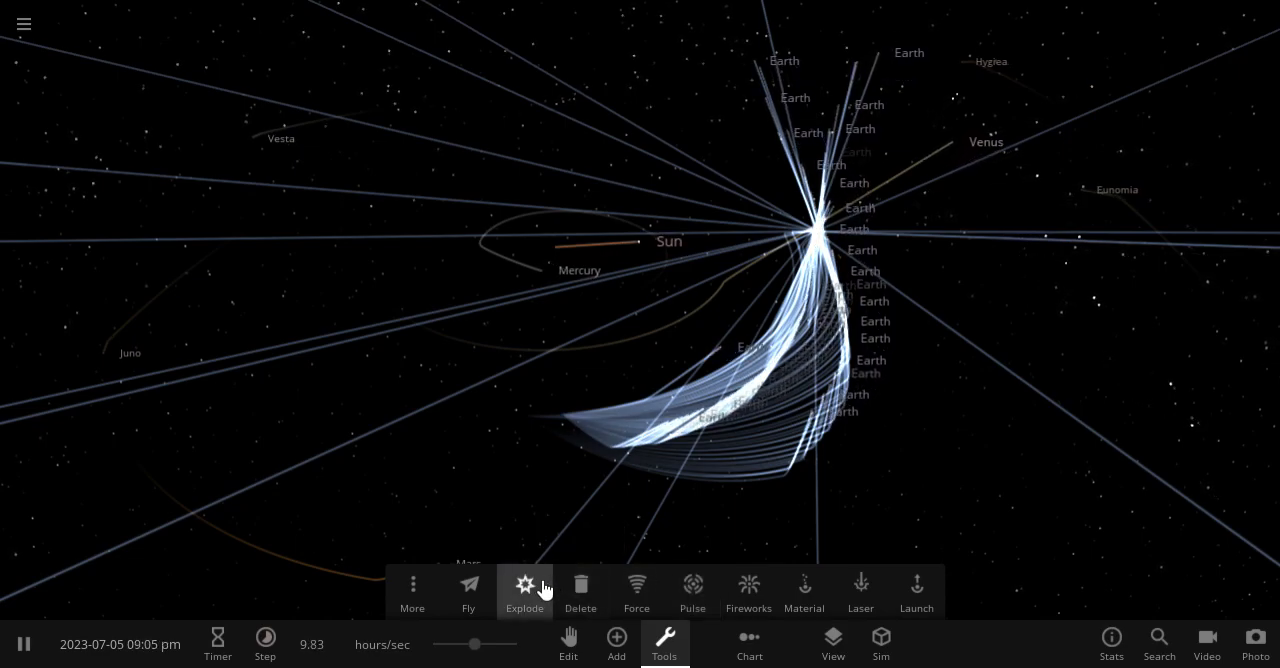
- Apply the Force tool to the Earth copies at 14.6 earth equivalent mass
{"action": "left_click", "coordinate": [524, 585]}
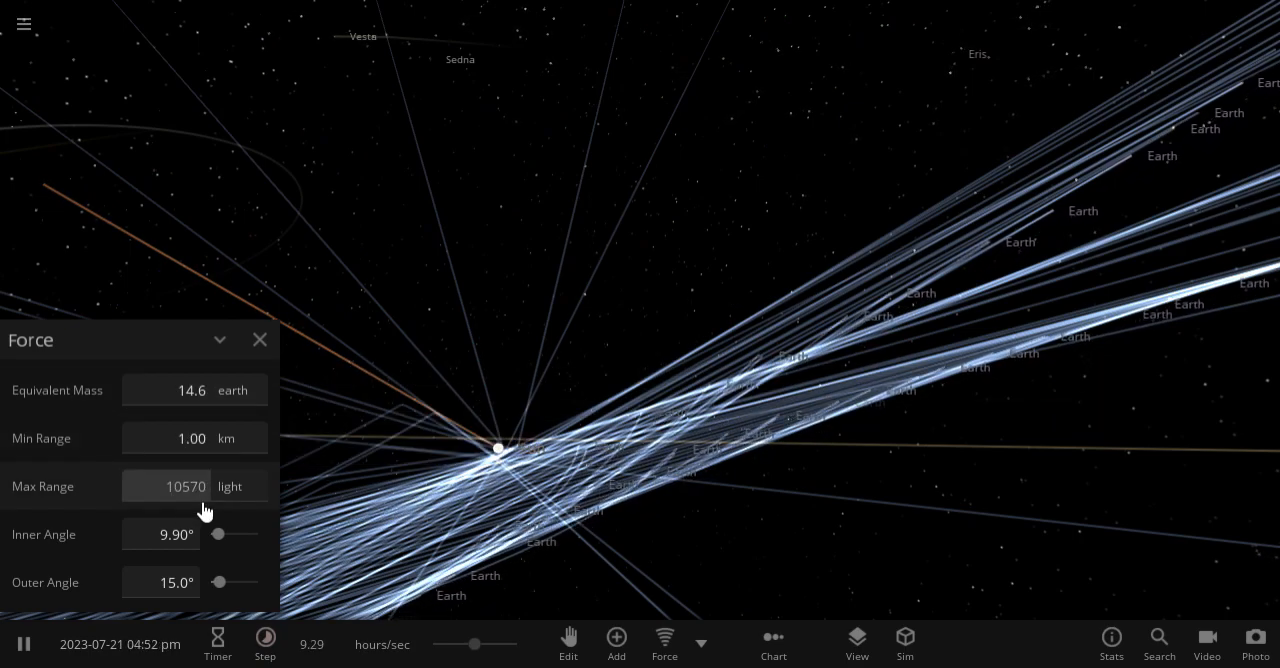
- Adjust the Force tool's maximum range, scattering the Earths past the Sun
{"action": "left_click", "coordinate": [190, 390]}
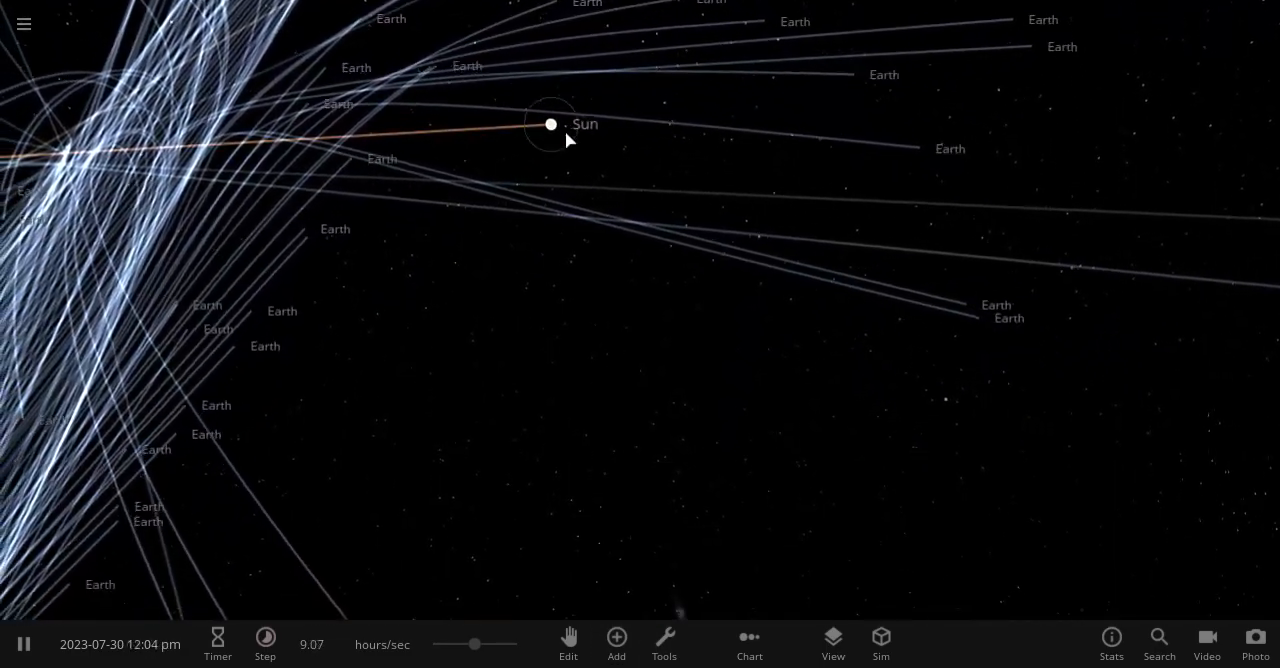
- Select a scattered Earth copy (30.5 °C, 147 km/s) and reopen the tools
{"action": "left_click", "coordinate": [550, 124]}
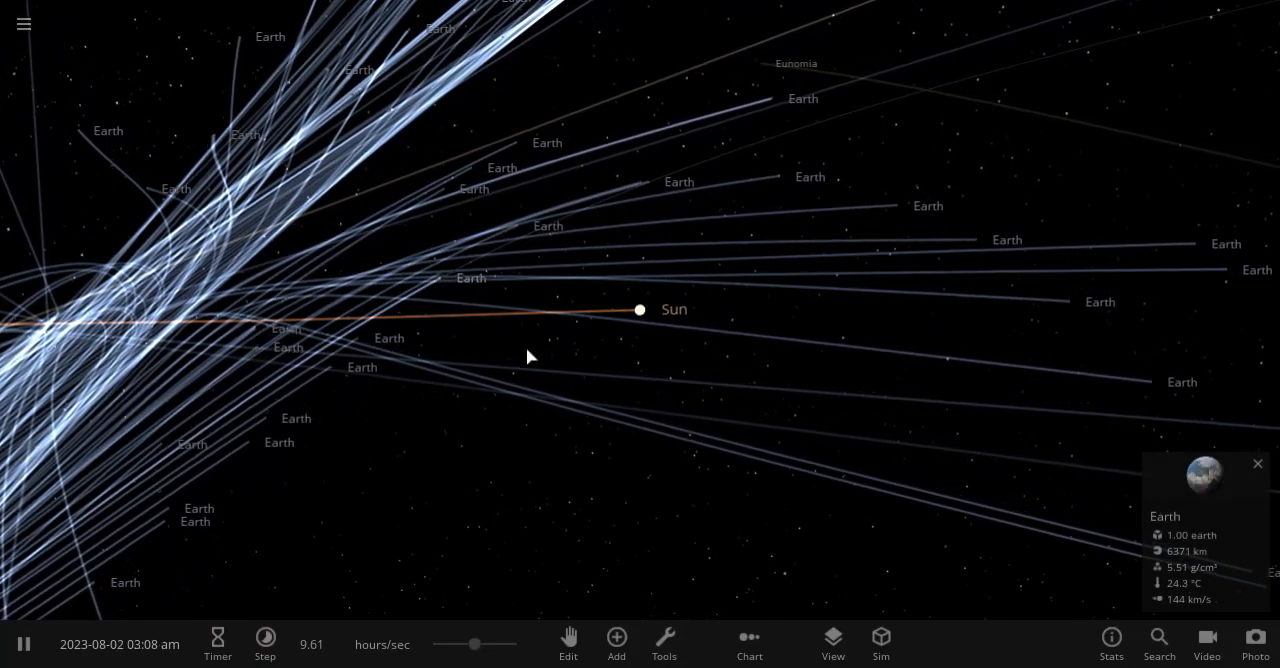
{"action": "left_click", "coordinate": [664, 643]}
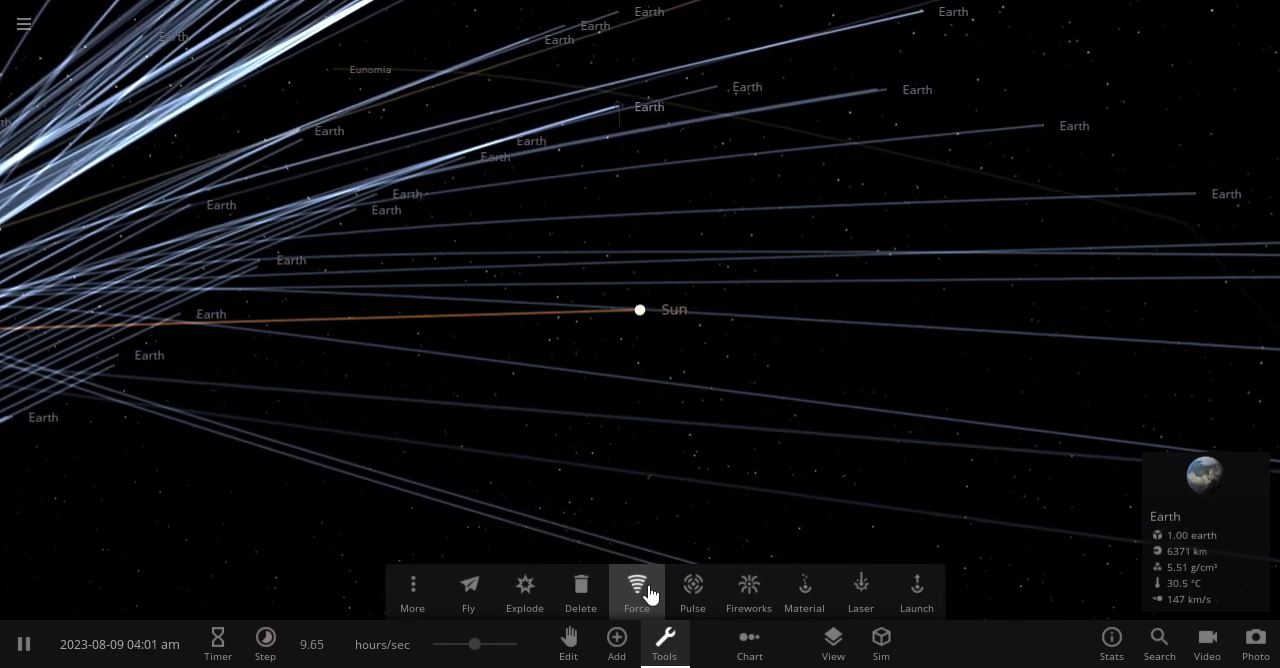
- Switch to the Force effect at 4.37 suns equivalent mass
{"action": "left_click", "coordinate": [636, 584]}
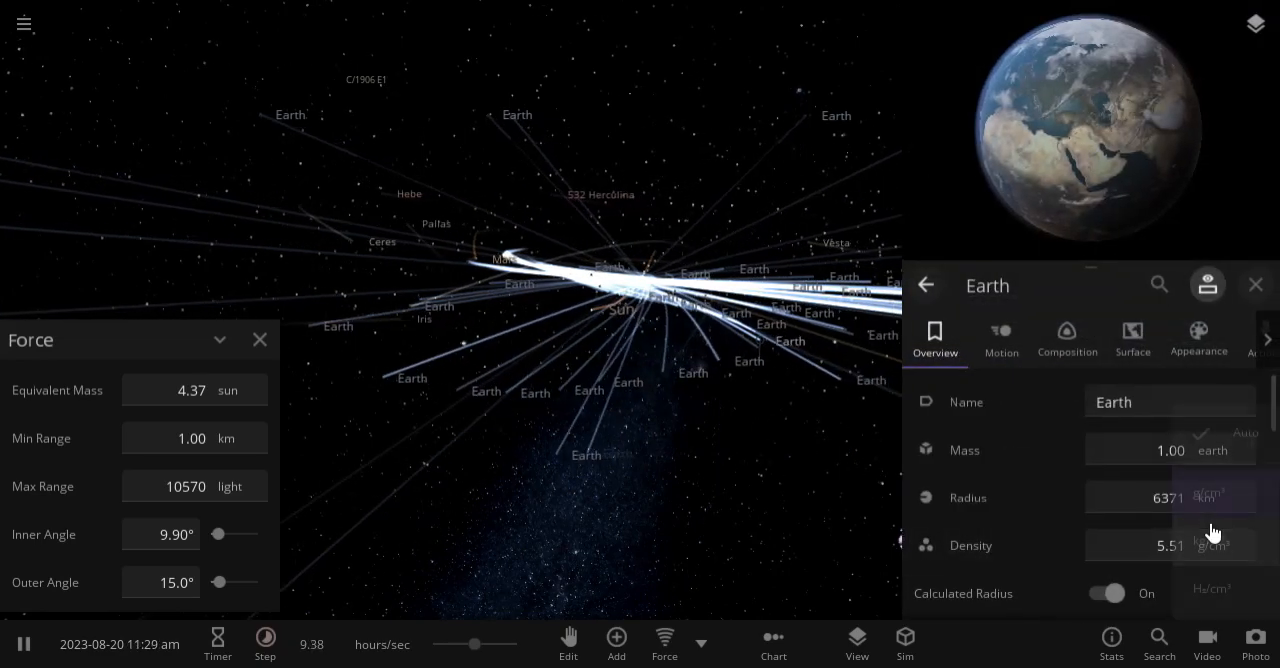
- Look over Earth's Appearance settings, then close its properties panel
{"action": "left_click", "coordinate": [1199, 340]}
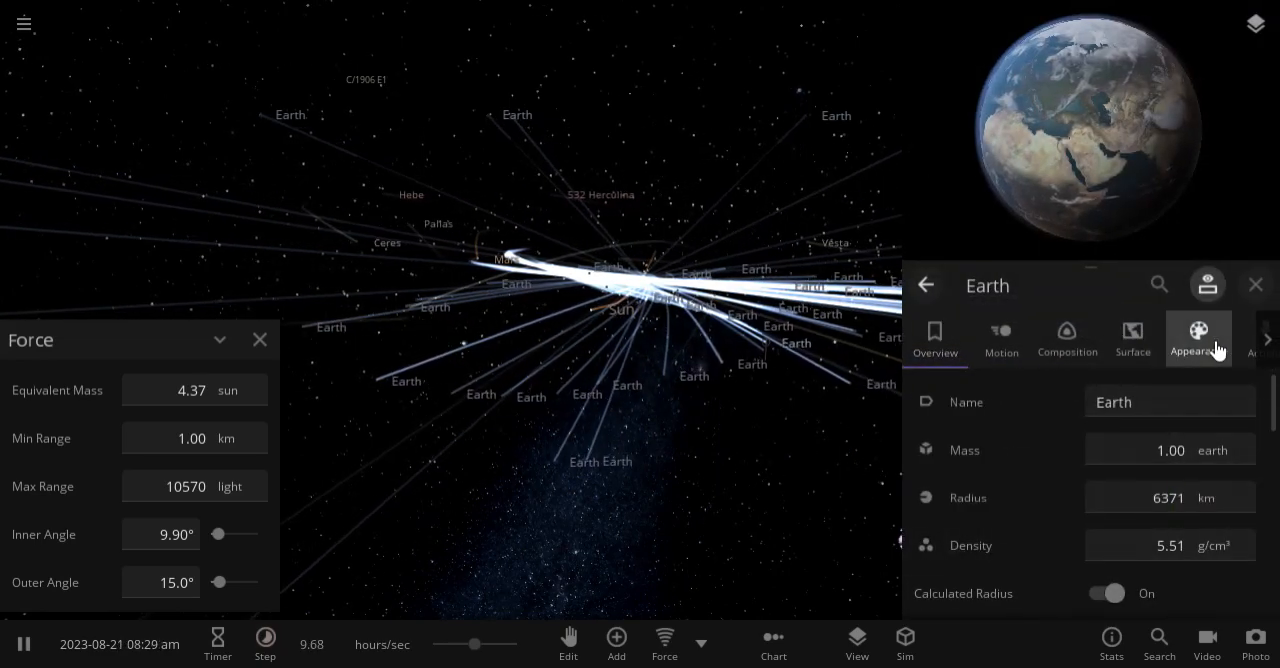
{"action": "left_click", "coordinate": [1132, 340]}
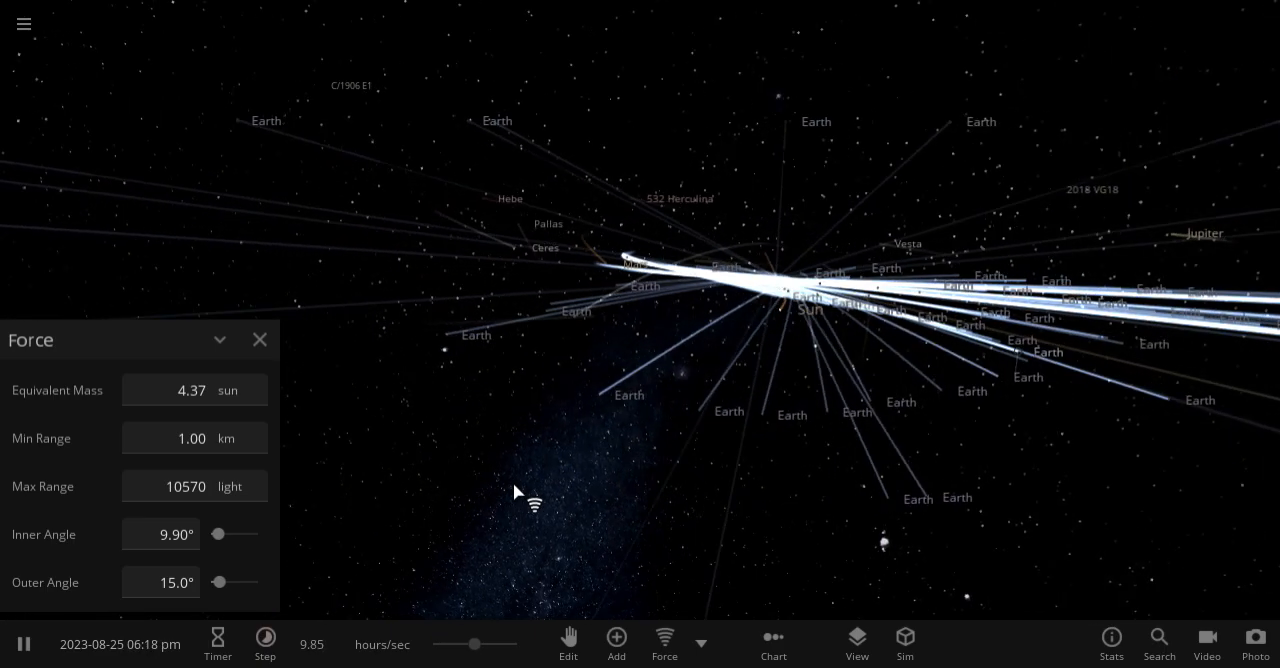
- Pick Sun sized Earth from Add > User Objects and place copies into the solar system
{"action": "left_click", "coordinate": [615, 639]}
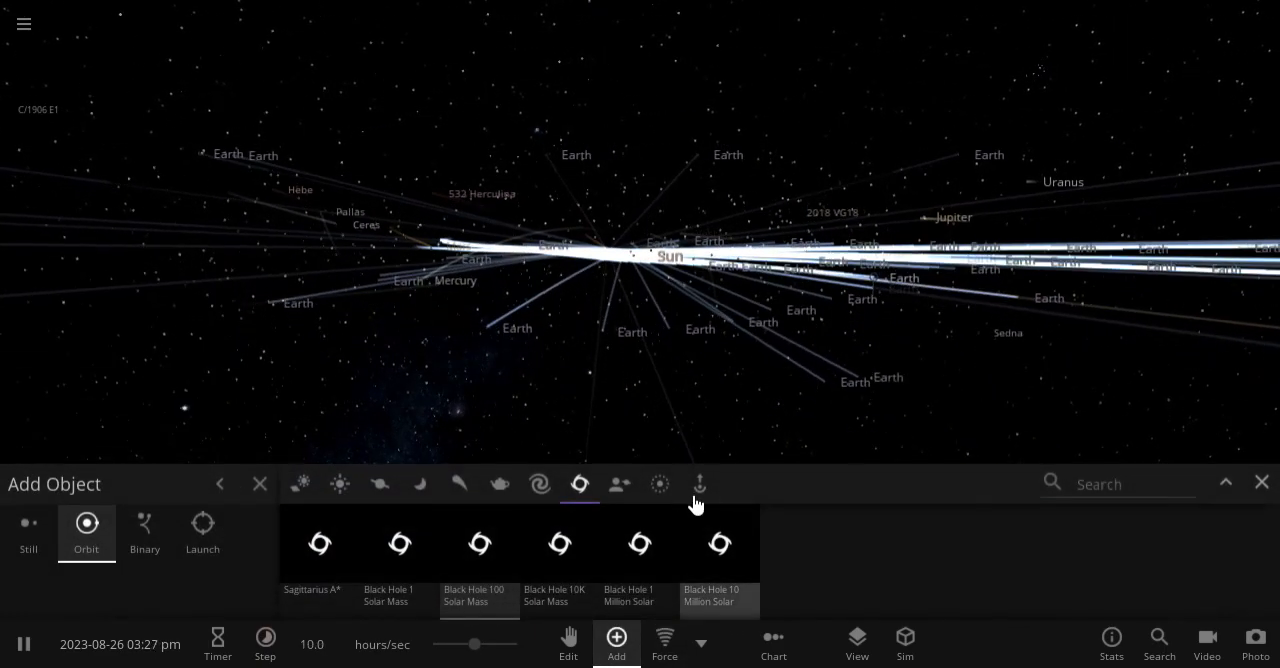
{"action": "left_click", "coordinate": [618, 484]}
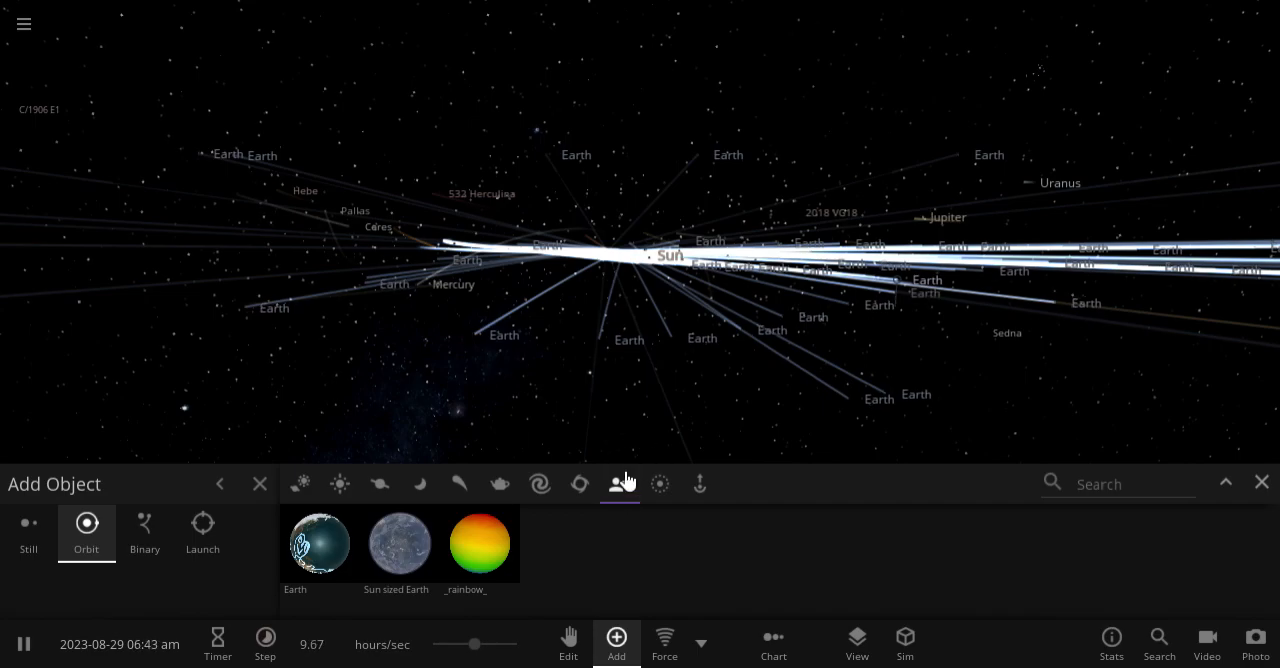
{"action": "mouse_move", "coordinate": [619, 484]}
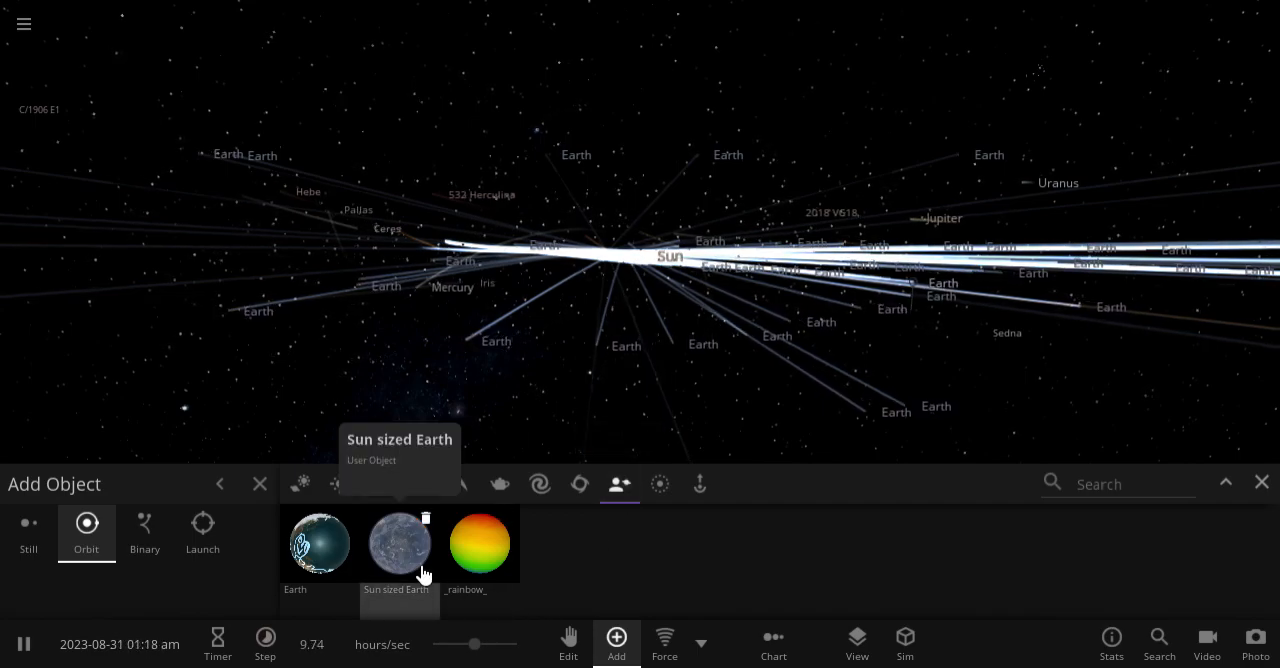
{"action": "left_click", "coordinate": [399, 543]}
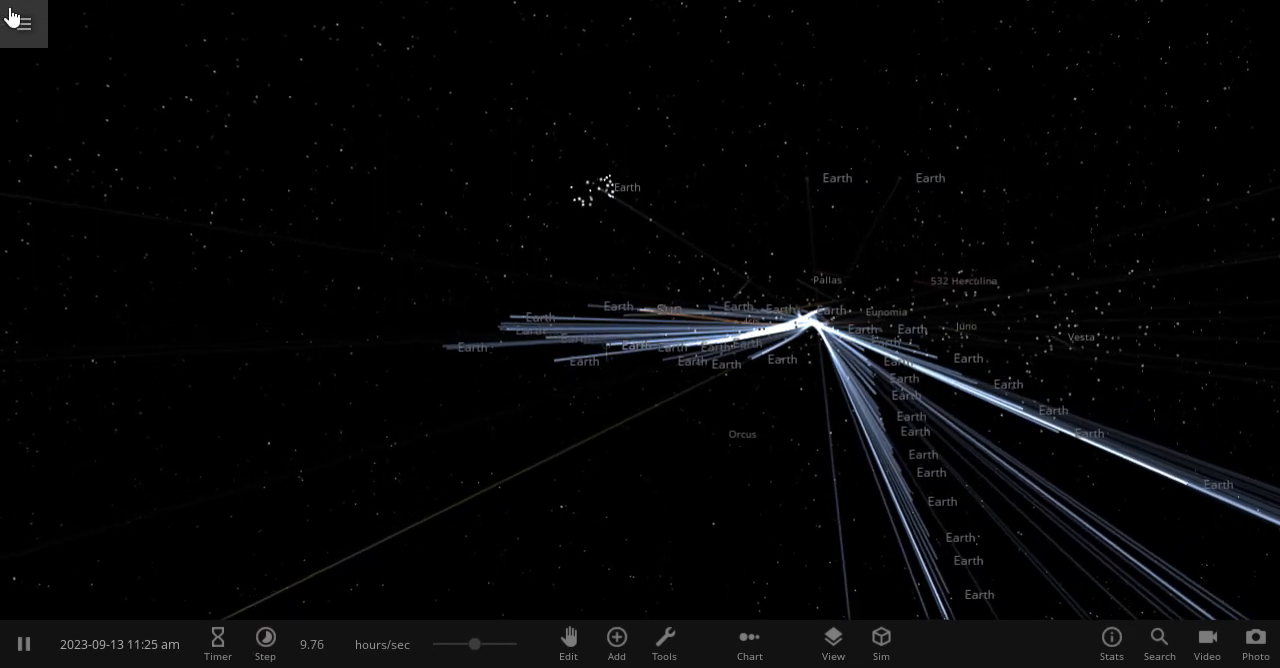
- Open the main menu to load an Earth simulation
{"action": "left_click", "coordinate": [22, 22]}
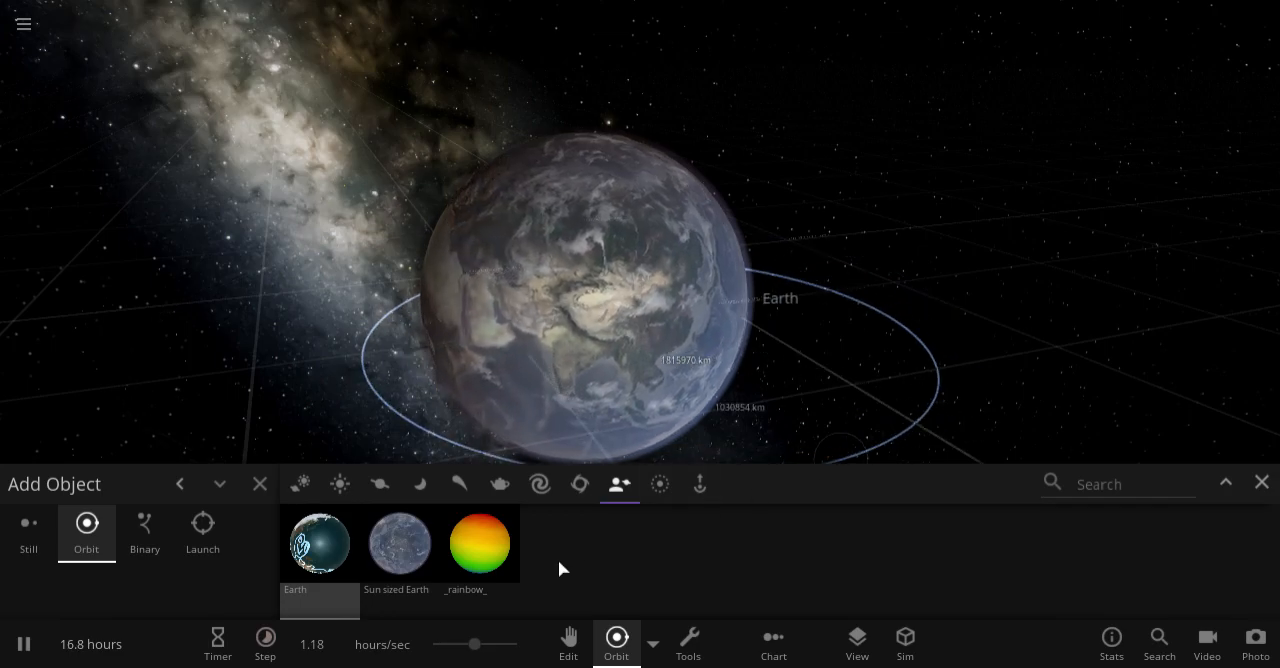
- Place an Earth user object beside the planet, select it, let them merge, and close Add
{"action": "left_click", "coordinate": [379, 484]}
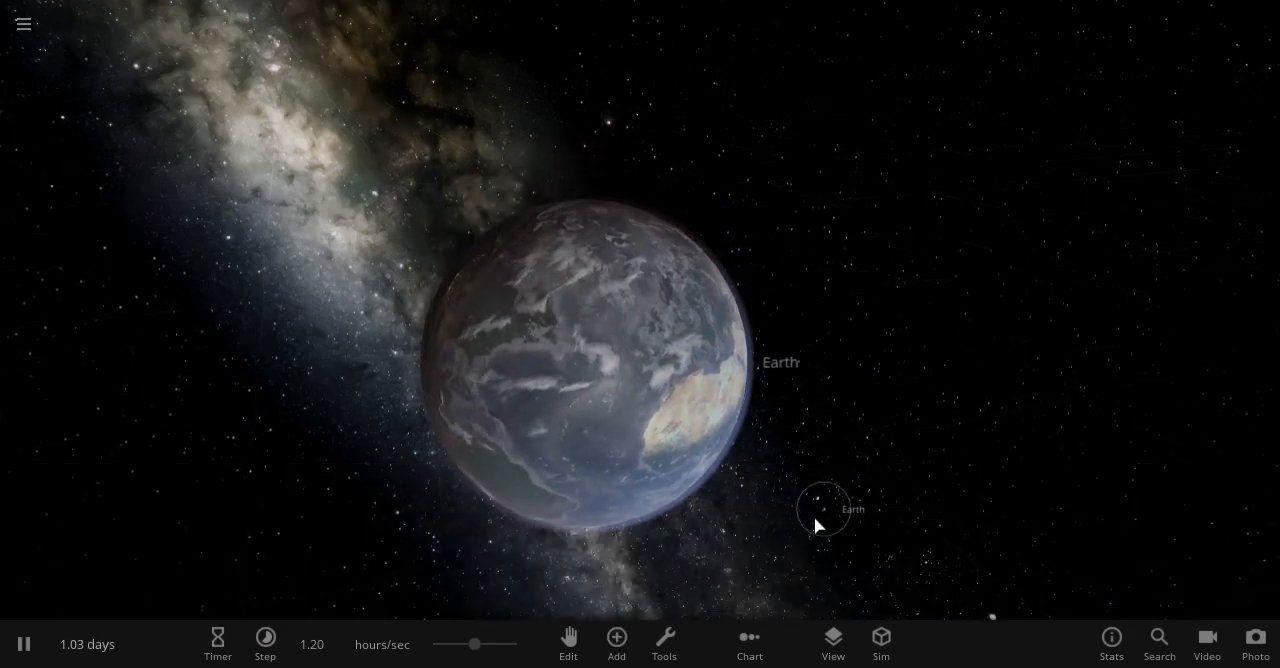
{"action": "left_click", "coordinate": [823, 507]}
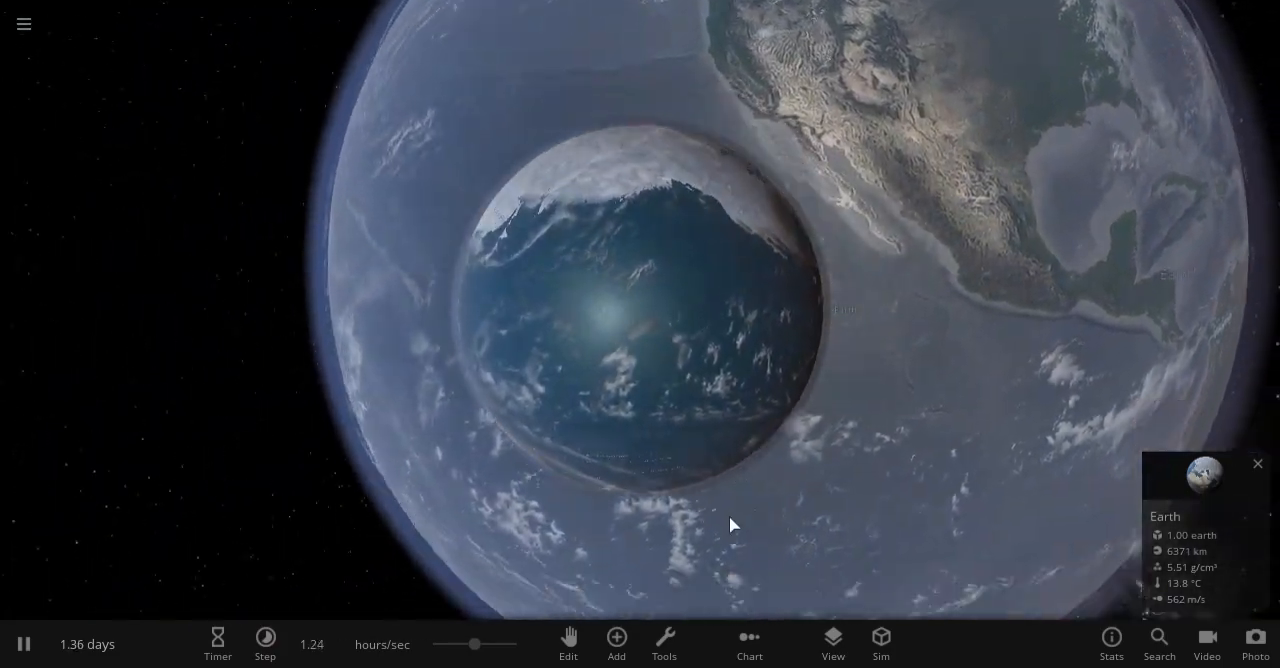
{"action": "scroll", "scroll_direction": "down", "scroll_amount": 3}
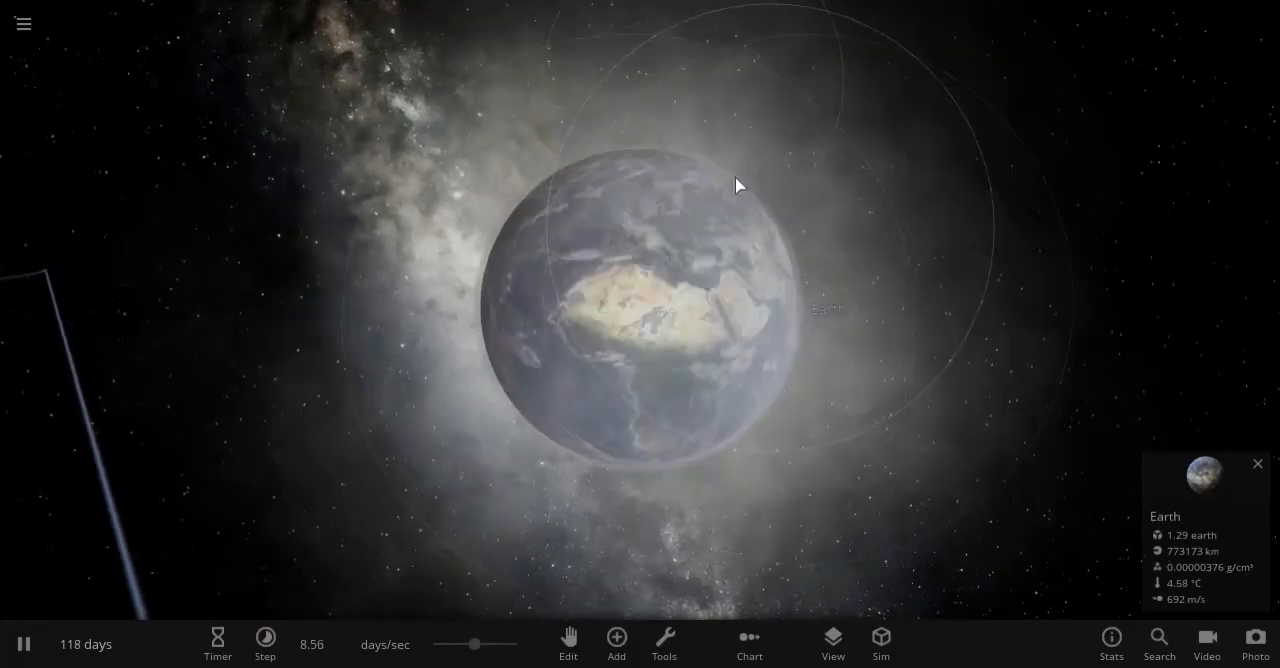
{"action": "left_click", "coordinate": [614, 644]}
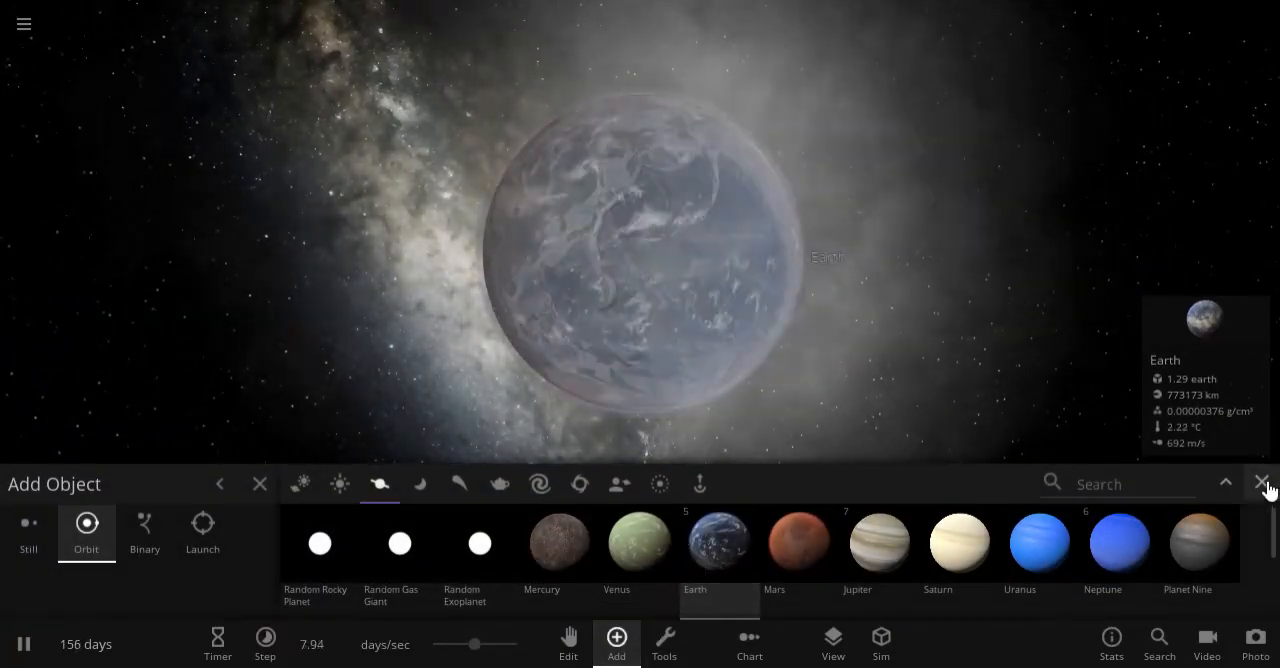
{"action": "left_click", "coordinate": [1261, 483]}
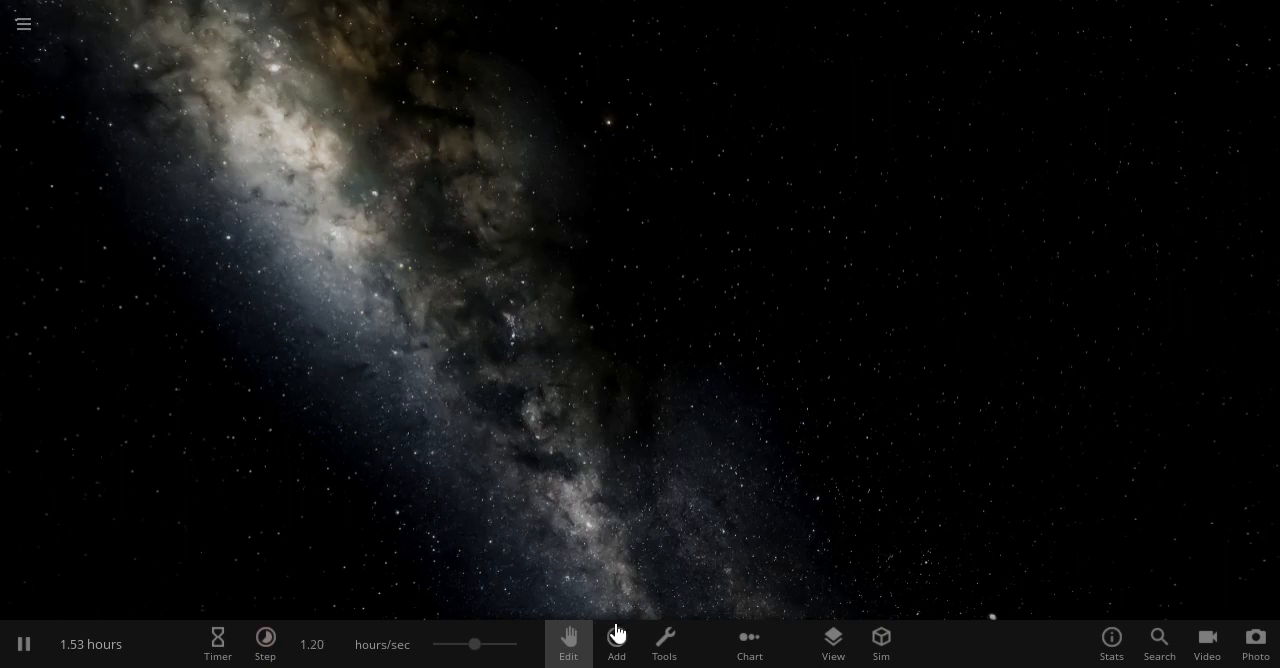
- Add a standard Earth from the Planets category to the empty scene
{"action": "left_click", "coordinate": [613, 640]}
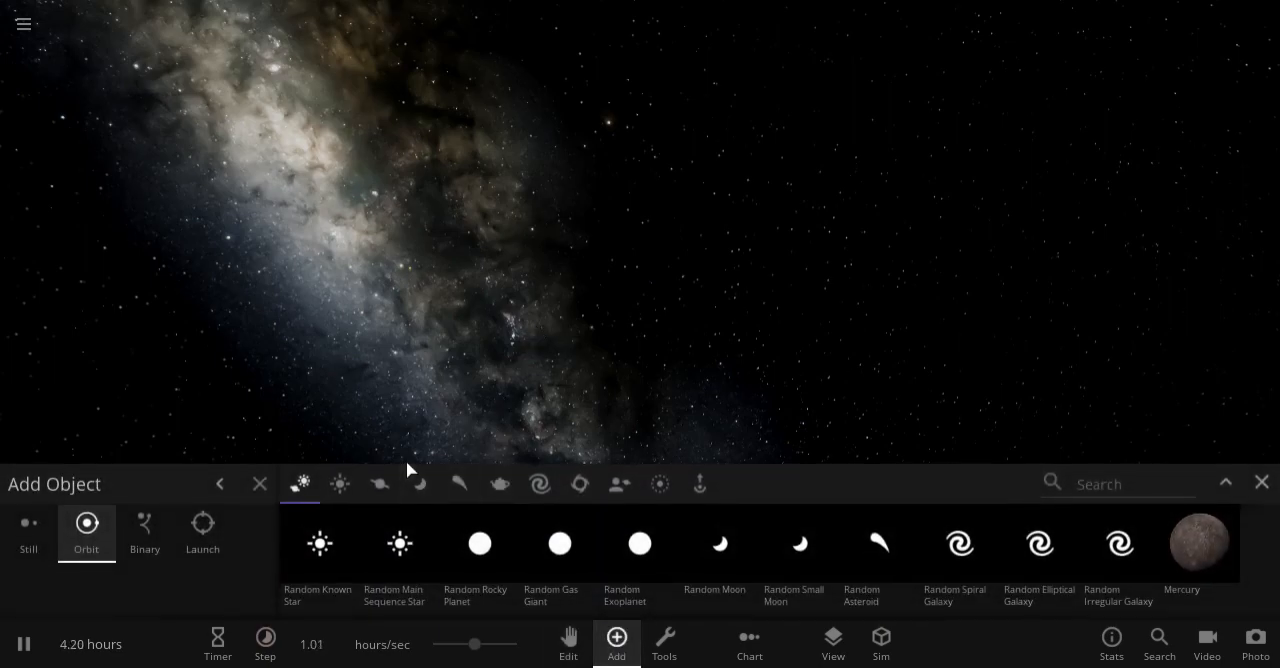
{"action": "left_click", "coordinate": [379, 484]}
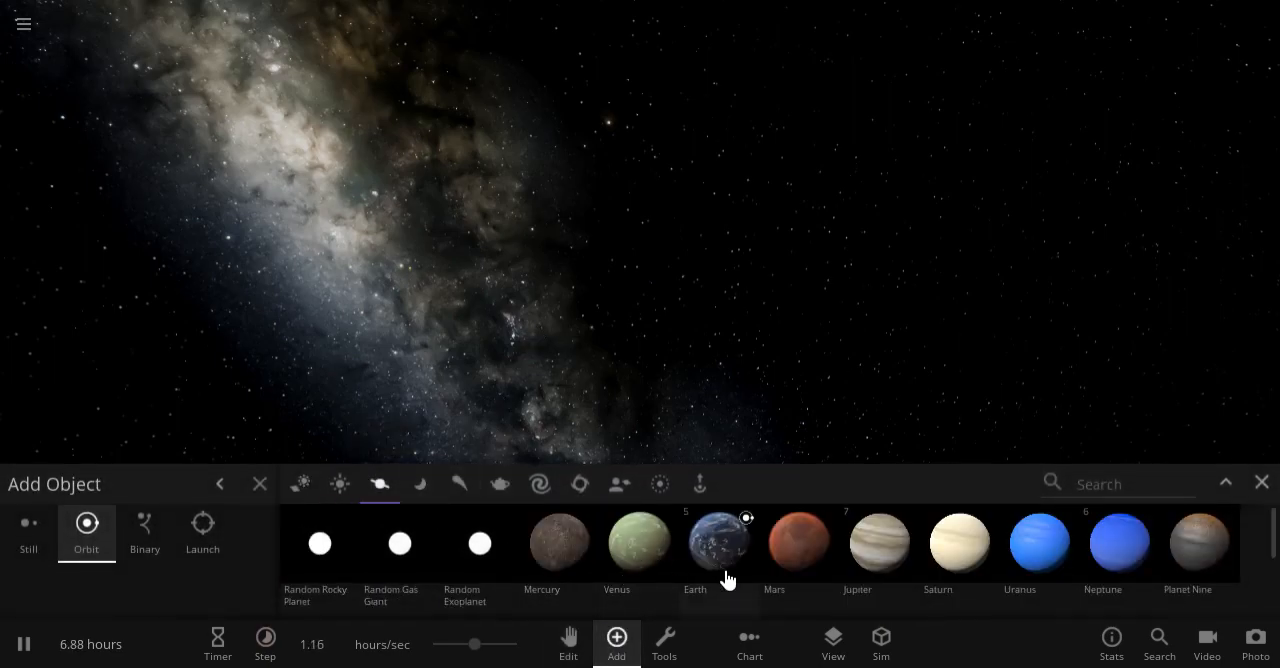
{"action": "left_click", "coordinate": [718, 543]}
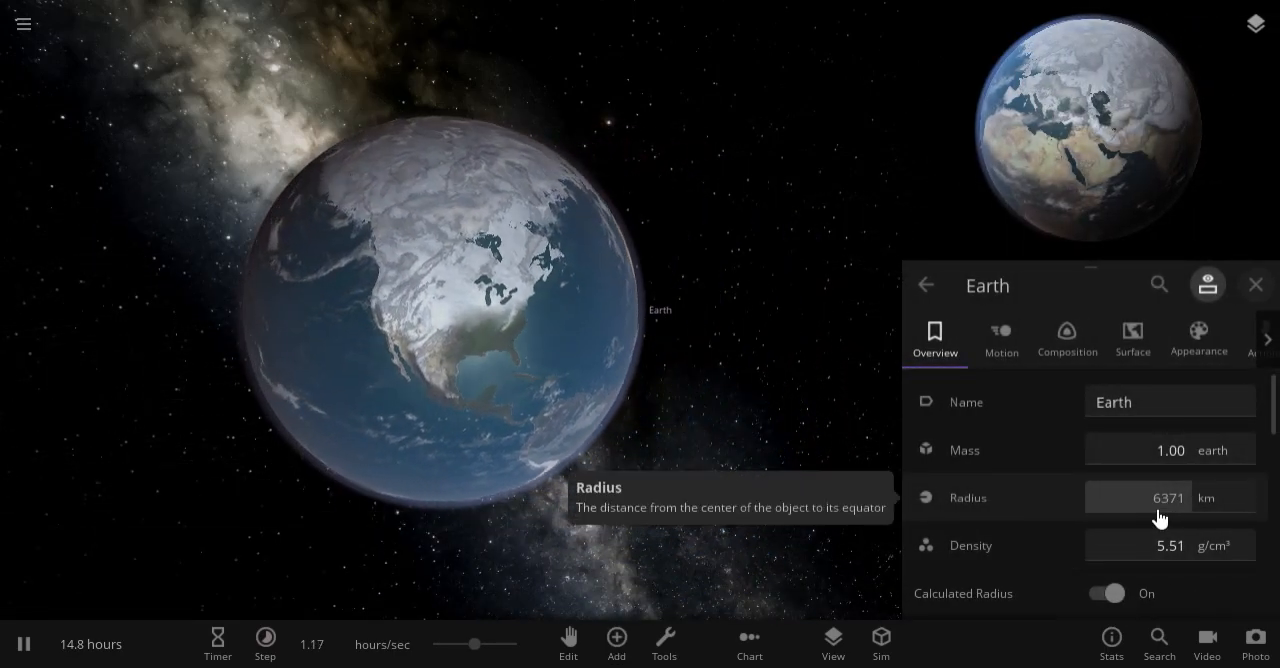
- Switch Earth's average surface temperature unit to °F and set it to 70
{"action": "left_click", "coordinate": [1169, 545]}
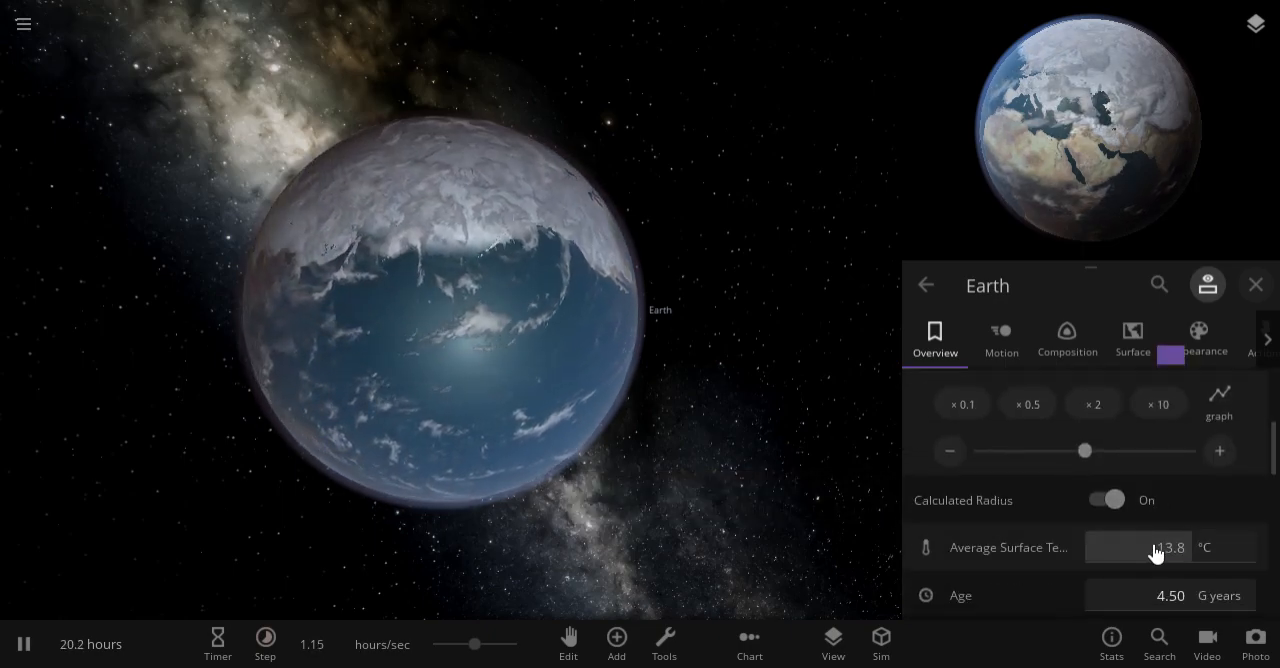
{"action": "left_click", "coordinate": [1203, 547]}
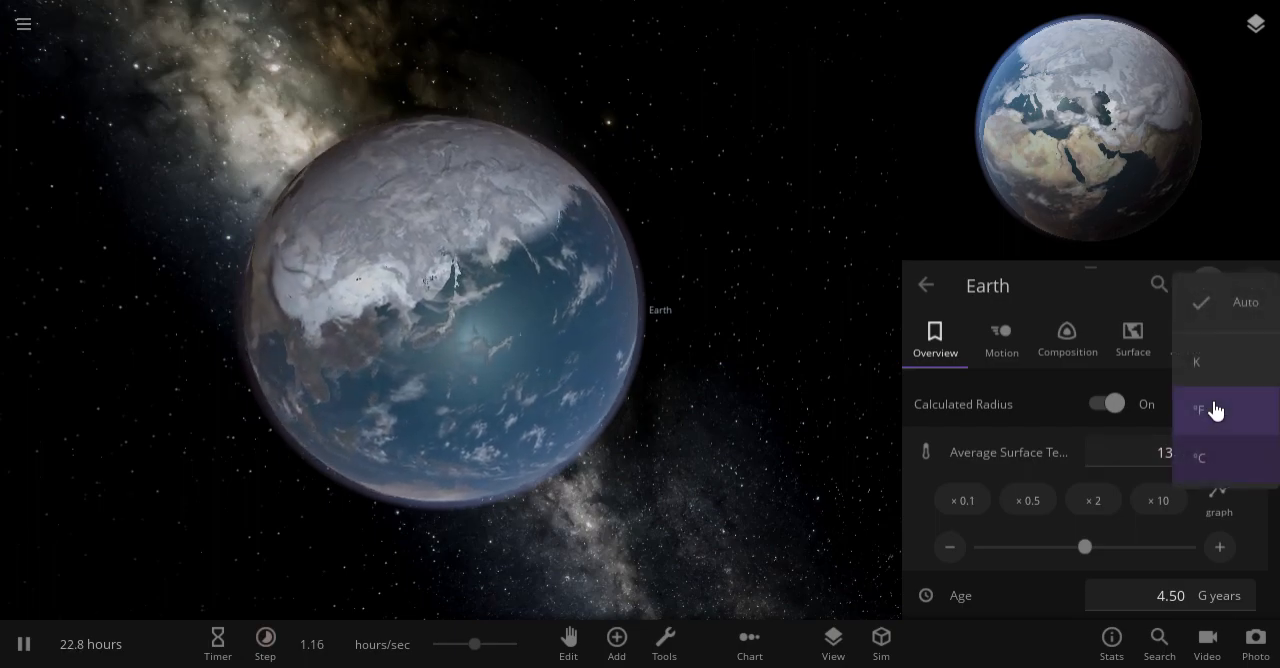
{"action": "left_click", "coordinate": [1217, 410]}
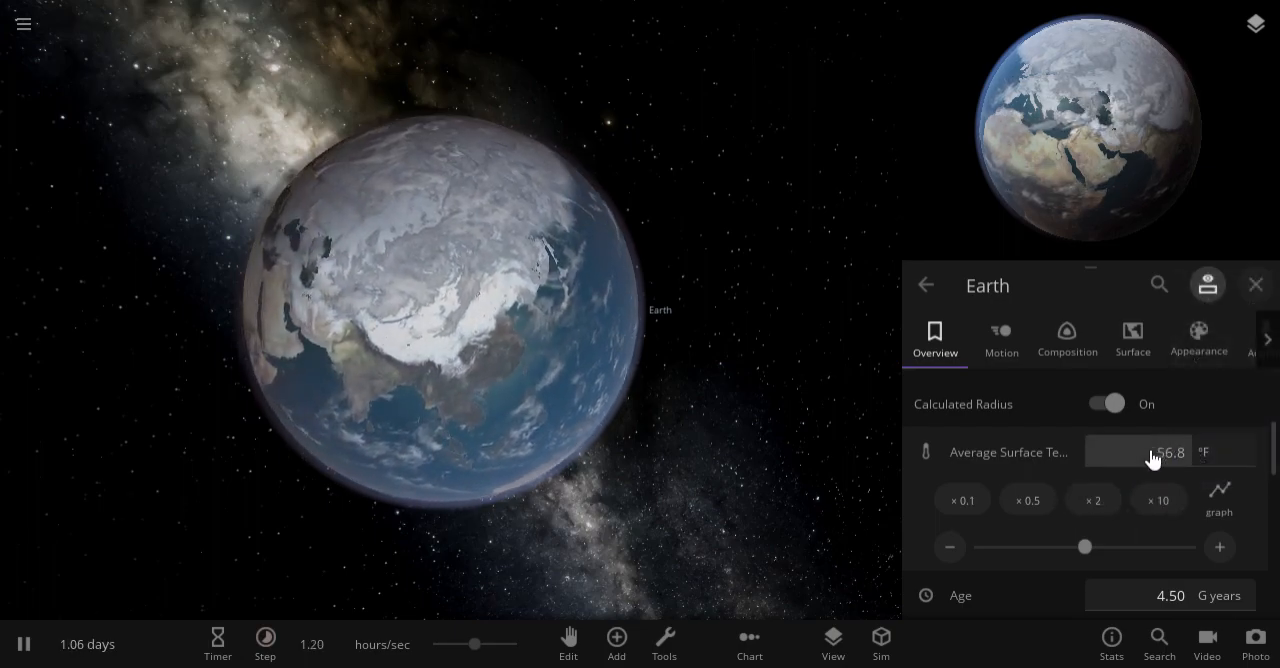
{"action": "type", "text": "70"}
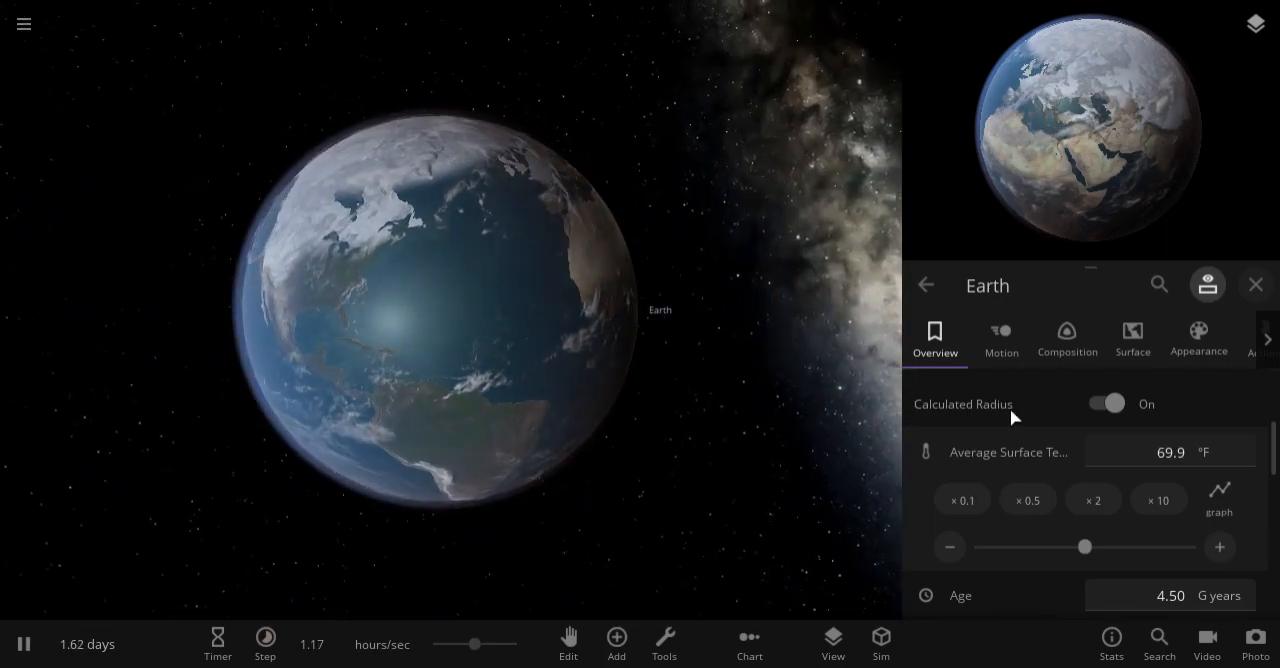
{"action": "double_click", "coordinate": [1170, 452]}
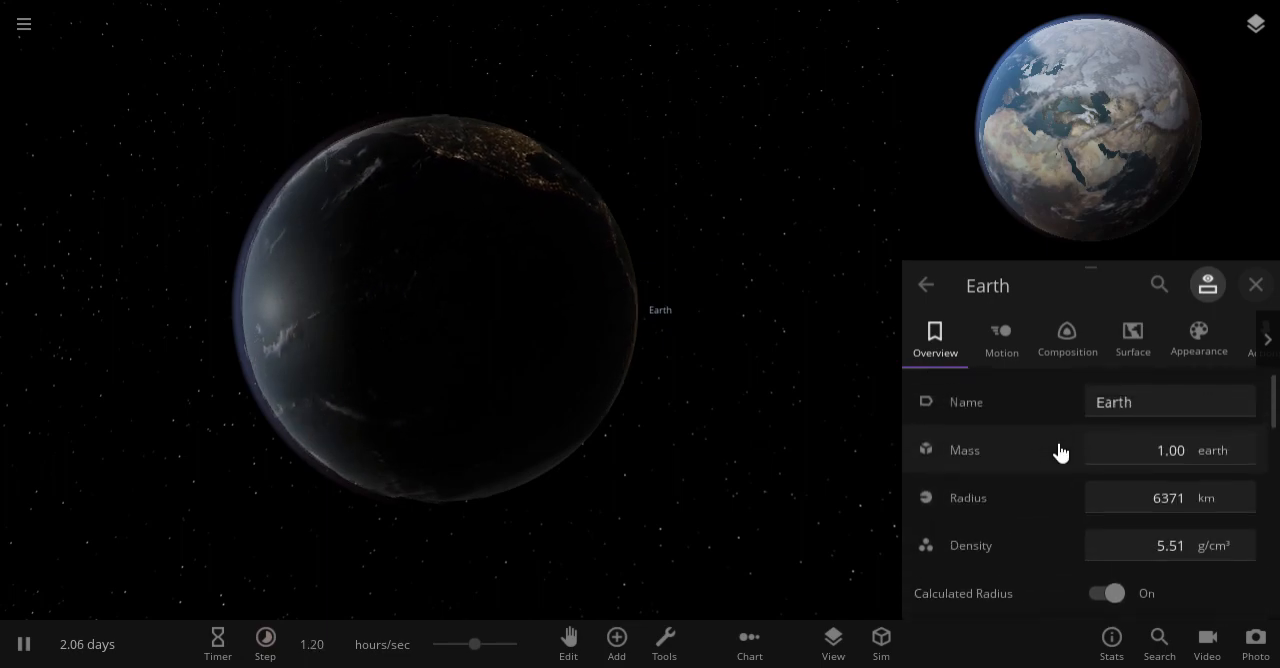
{"action": "mouse_move", "coordinate": [1138, 497]}
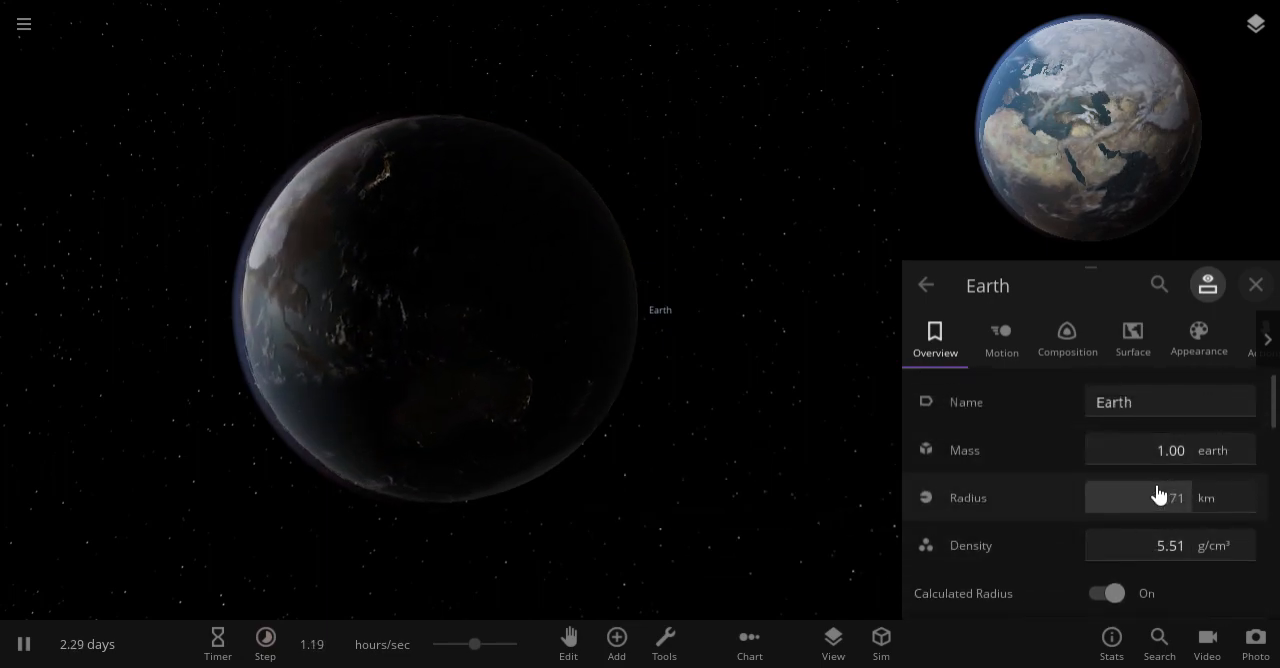
- Unlock Earth's radius, raise density to 173 g/cm³, and show radius as 2021 km
{"action": "left_click", "coordinate": [1170, 450]}
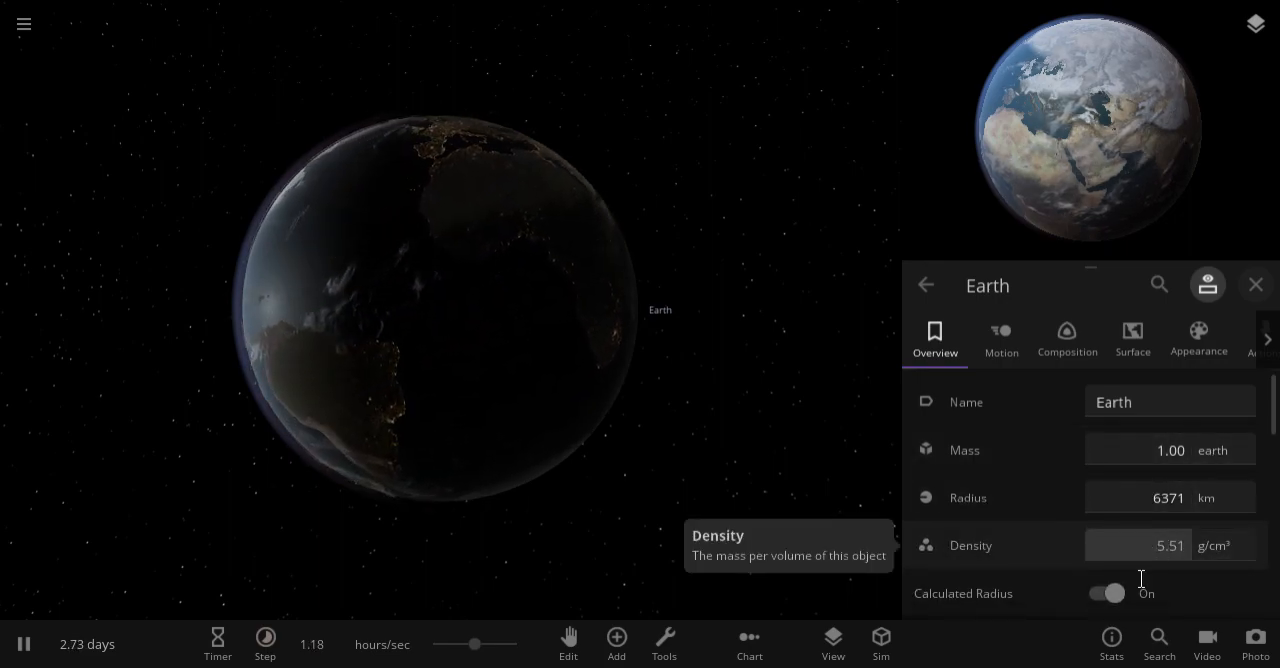
{"action": "left_click", "coordinate": [1169, 545]}
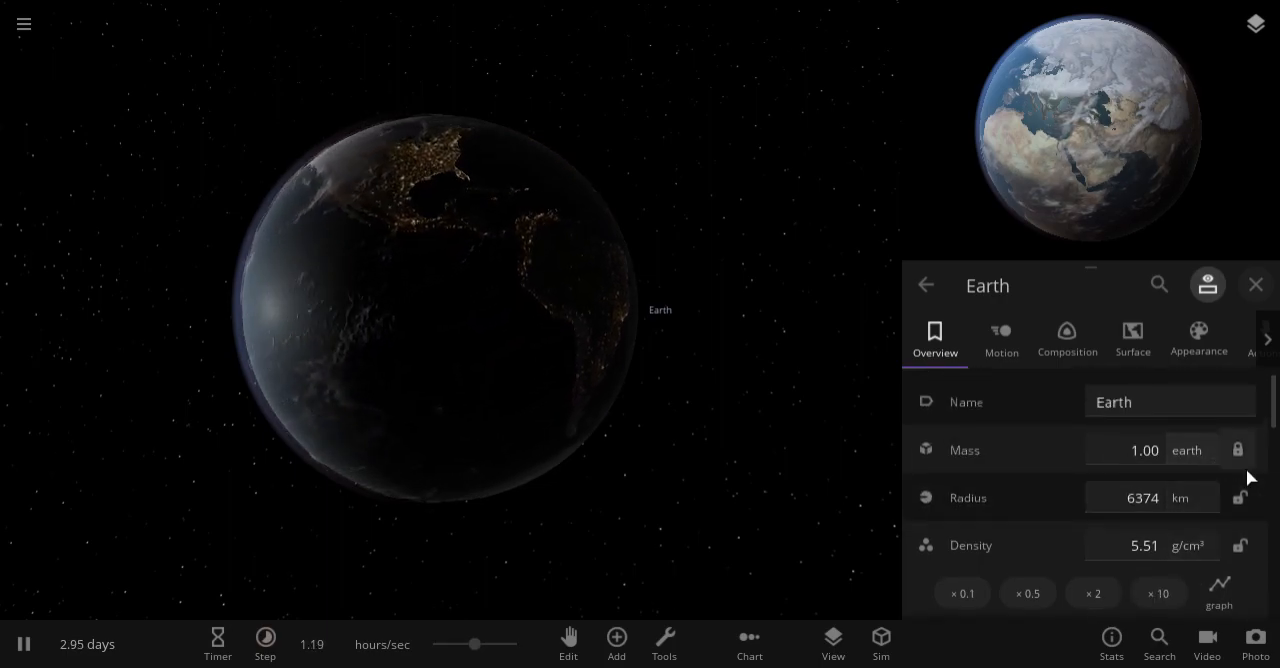
{"action": "scroll", "scroll_direction": "down", "scroll_amount": 3}
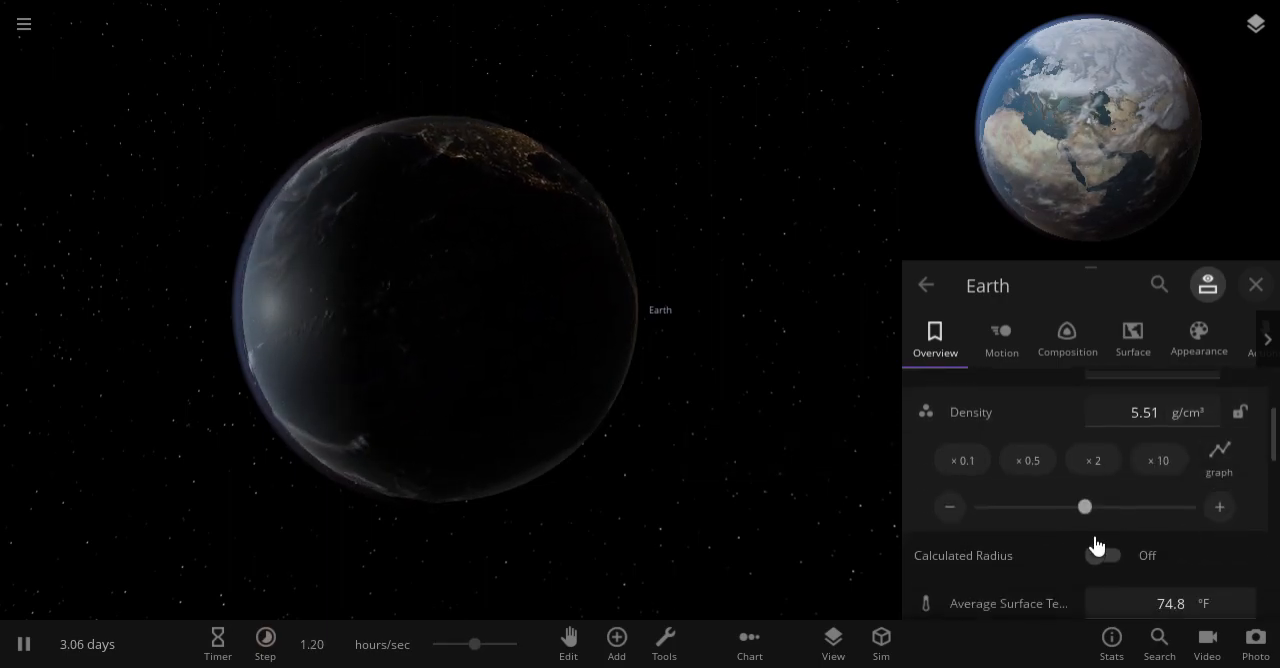
{"action": "left_click_drag", "start_coordinate": [1086, 506], "coordinate": [1195, 506]}
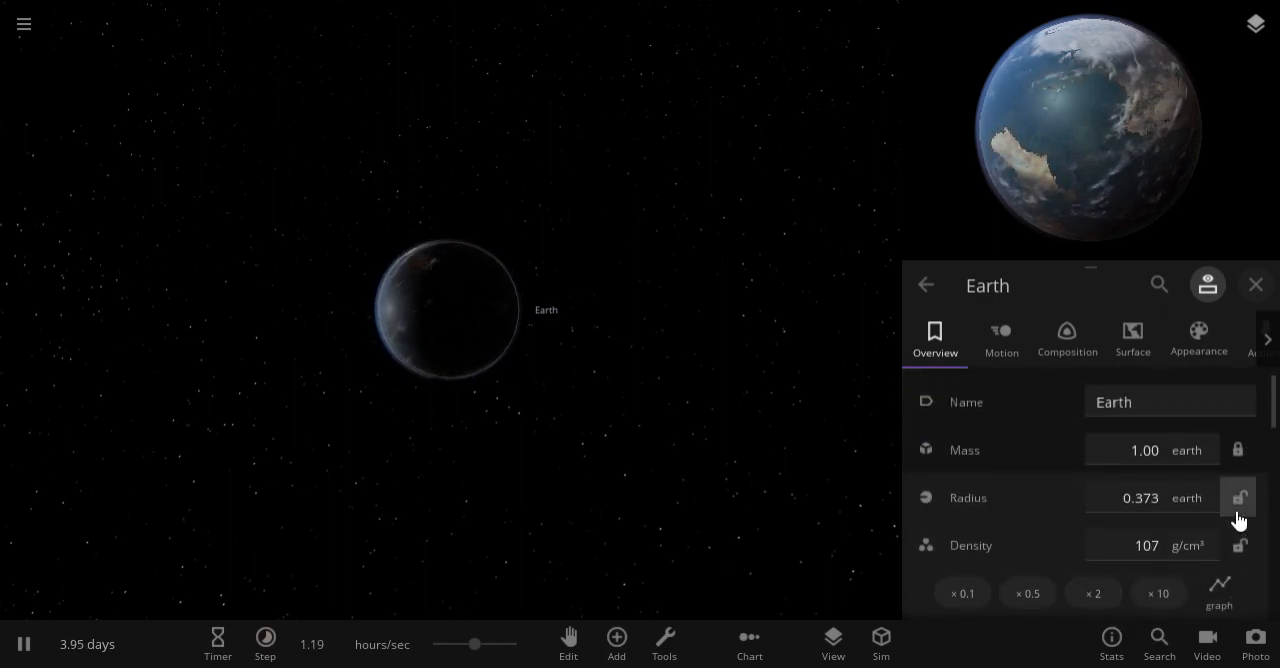
{"action": "scroll", "scroll_direction": "down", "scroll_amount": 3}
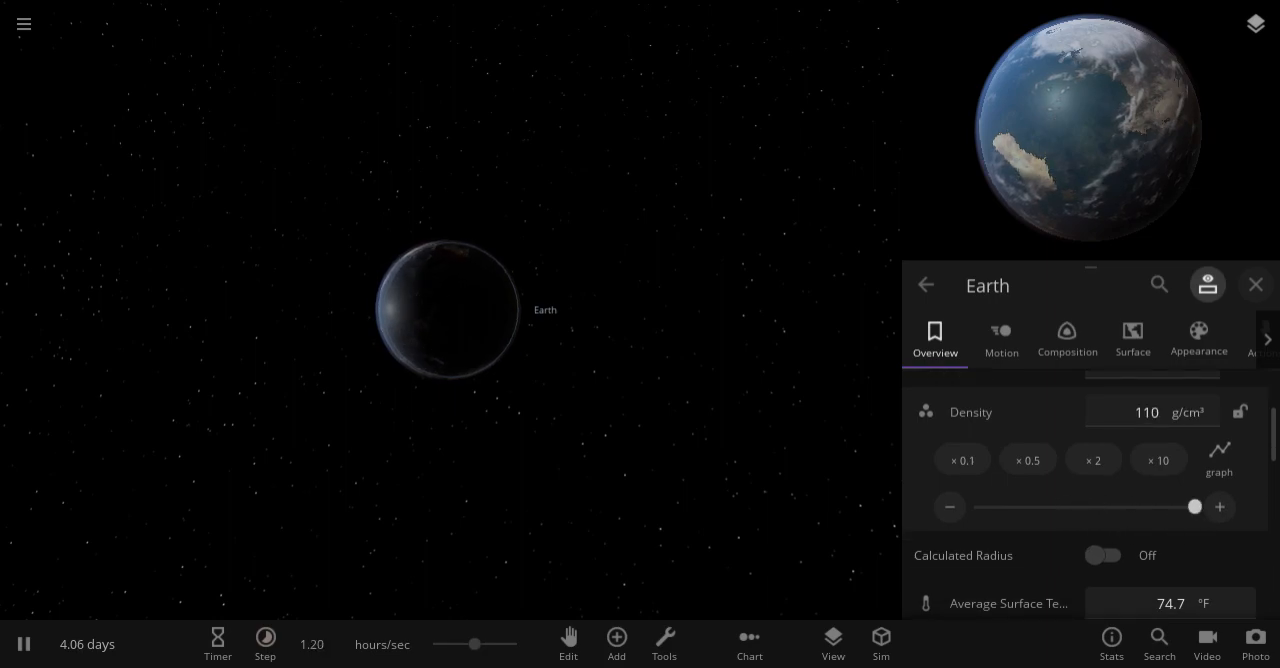
{"action": "left_click", "coordinate": [1093, 460]}
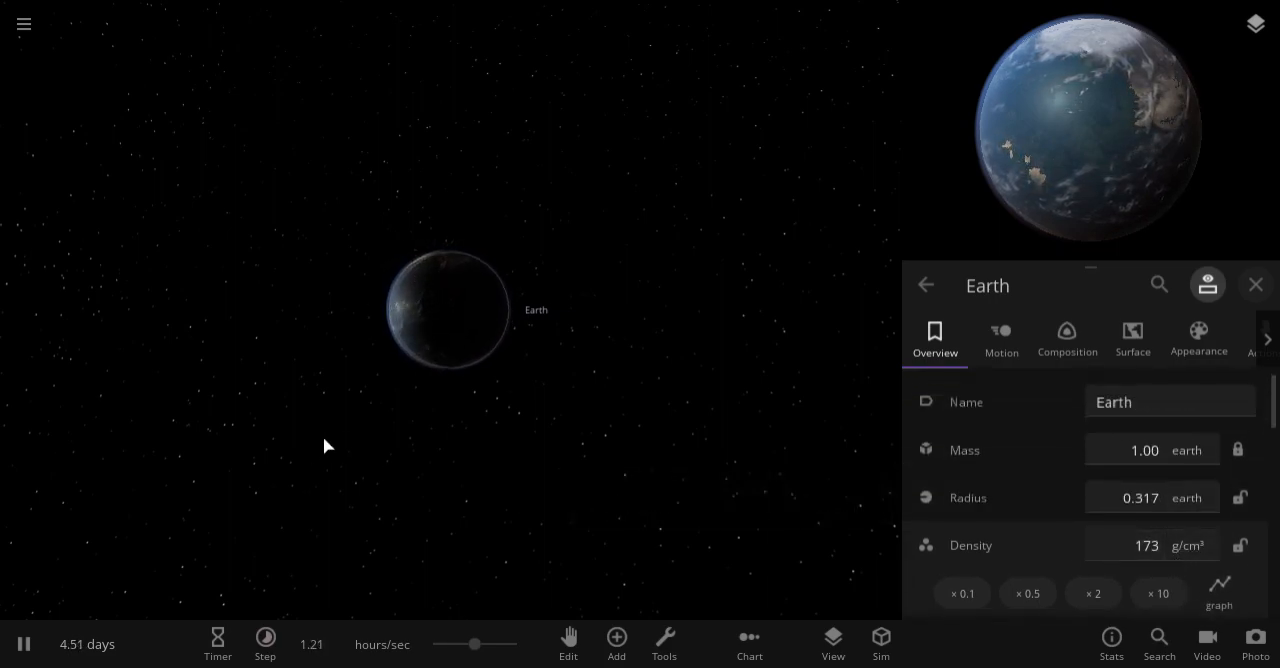
{"action": "left_click", "coordinate": [616, 643]}
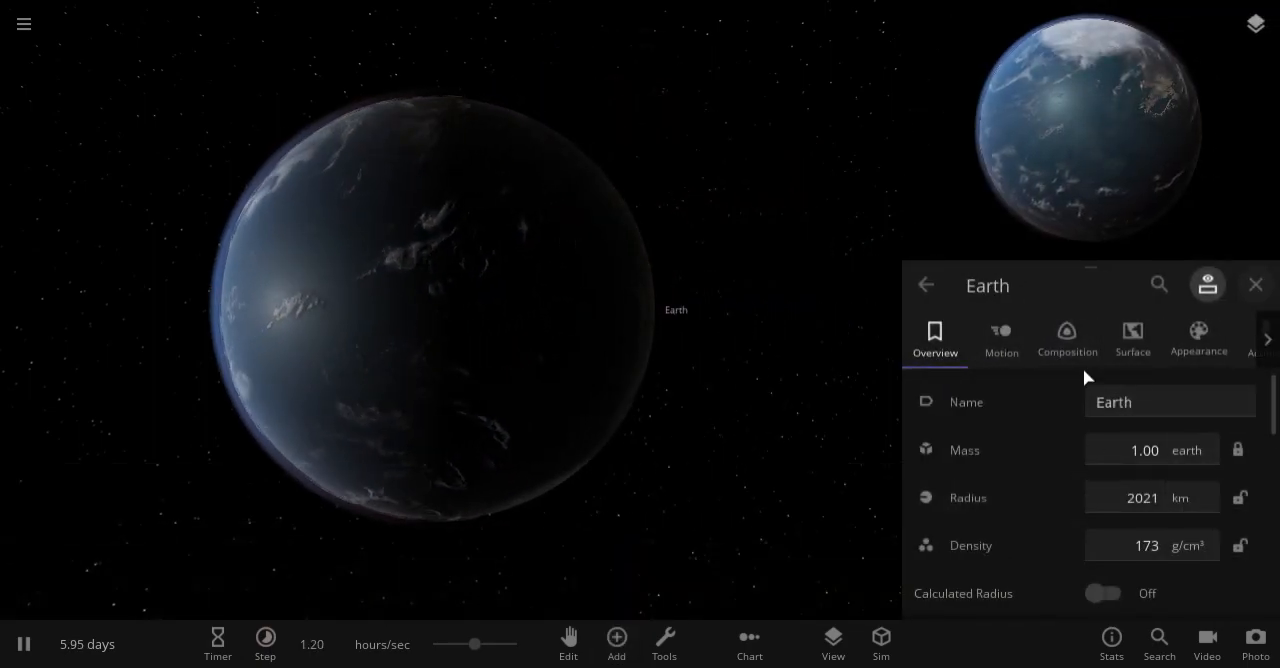
- Drain Earth's water to a trace of 7.31E+17 kg in the Composition tab
{"action": "left_click", "coordinate": [1067, 338]}
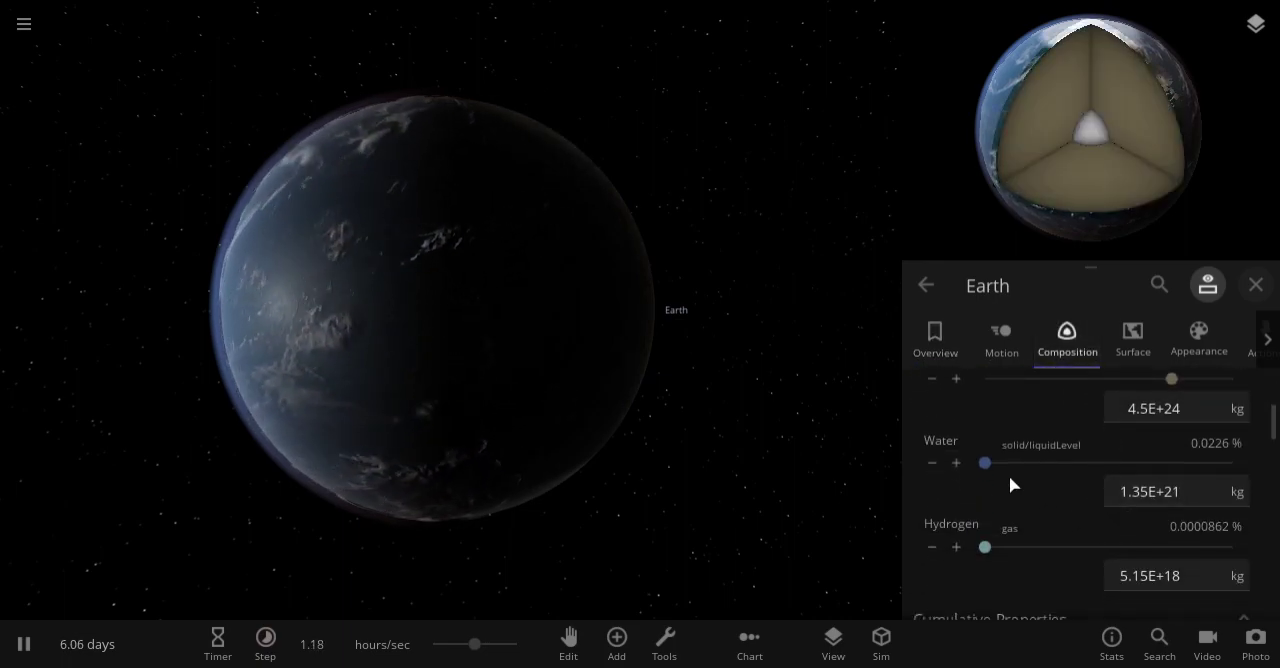
{"action": "left_click_drag", "start_coordinate": [985, 463], "coordinate": [1000, 463]}
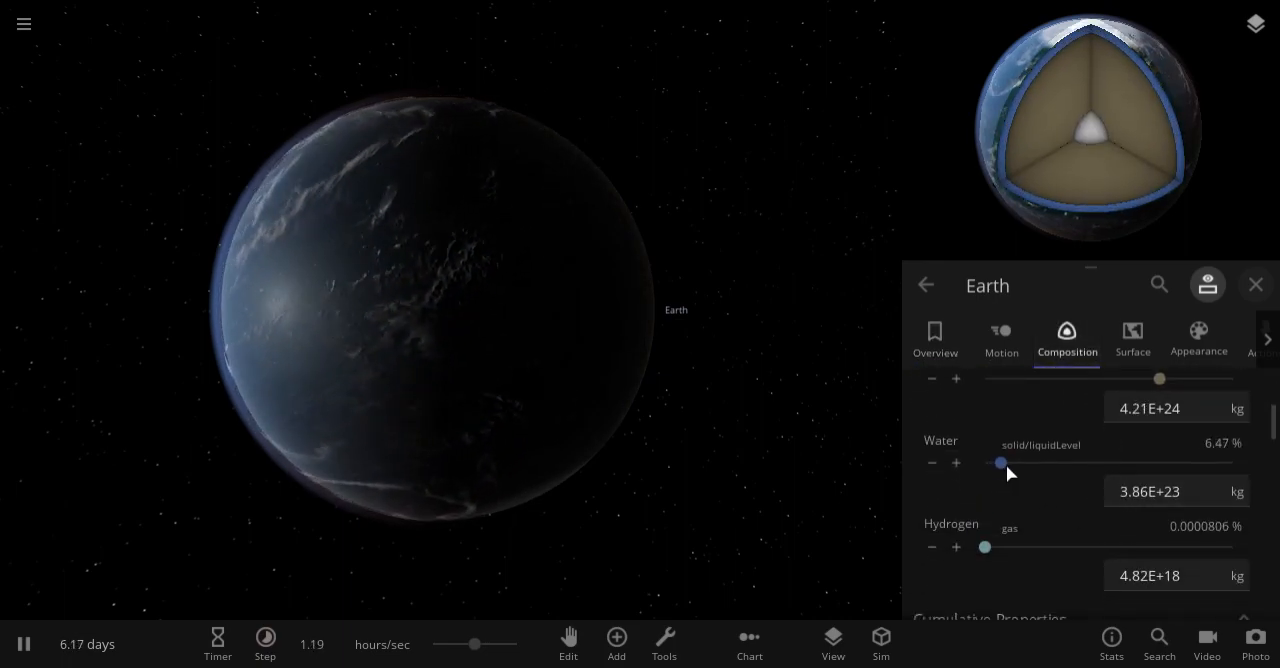
{"action": "left_click_drag", "start_coordinate": [1000, 462], "coordinate": [986, 462]}
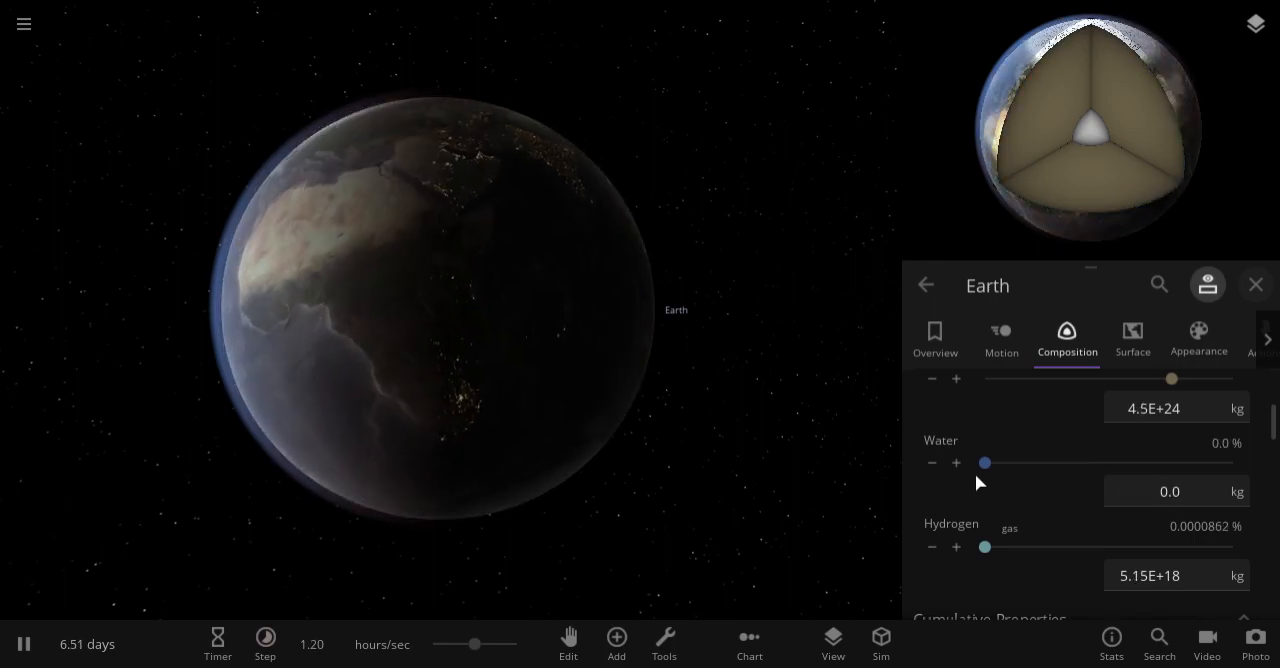
{"action": "left_click", "coordinate": [1169, 491]}
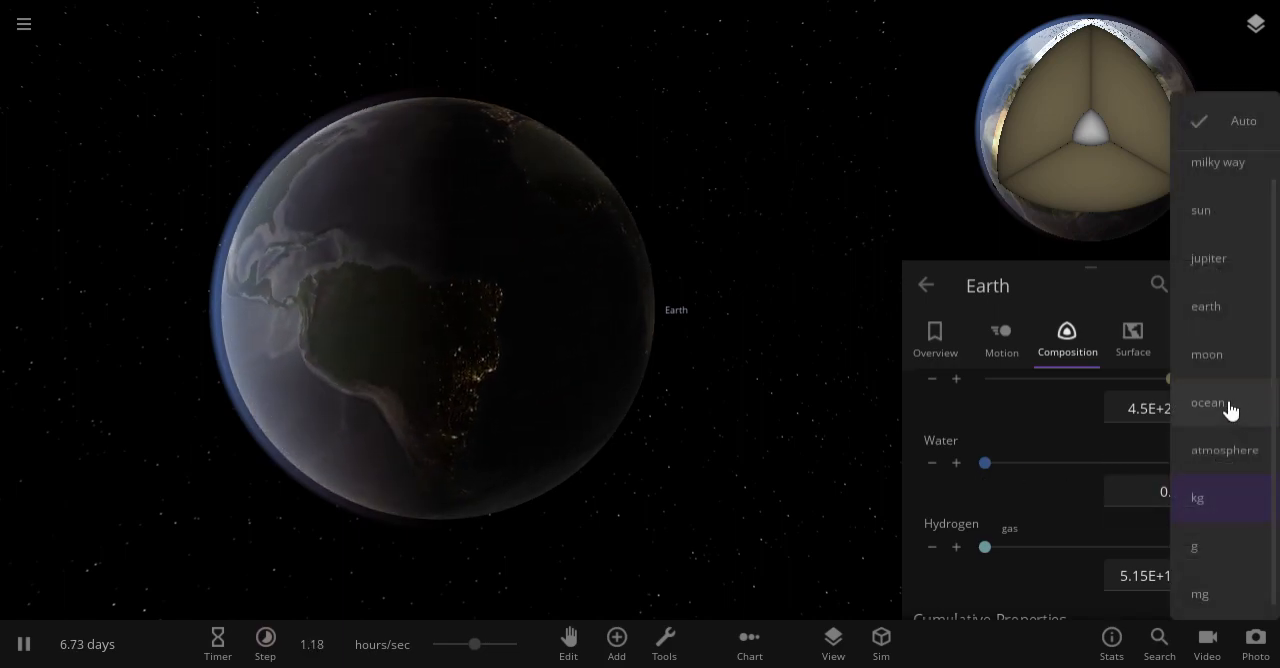
{"action": "left_click", "coordinate": [1208, 402]}
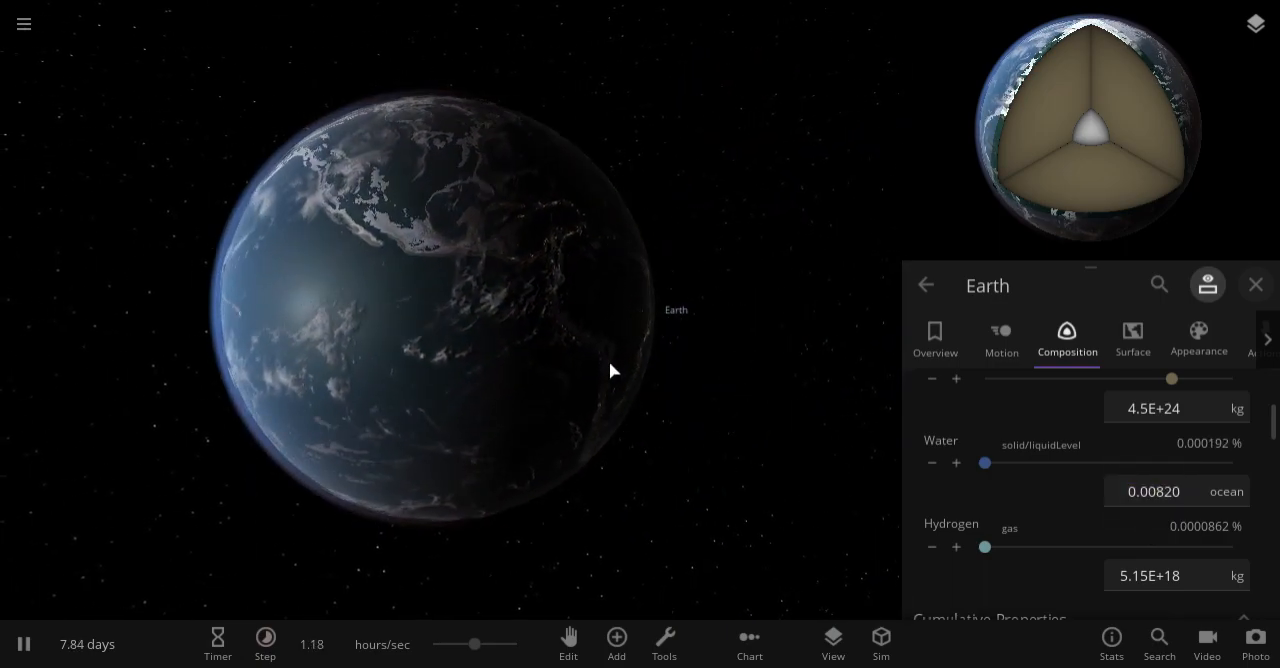
{"action": "left_click", "coordinate": [1153, 491]}
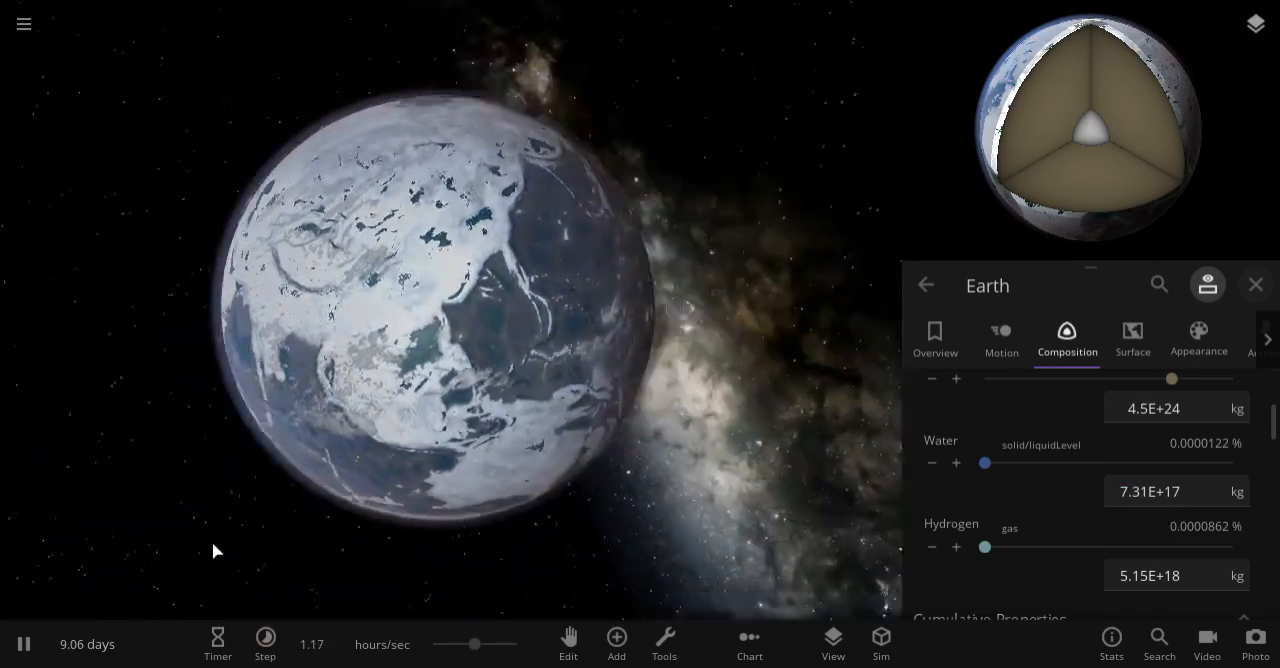
- Show Earth's surface temperature in °F (73.8 °F) on Overview and bring up the Tools
{"action": "left_click", "coordinate": [935, 340]}
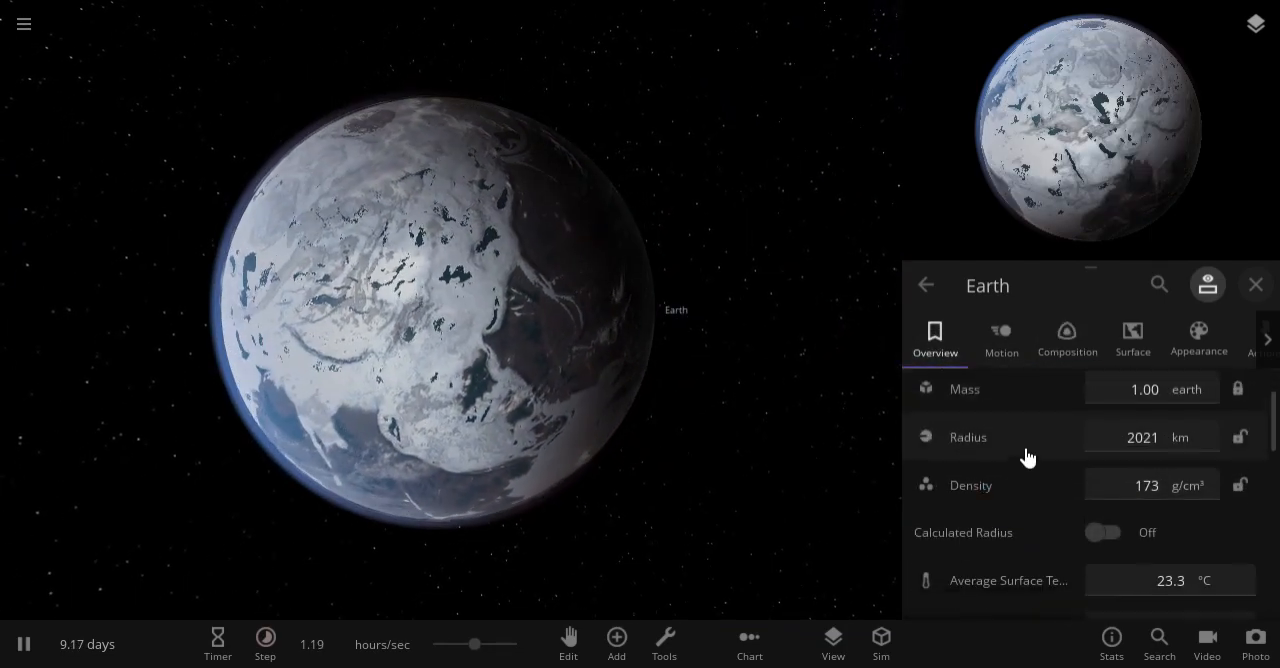
{"action": "scroll", "scroll_direction": "down", "scroll_amount": 3}
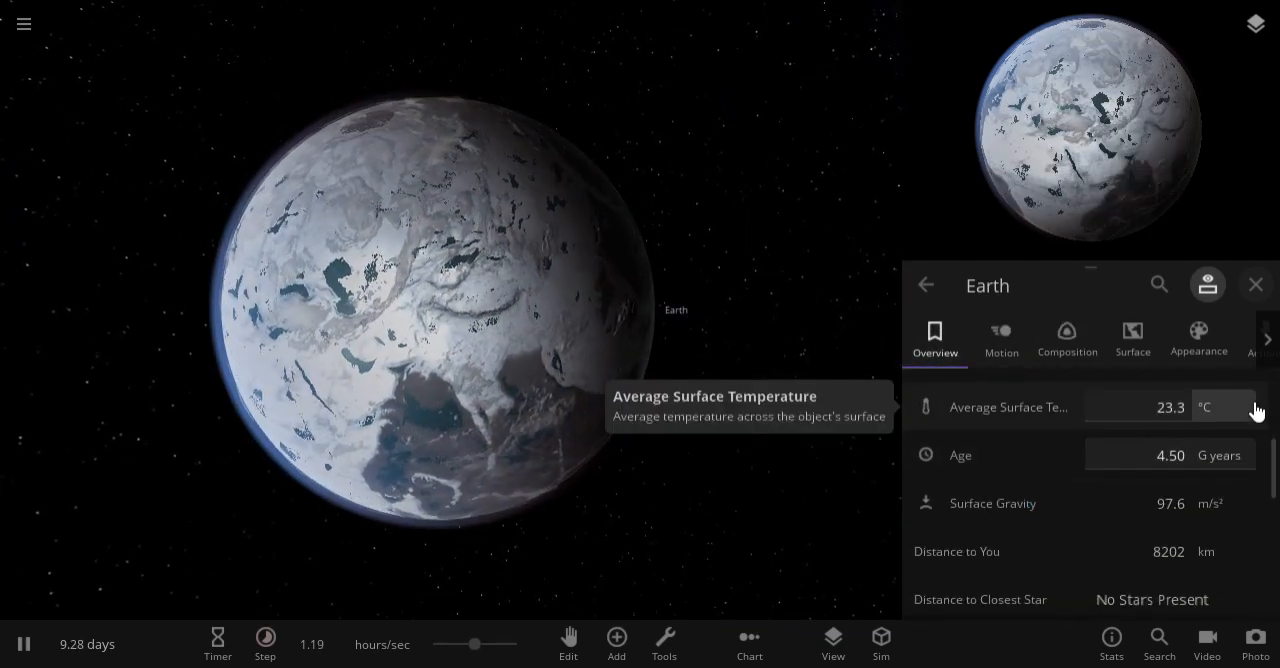
{"action": "left_click", "coordinate": [1206, 407]}
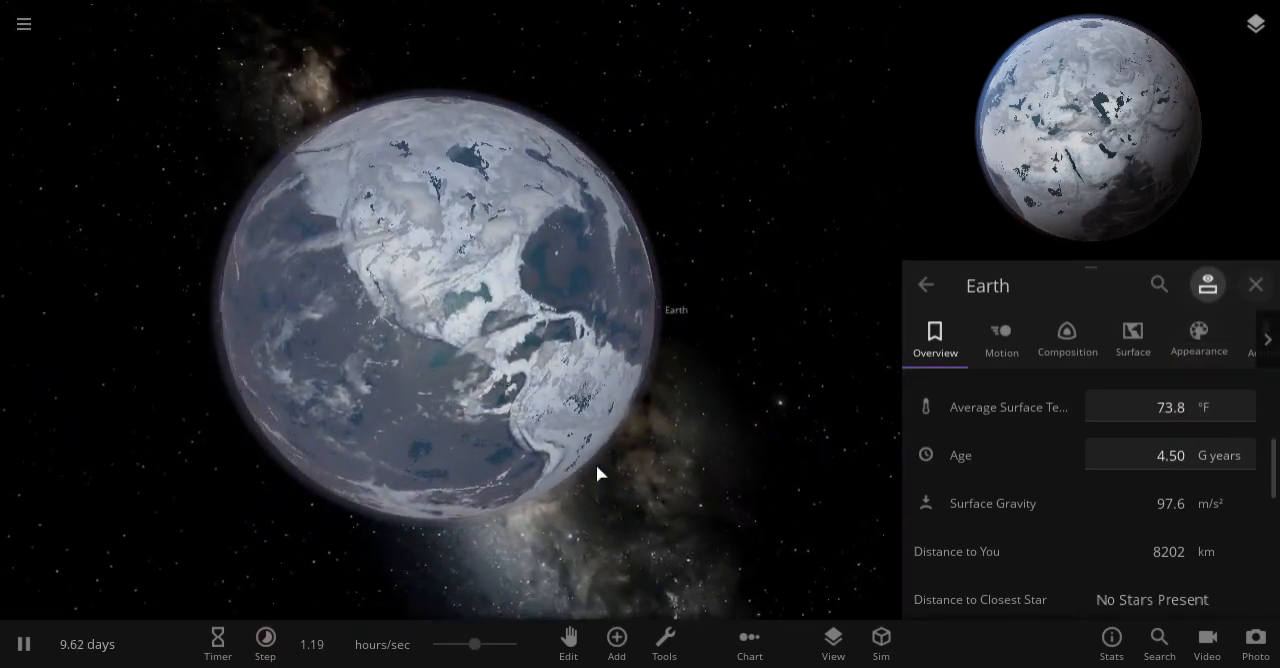
{"action": "left_click", "coordinate": [663, 638]}
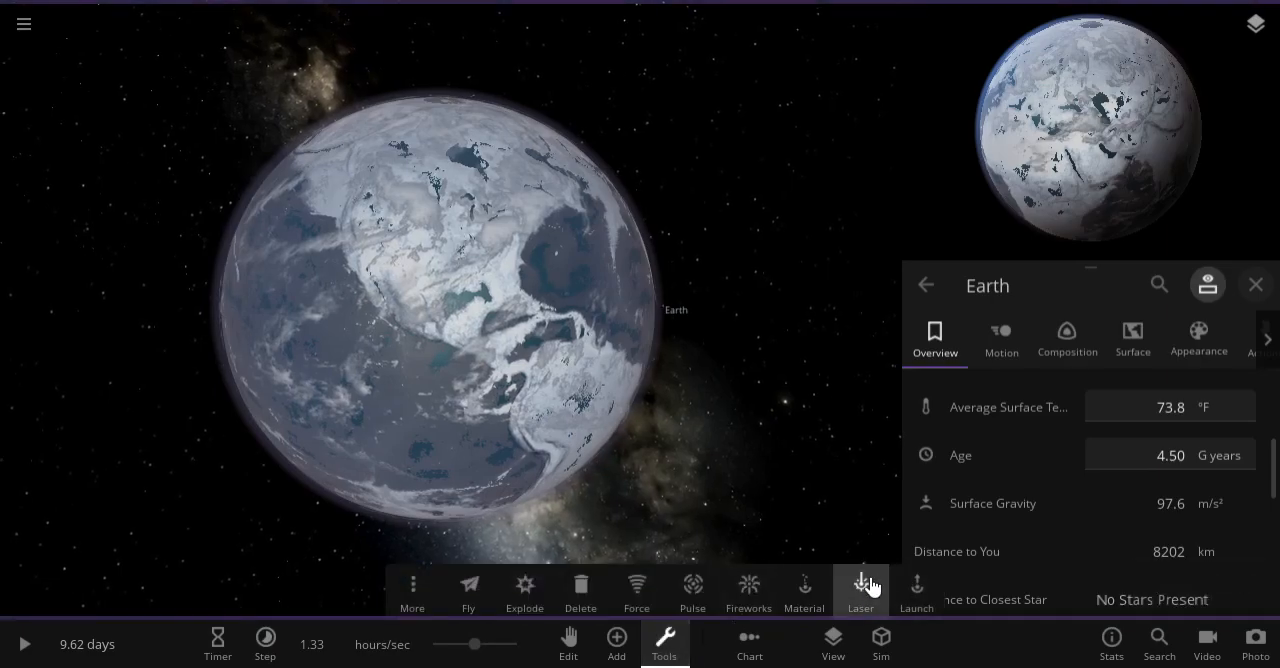
- Set up the laser with the Most Powerful Continuous Laser preset and a wider radius
{"action": "left_click", "coordinate": [860, 586]}
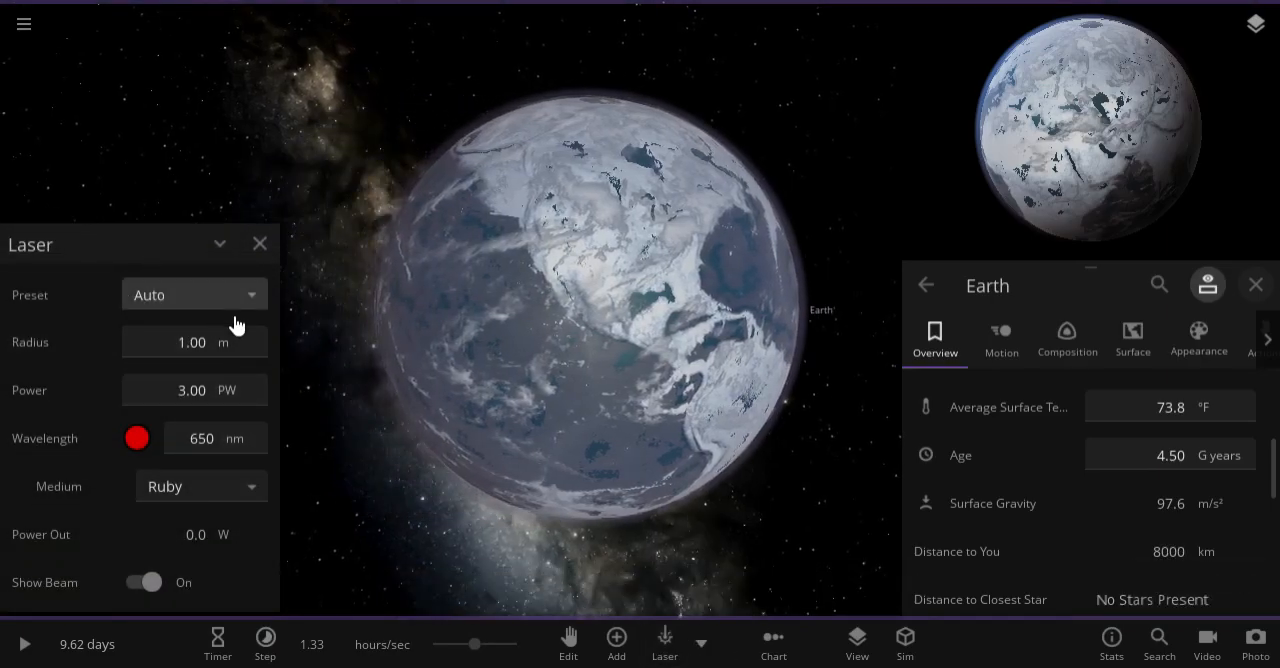
{"action": "left_click", "coordinate": [194, 294]}
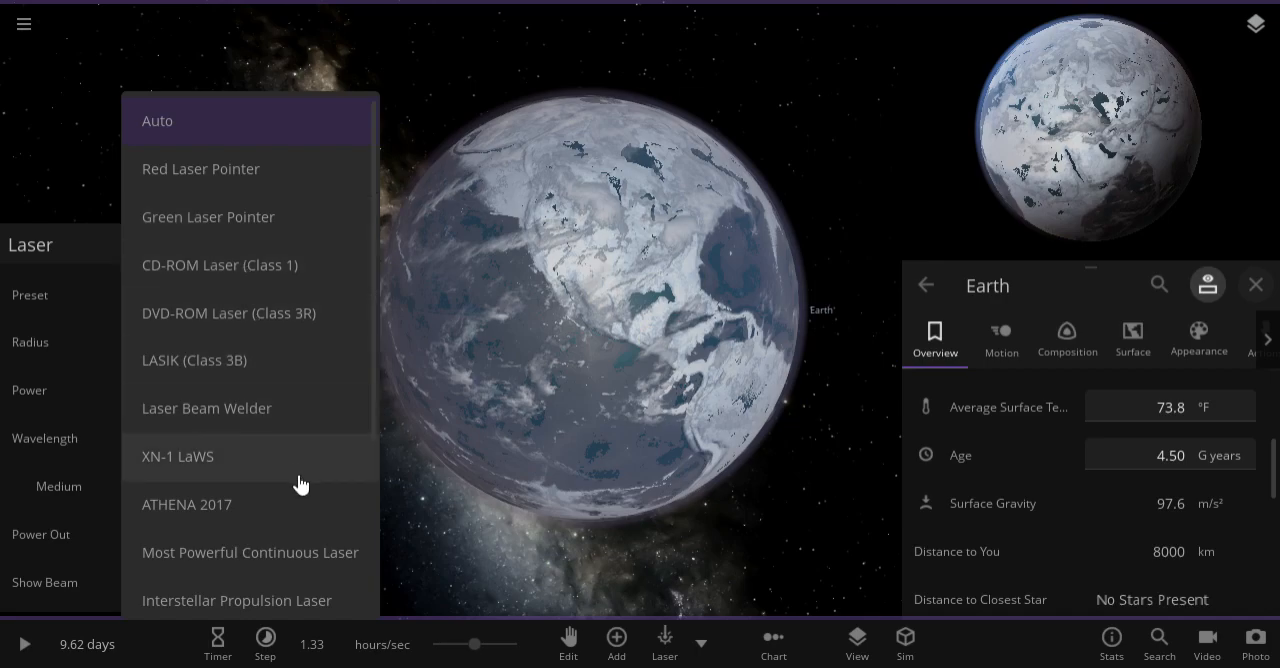
{"action": "left_click", "coordinate": [250, 552]}
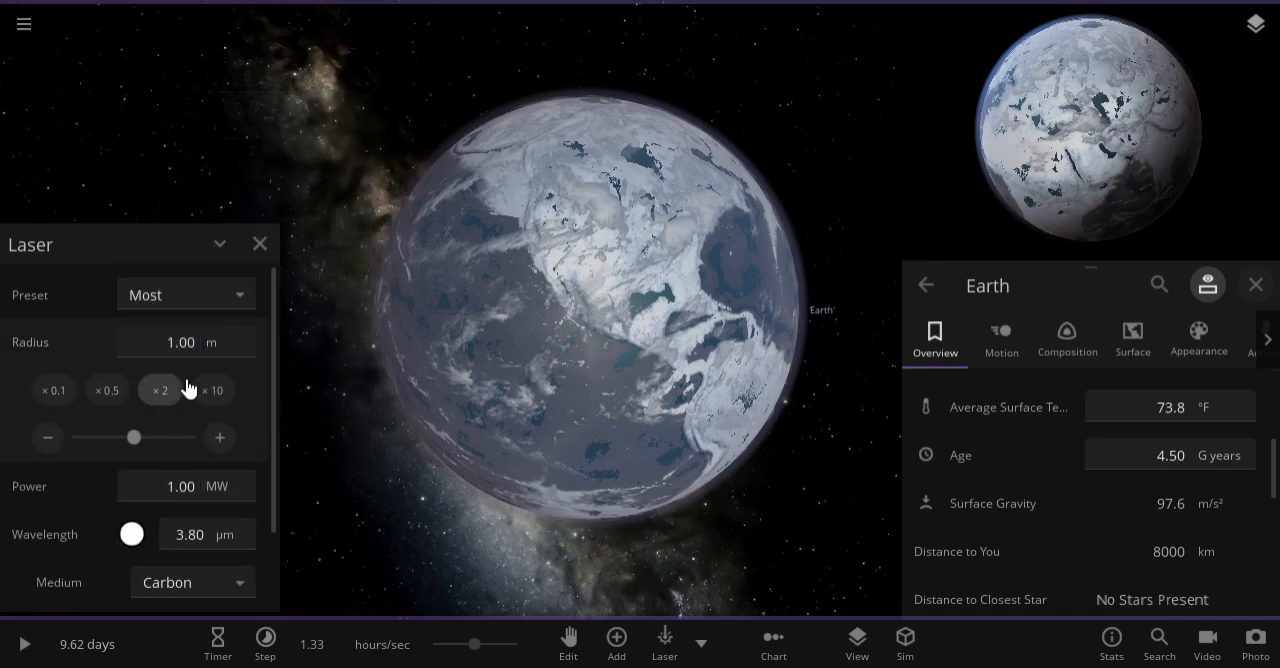
{"action": "left_click", "coordinate": [214, 390]}
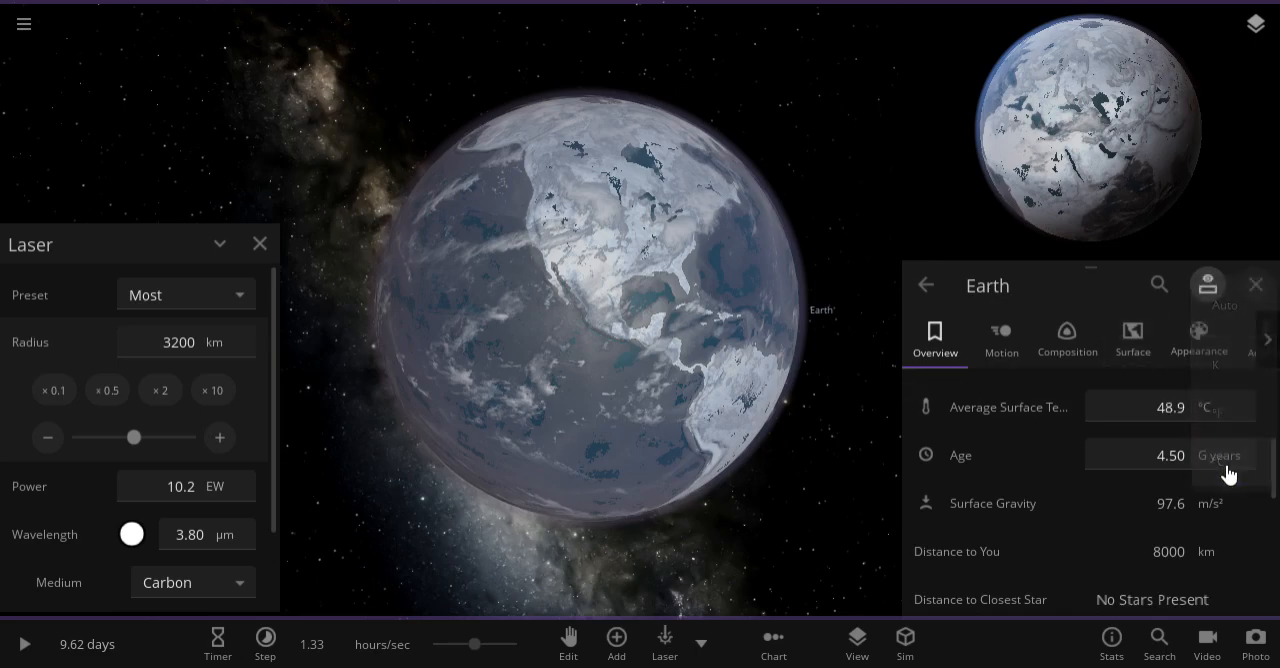
- Switch Earth's surface temperature to °C and double it, thawing the oceans
{"action": "left_click", "coordinate": [1170, 407]}
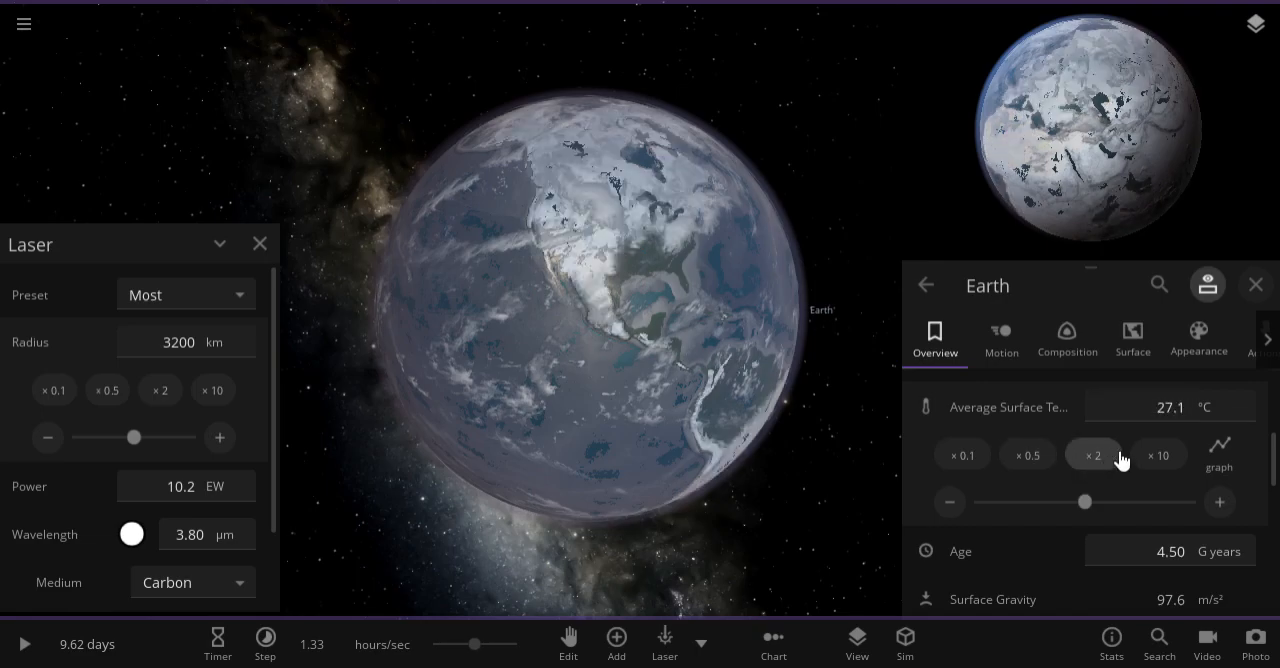
{"action": "left_click", "coordinate": [1093, 455]}
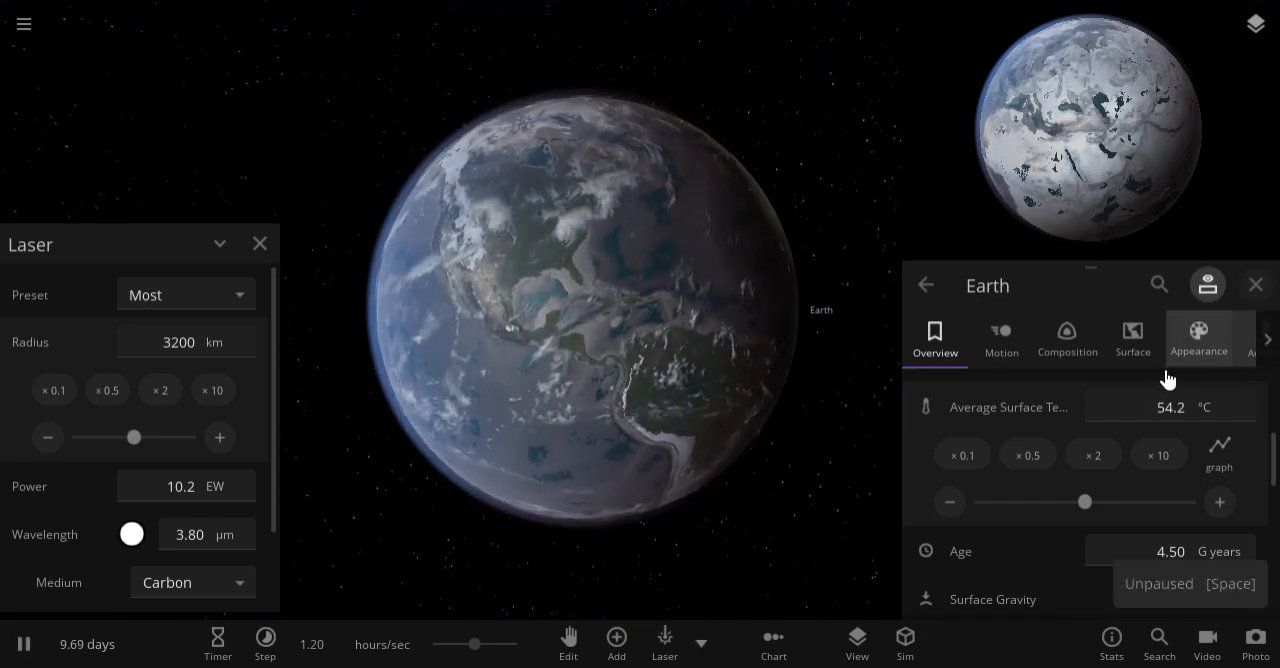
{"action": "left_click", "coordinate": [1067, 340]}
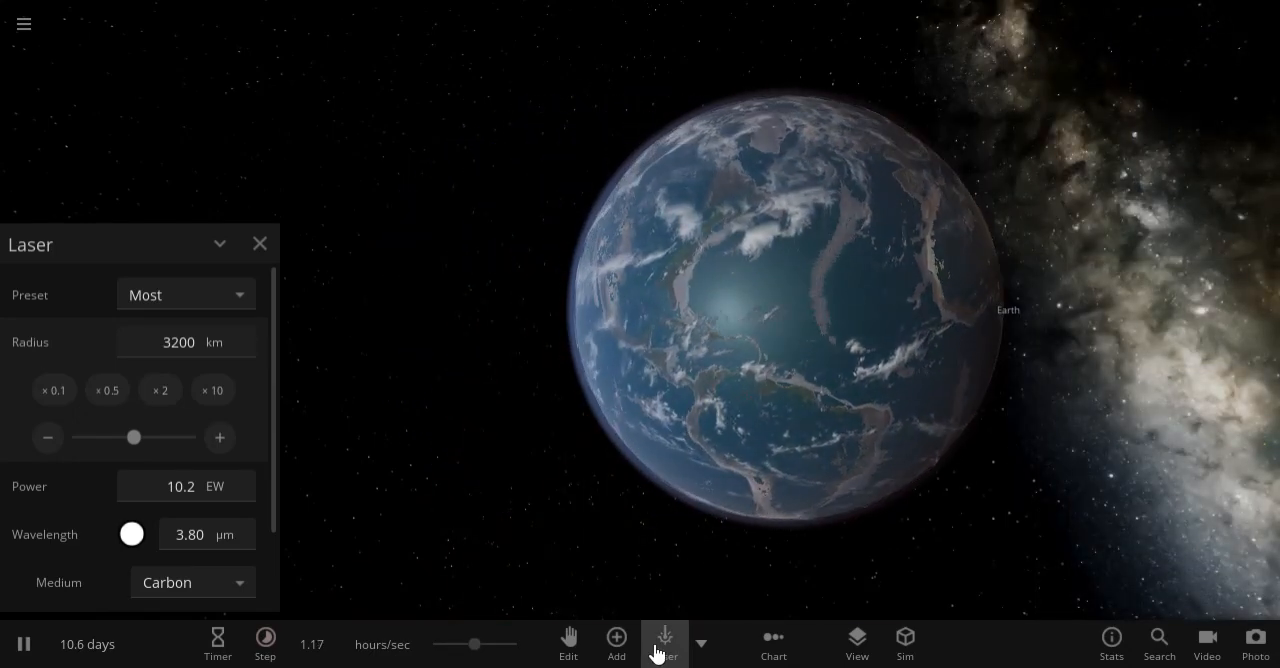
- Put away the laser and place a standard 6371 km Earth near the existing one
{"action": "left_click", "coordinate": [259, 243]}
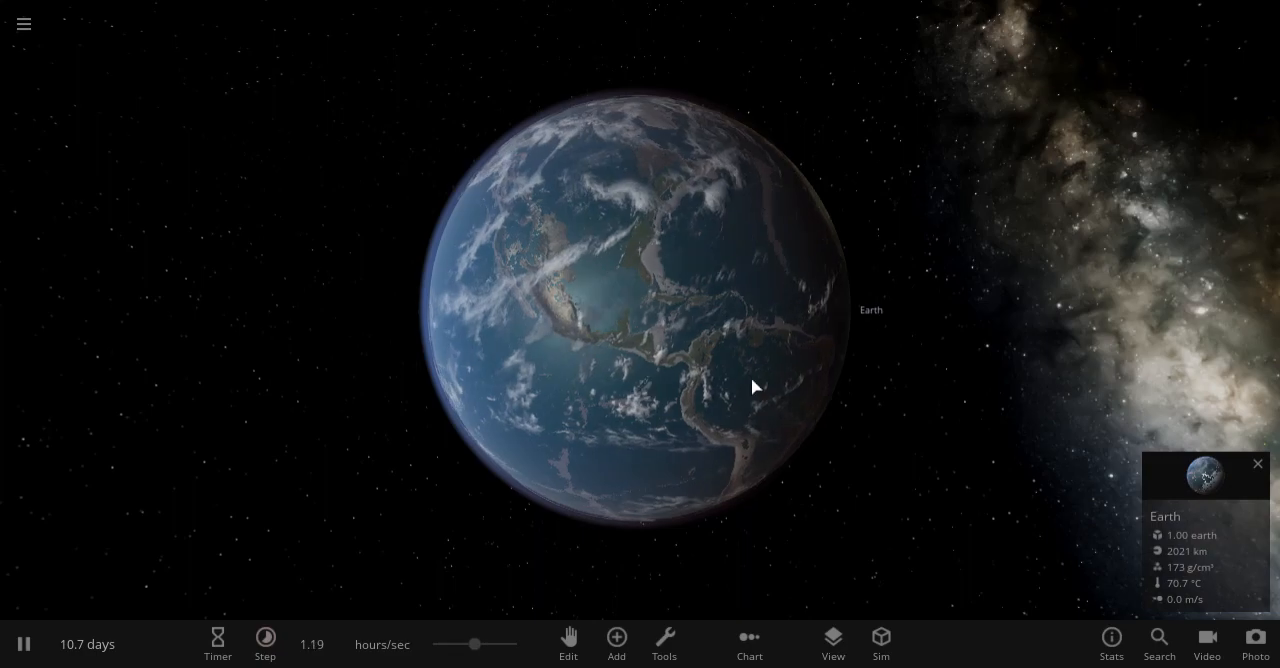
{"action": "left_click", "coordinate": [616, 638]}
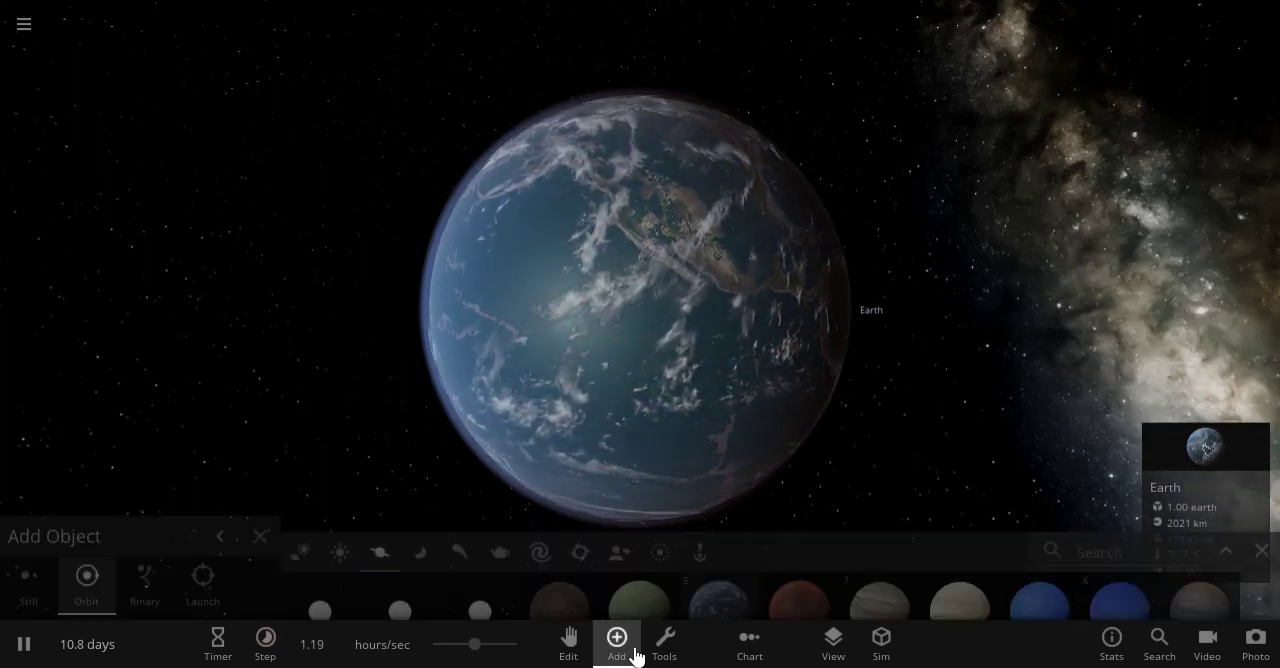
{"action": "left_click", "coordinate": [665, 637]}
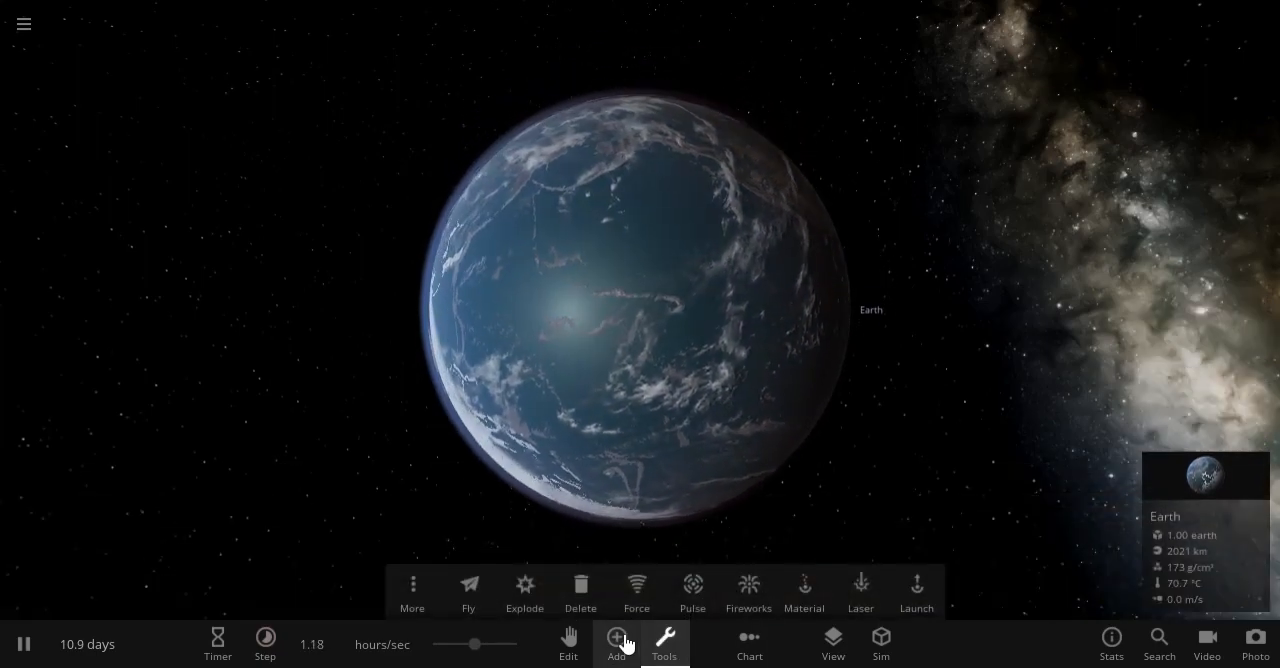
{"action": "left_click", "coordinate": [615, 639]}
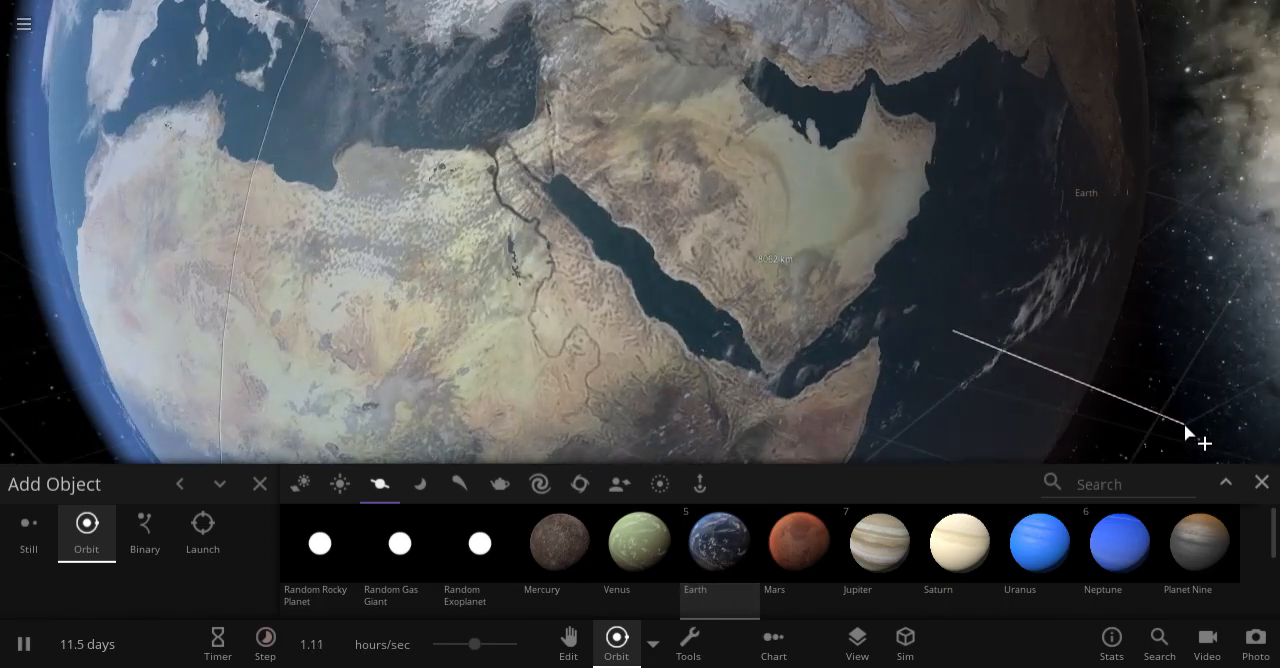
{"action": "left_click", "coordinate": [259, 483]}
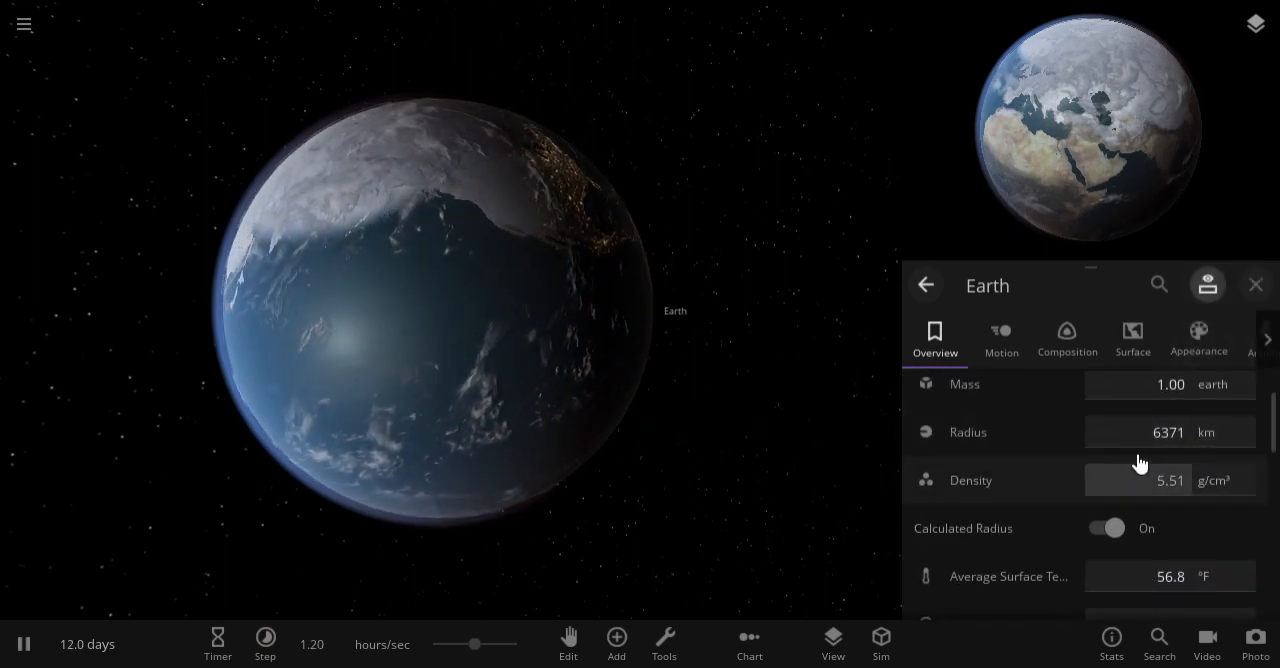
- Halve the new Earth's radius using the ×0.5 multiplier
{"action": "left_click", "coordinate": [1169, 432]}
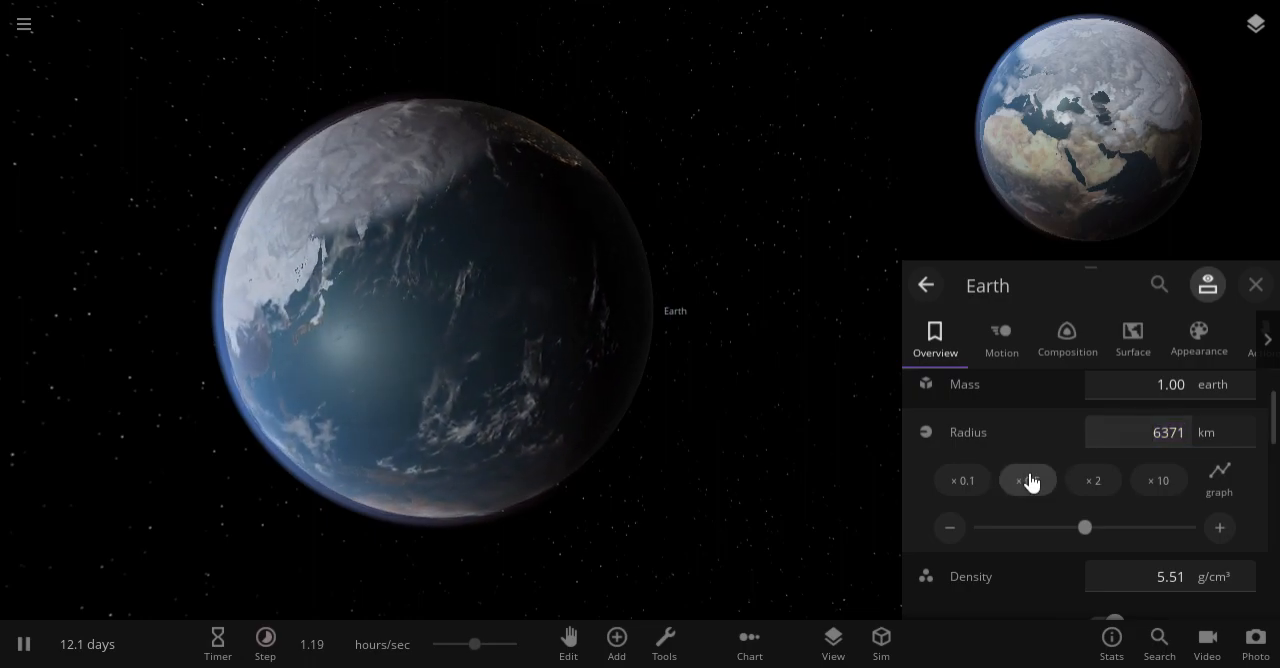
{"action": "left_click", "coordinate": [1027, 479]}
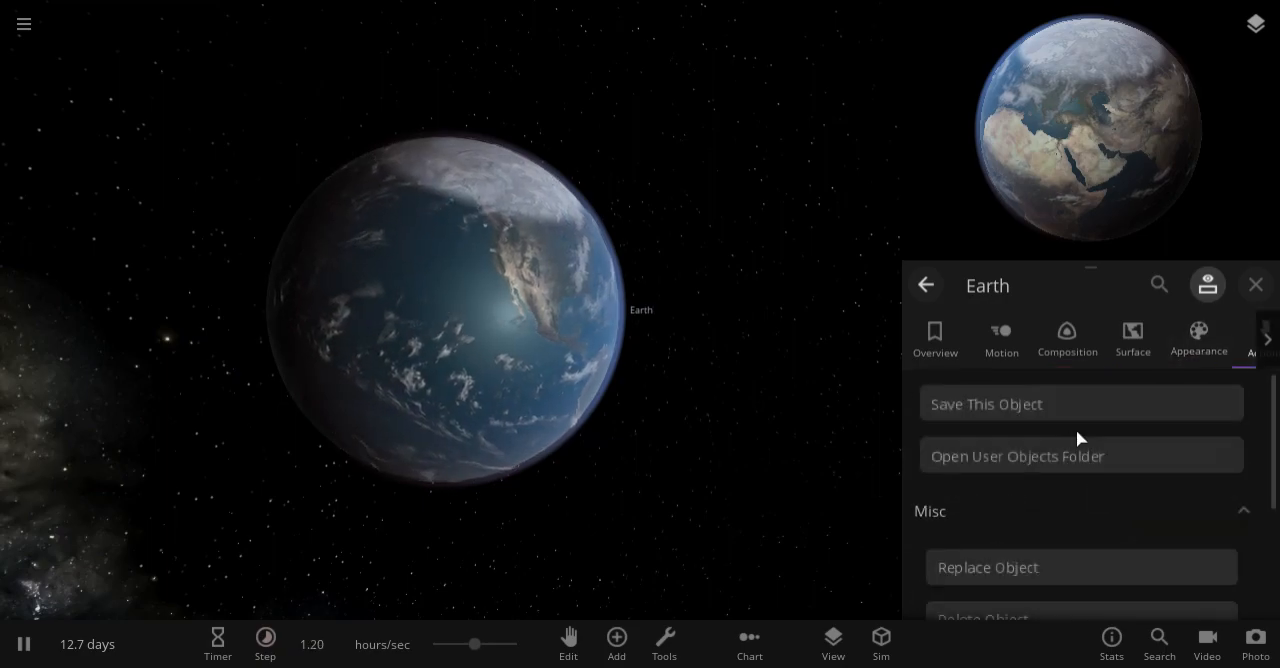
- Save the shrunken Earth as a user object, renaming it 'Small Earth'
{"action": "left_click", "coordinate": [1081, 403]}
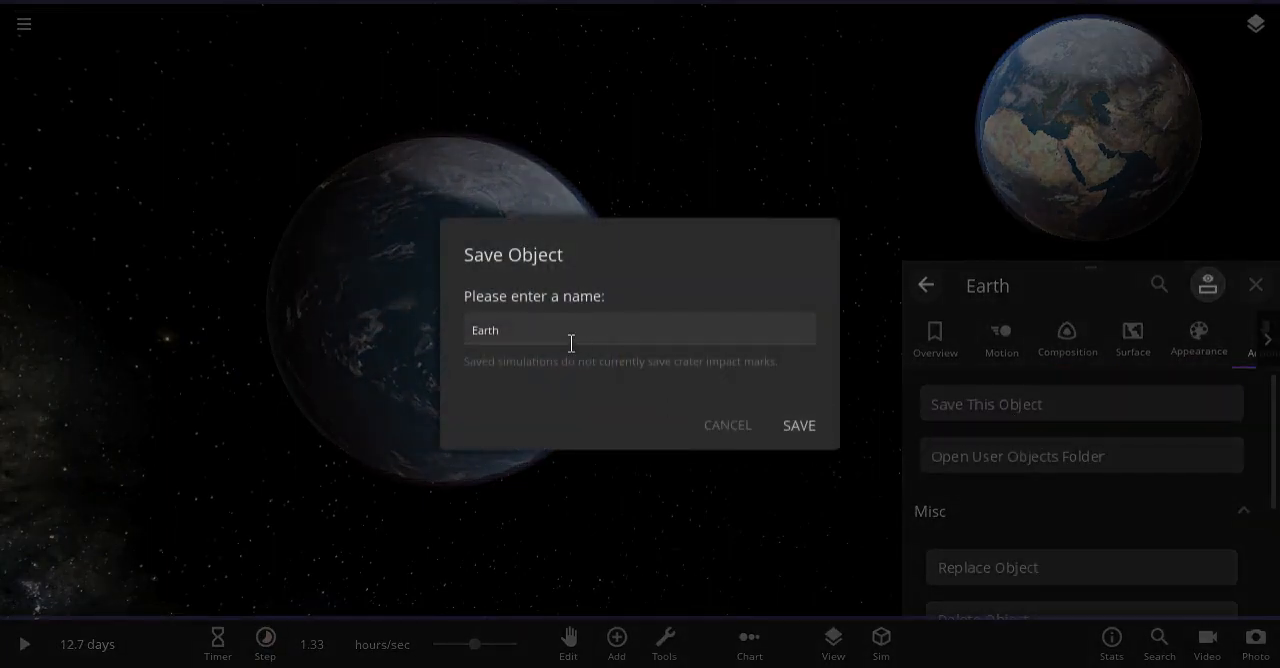
{"action": "double_click", "coordinate": [485, 330]}
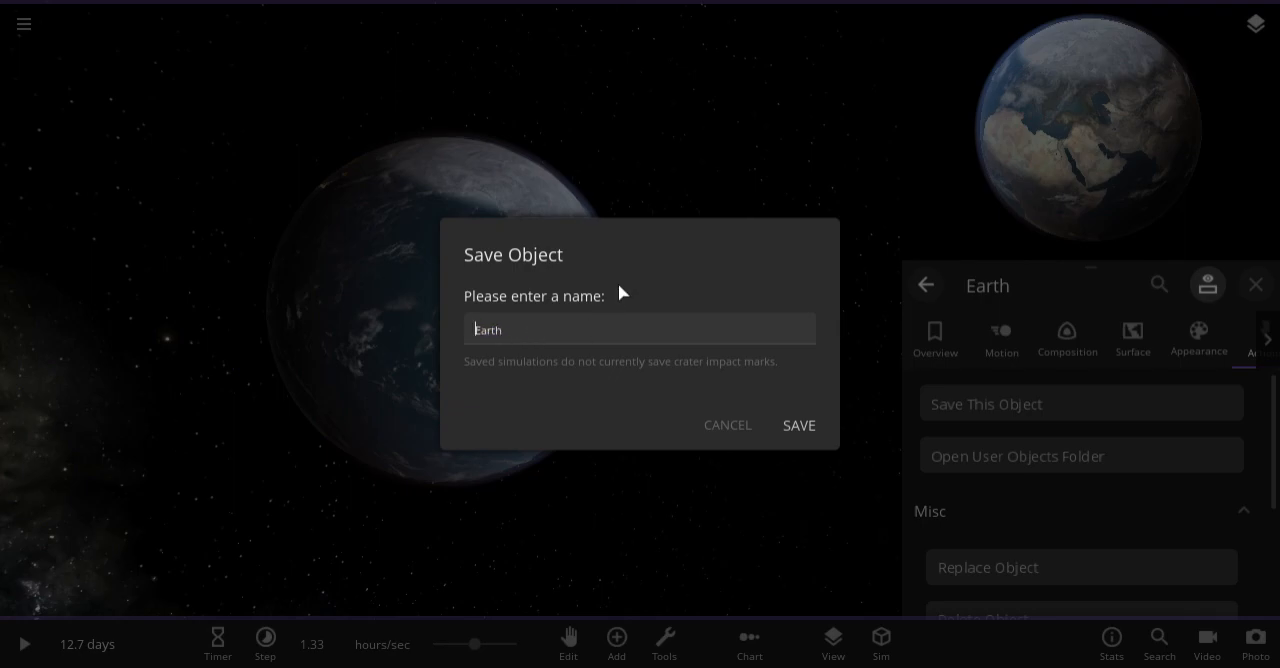
{"action": "type", "text": "small"}
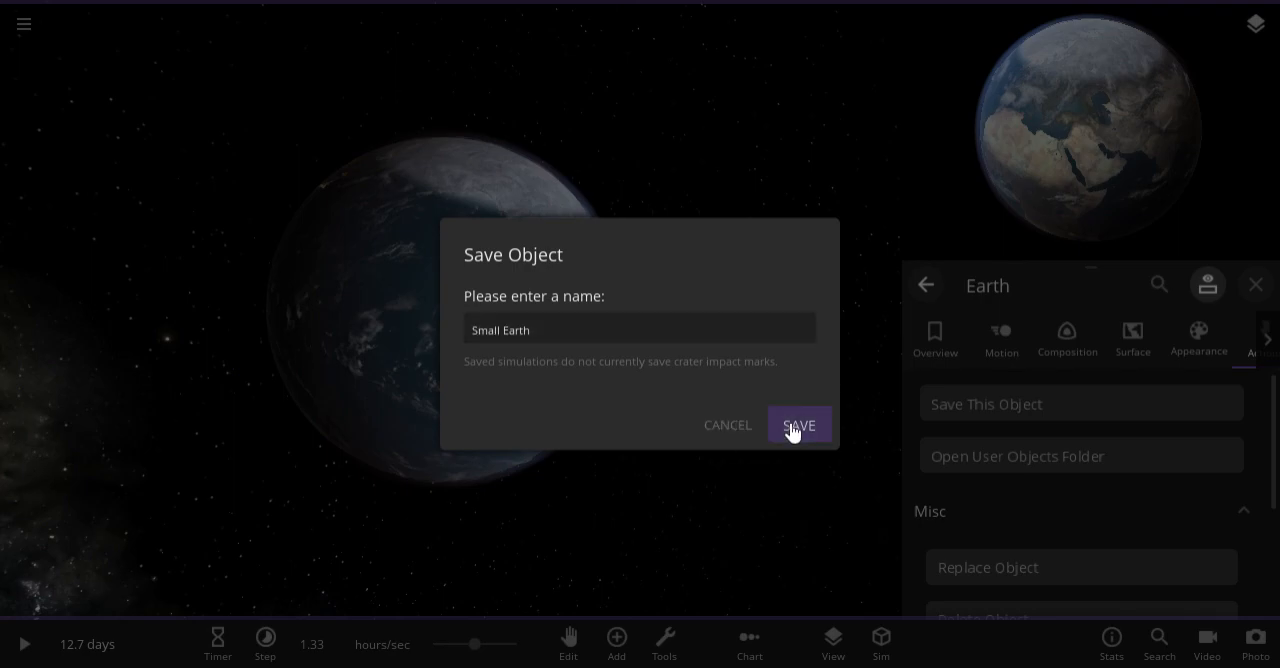
{"action": "left_click", "coordinate": [799, 425]}
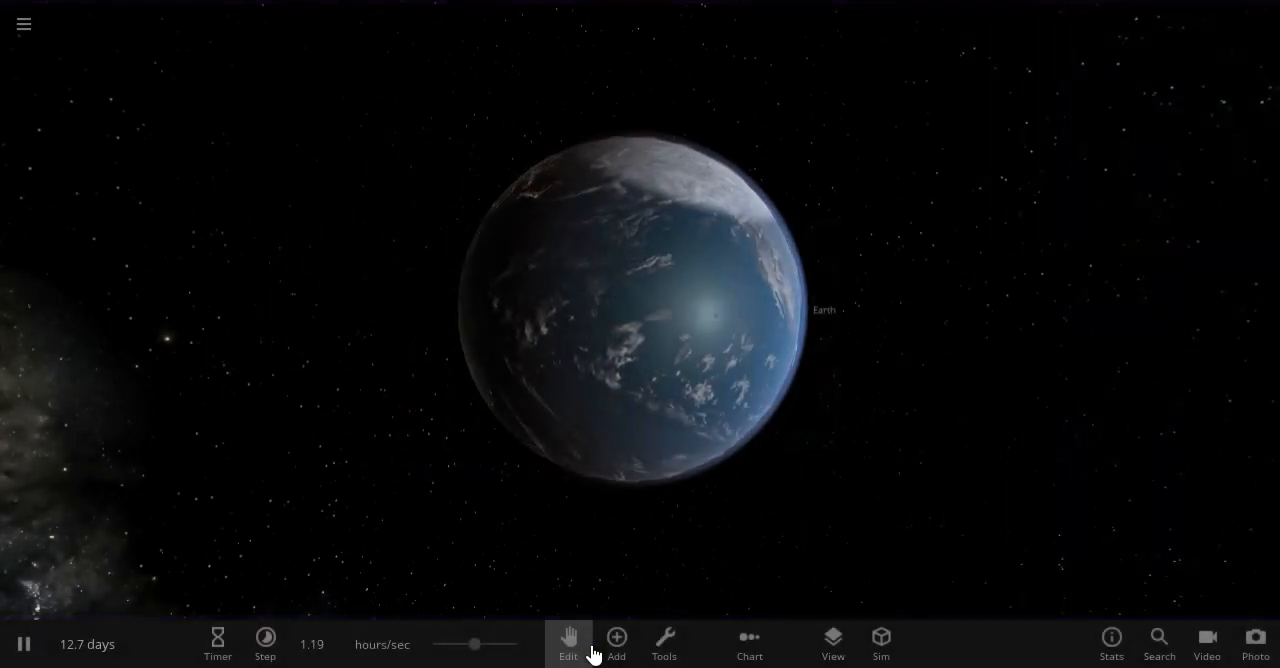
- Place several saved Earths from user objects in orbit, pause, and open the main menu
{"action": "left_click", "coordinate": [615, 642]}
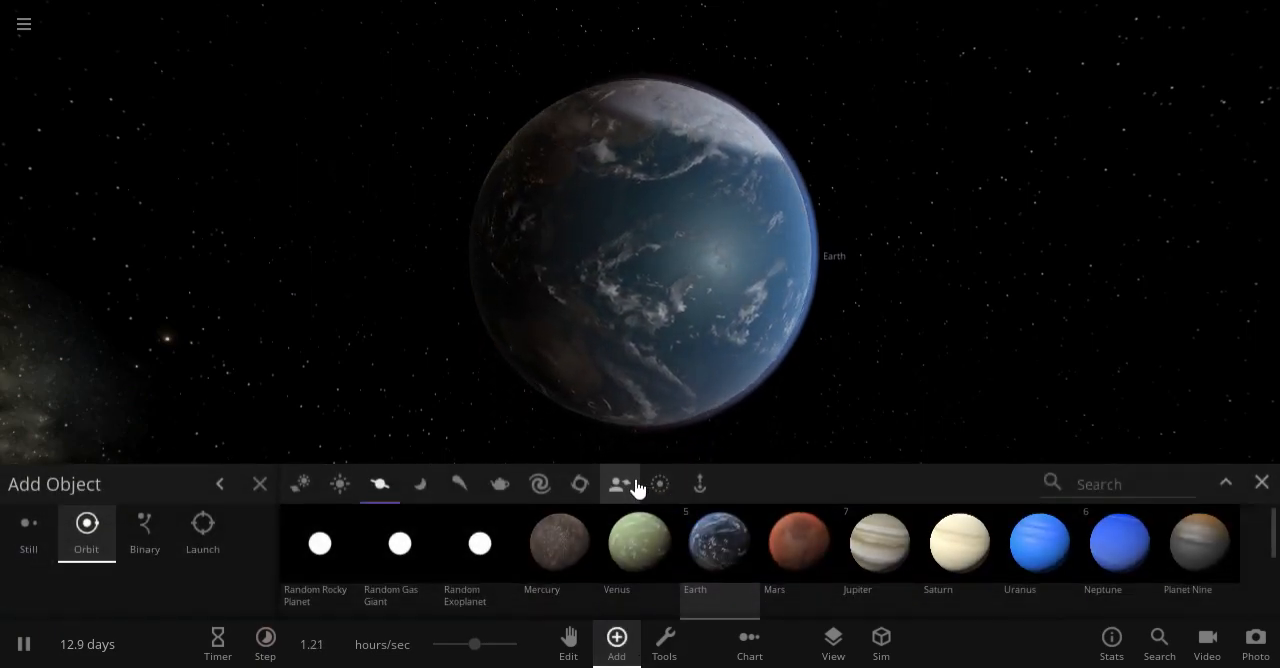
{"action": "left_click", "coordinate": [619, 484]}
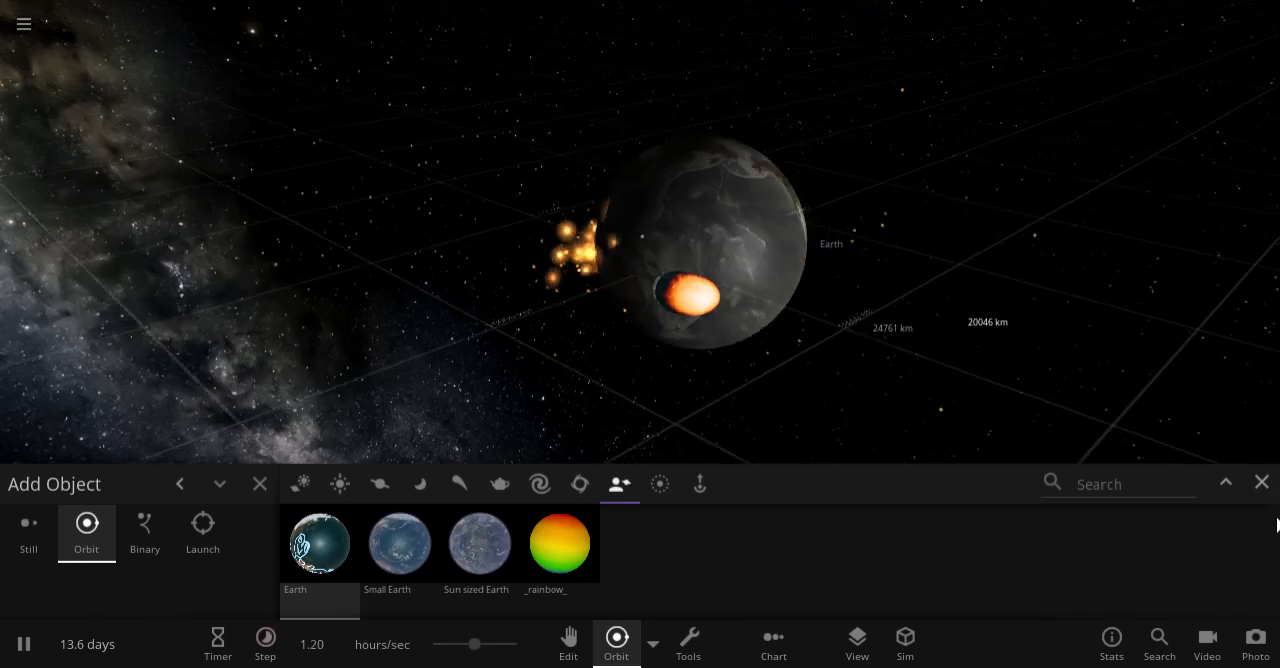
{"action": "left_click", "coordinate": [1261, 482]}
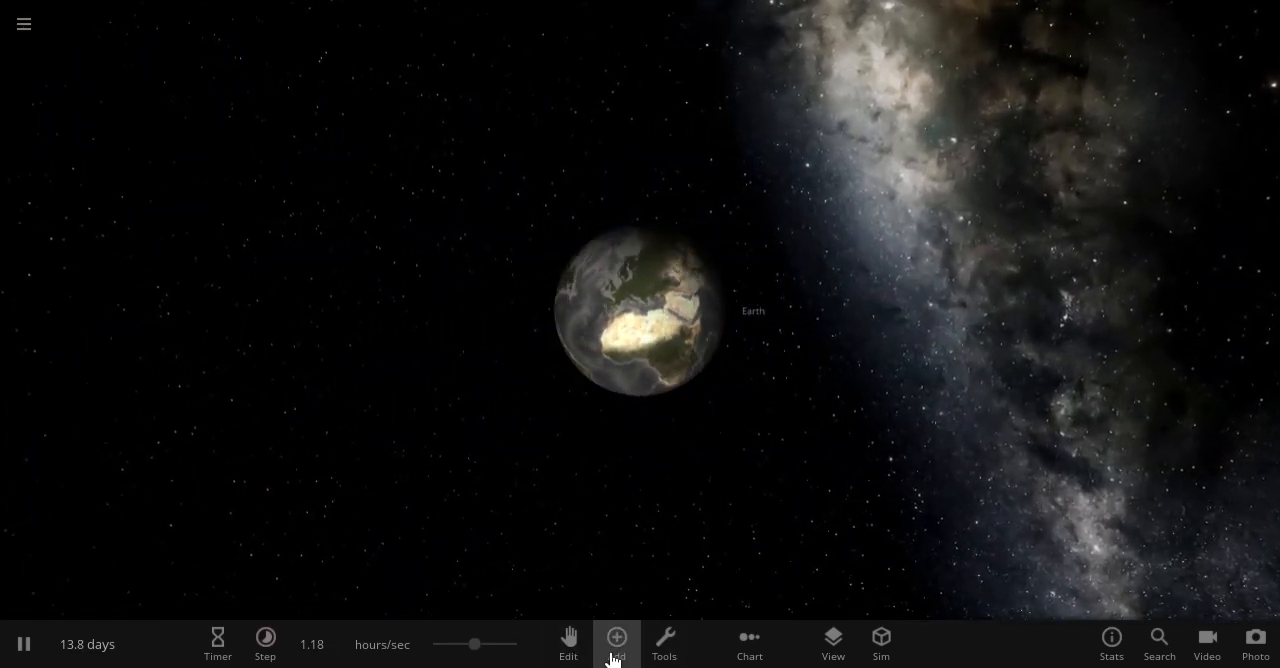
{"action": "left_click", "coordinate": [616, 637]}
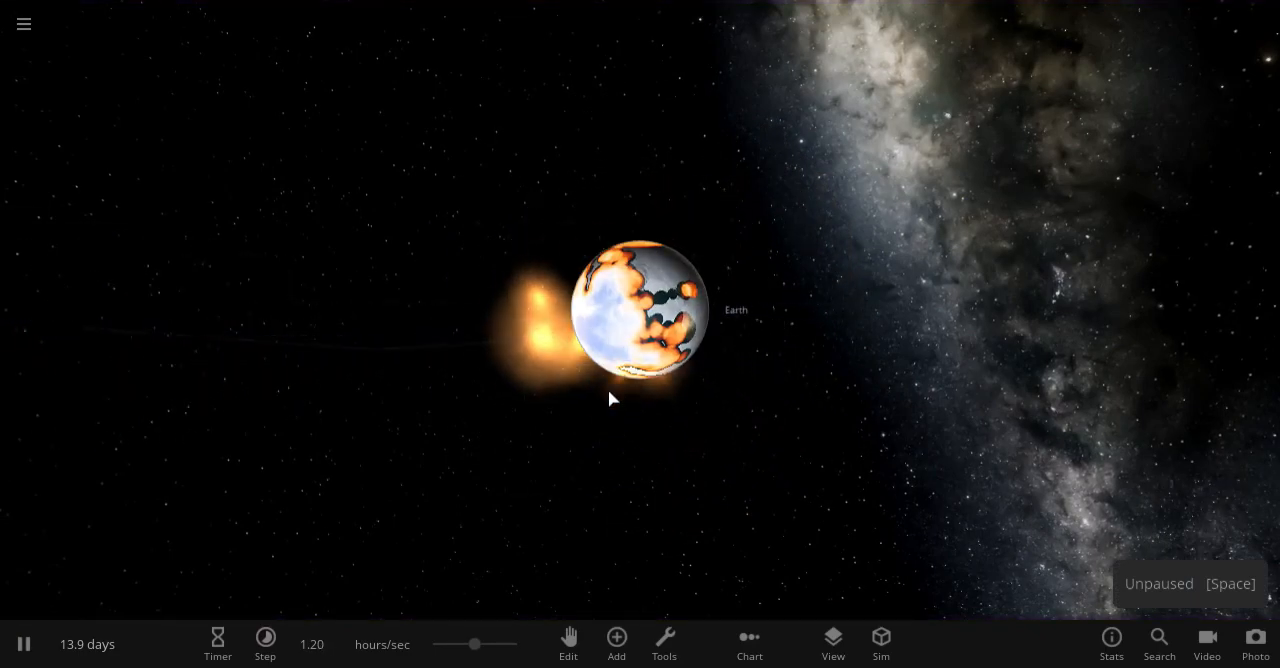
{"action": "left_click", "coordinate": [616, 642]}
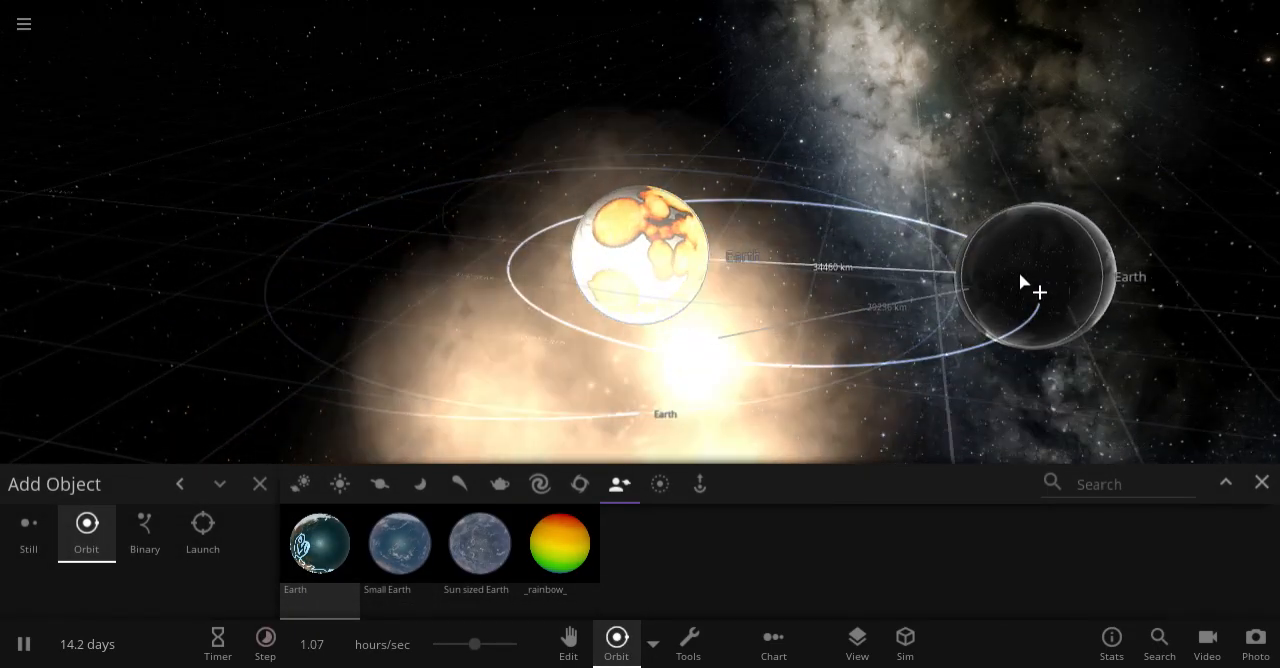
{"action": "key", "text": "space"}
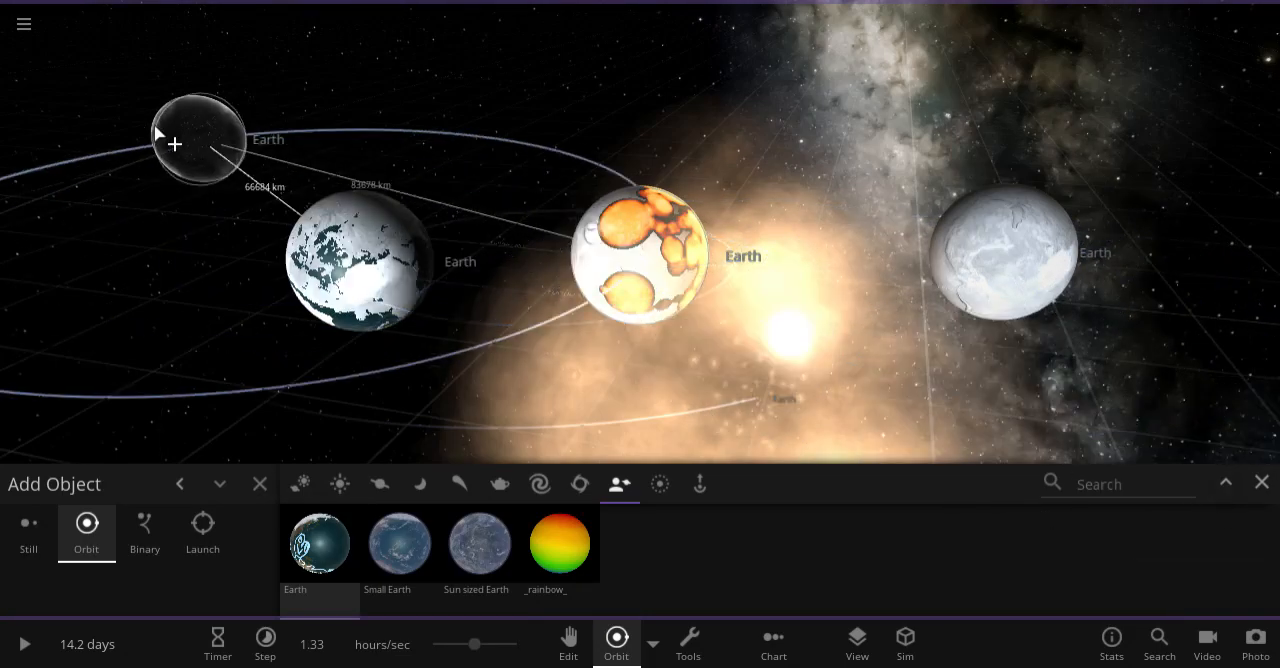
{"action": "left_click", "coordinate": [24, 22]}
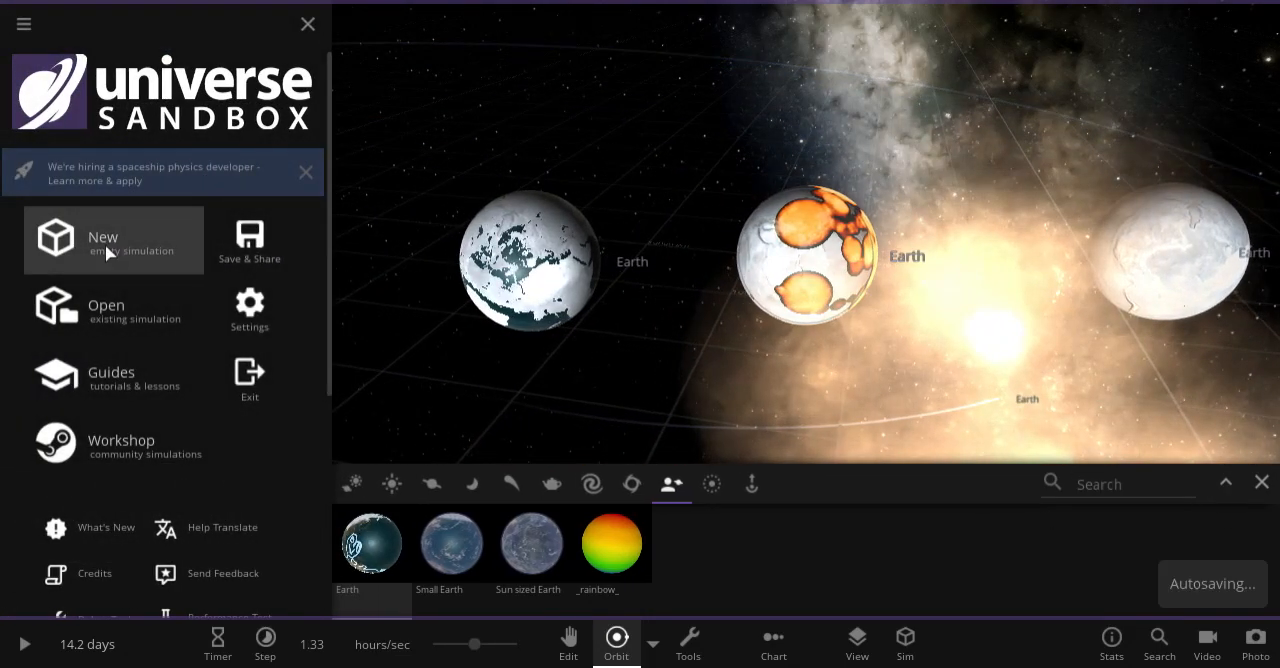
- Start a new empty simulation and place the saved Earth from user objects
{"action": "left_click", "coordinate": [113, 240]}
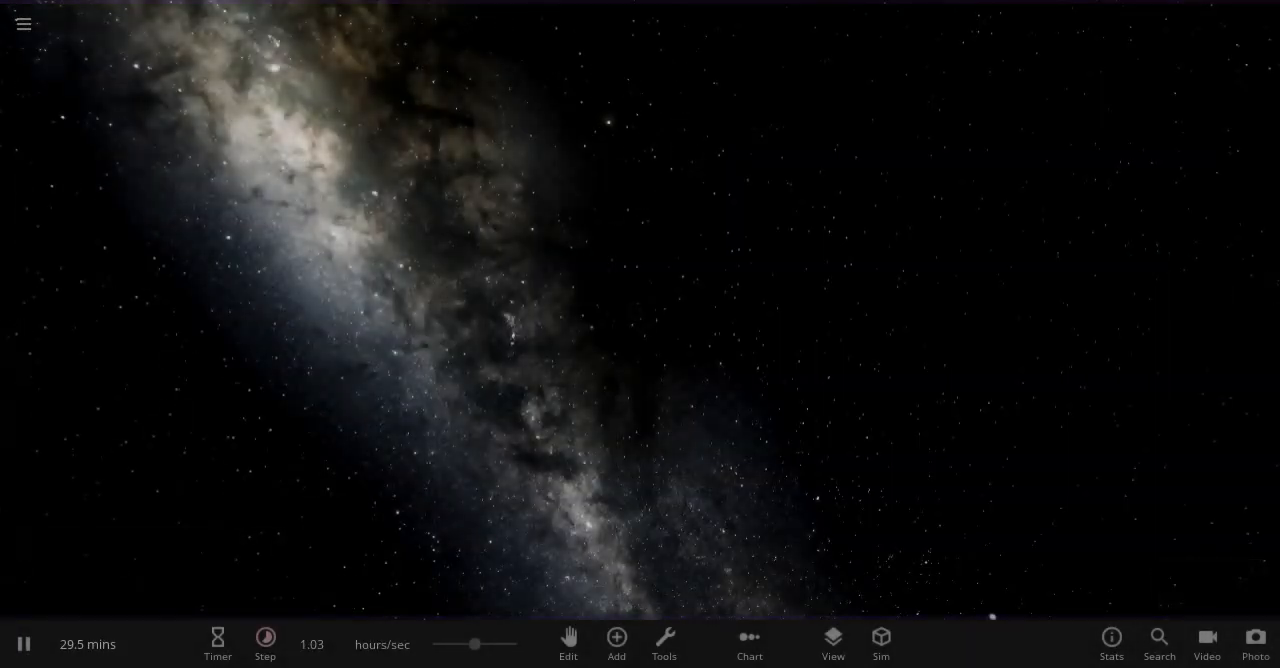
{"action": "left_click", "coordinate": [616, 638]}
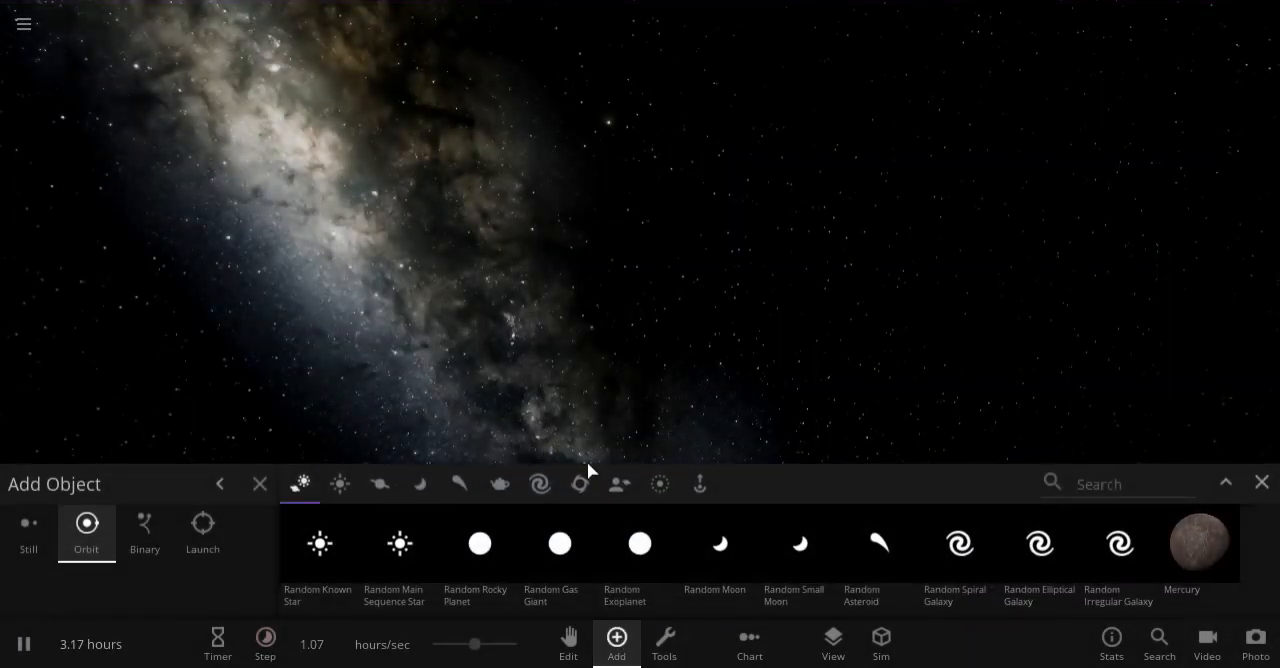
{"action": "left_click", "coordinate": [618, 485]}
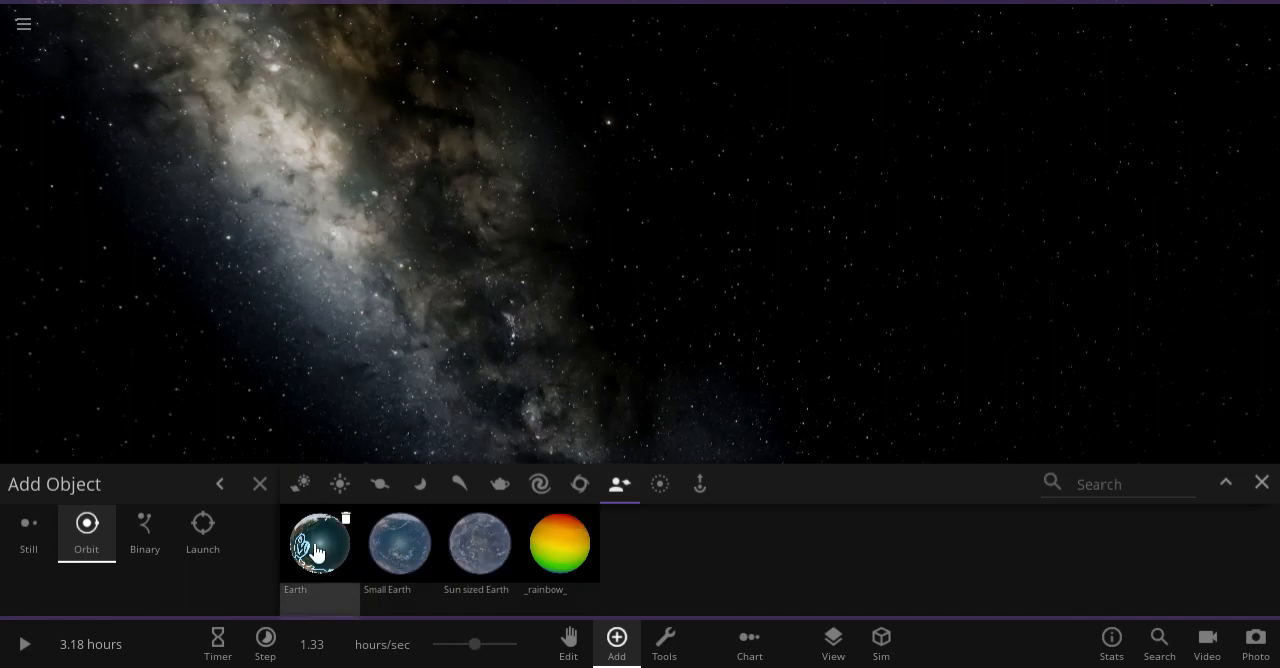
{"action": "left_click", "coordinate": [318, 544]}
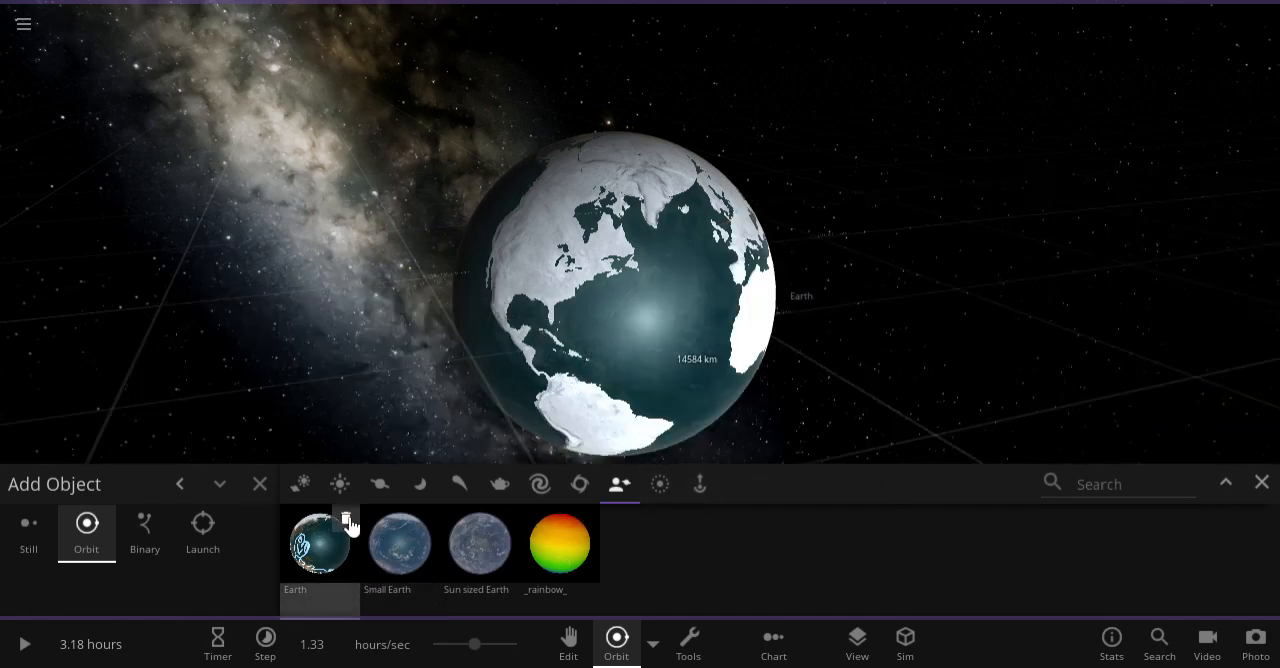
{"action": "left_click", "coordinate": [1261, 481]}
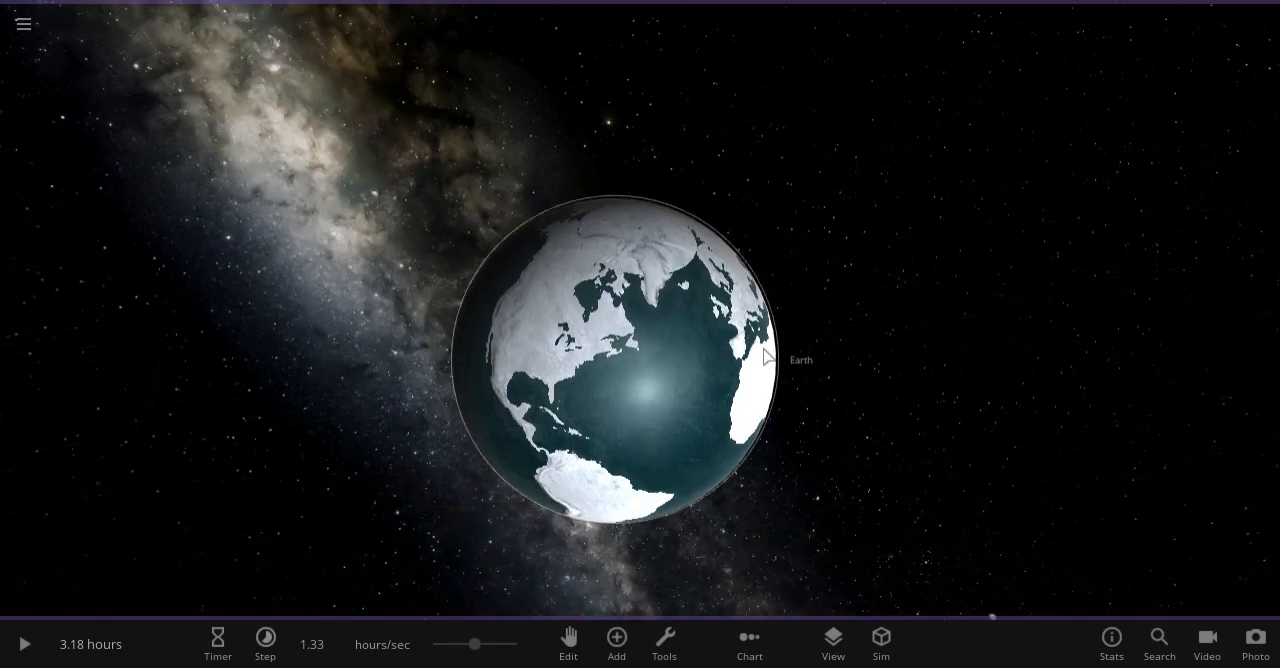
{"action": "mouse_move", "coordinate": [1212, 444]}
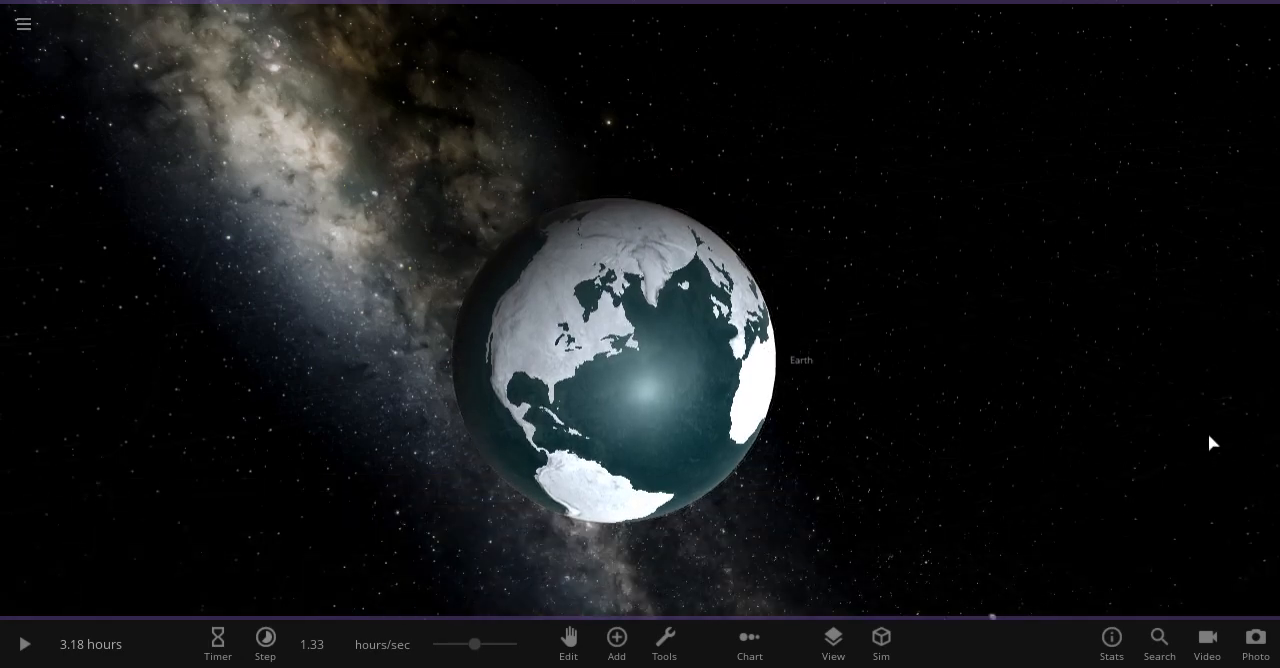